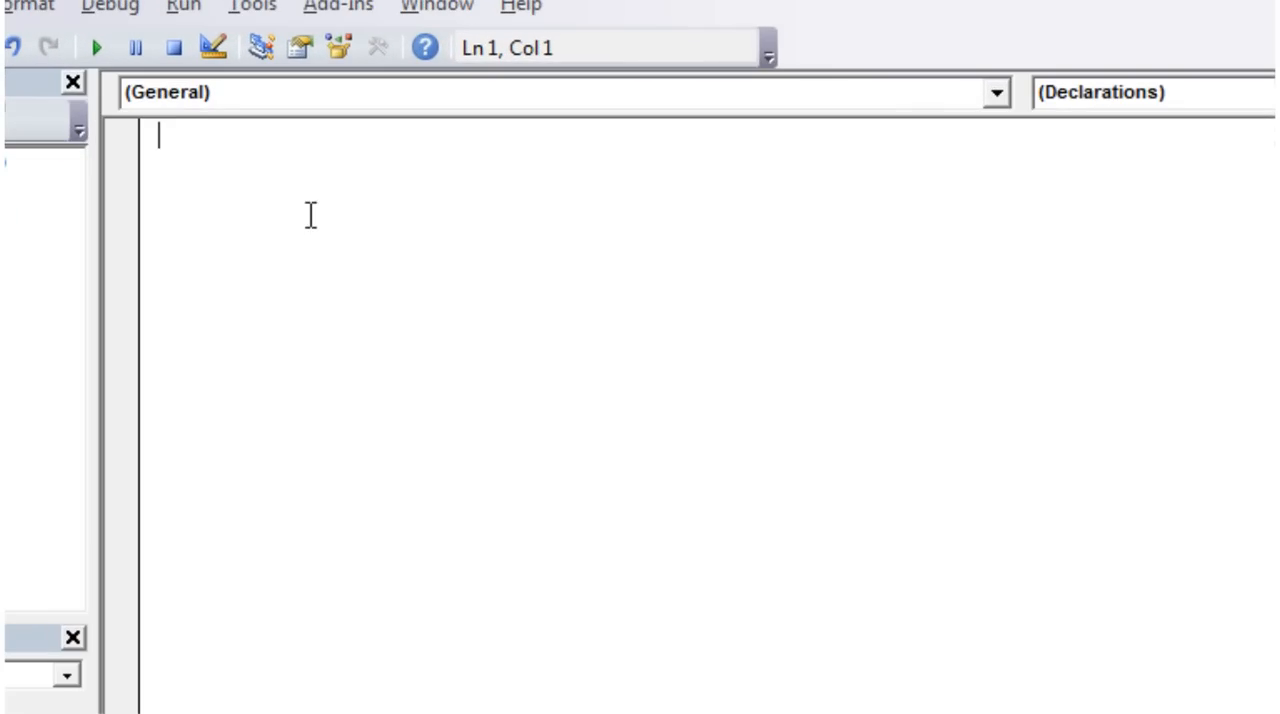
Step: Create Sub inputuser with its End Sub, then start typing 'dim' on the next line
text(sub)
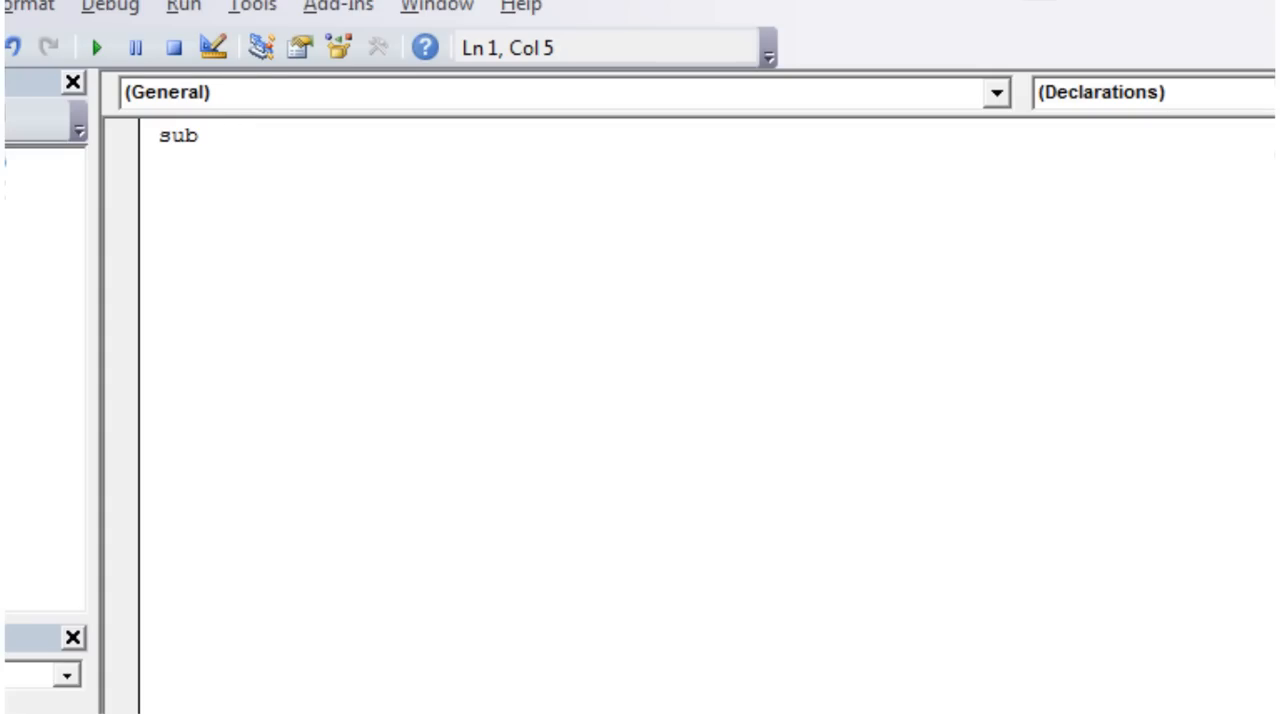
text(input()
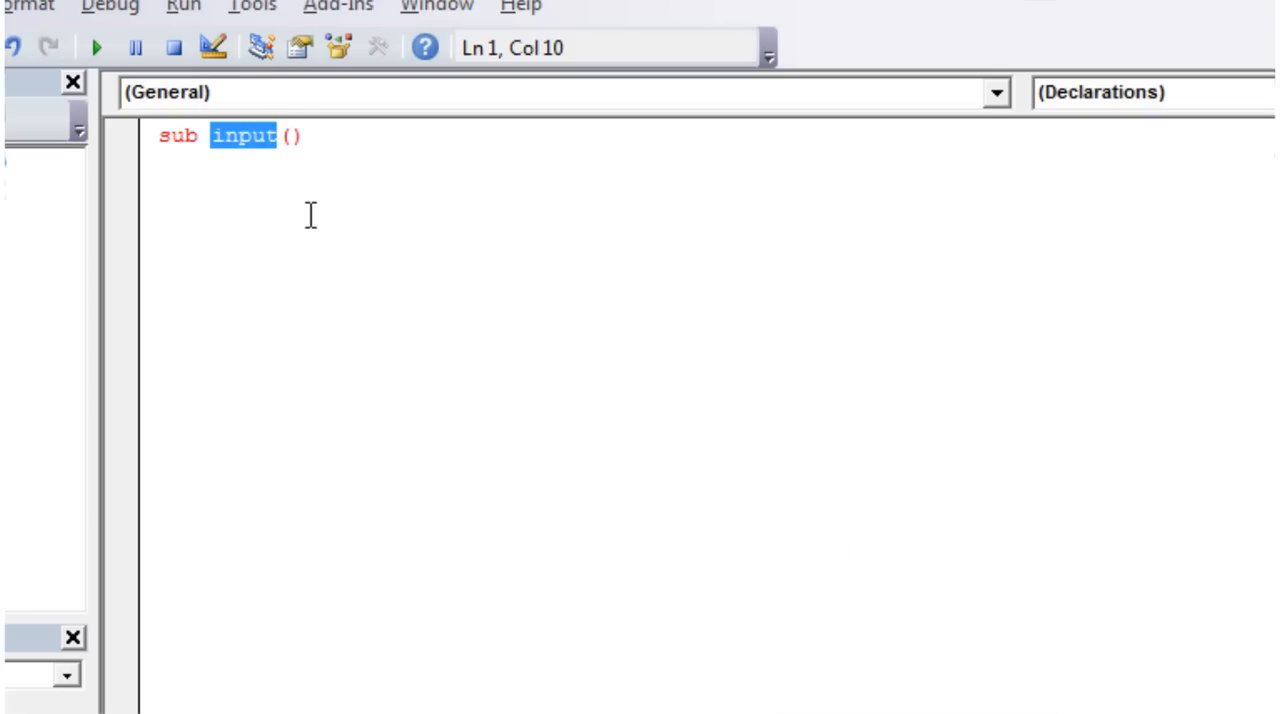
key(Delete)
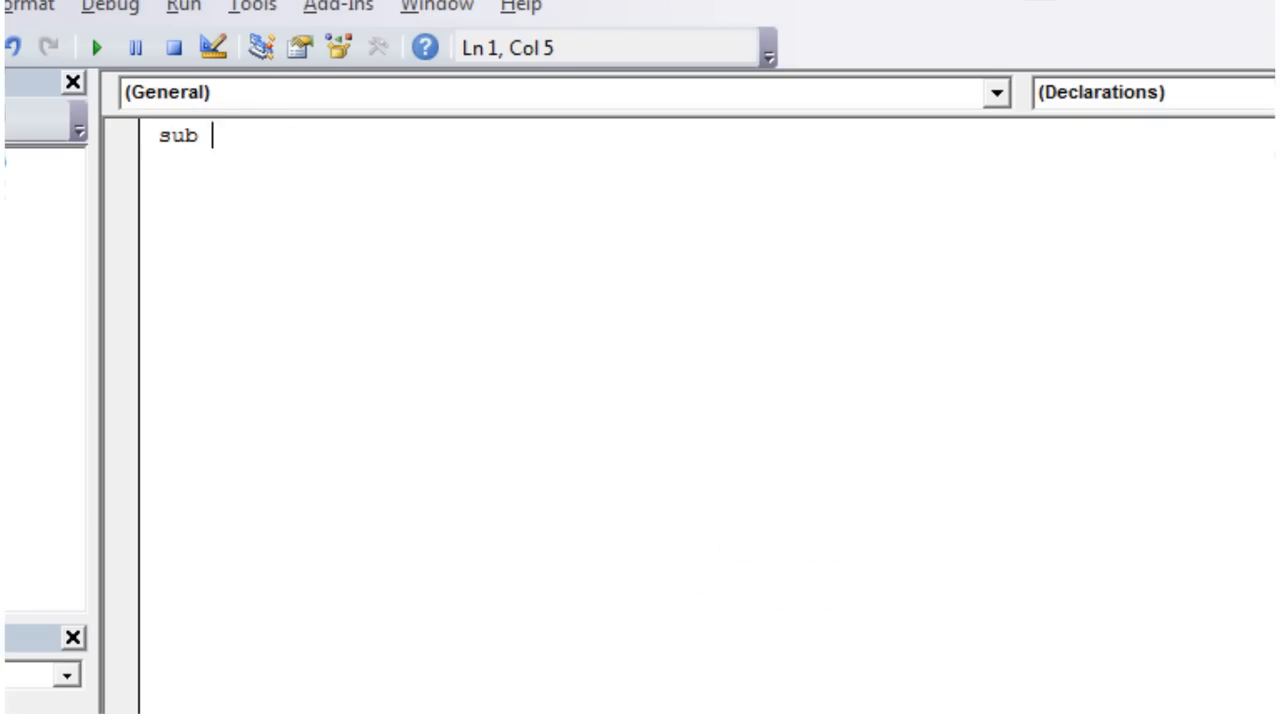
text(input)
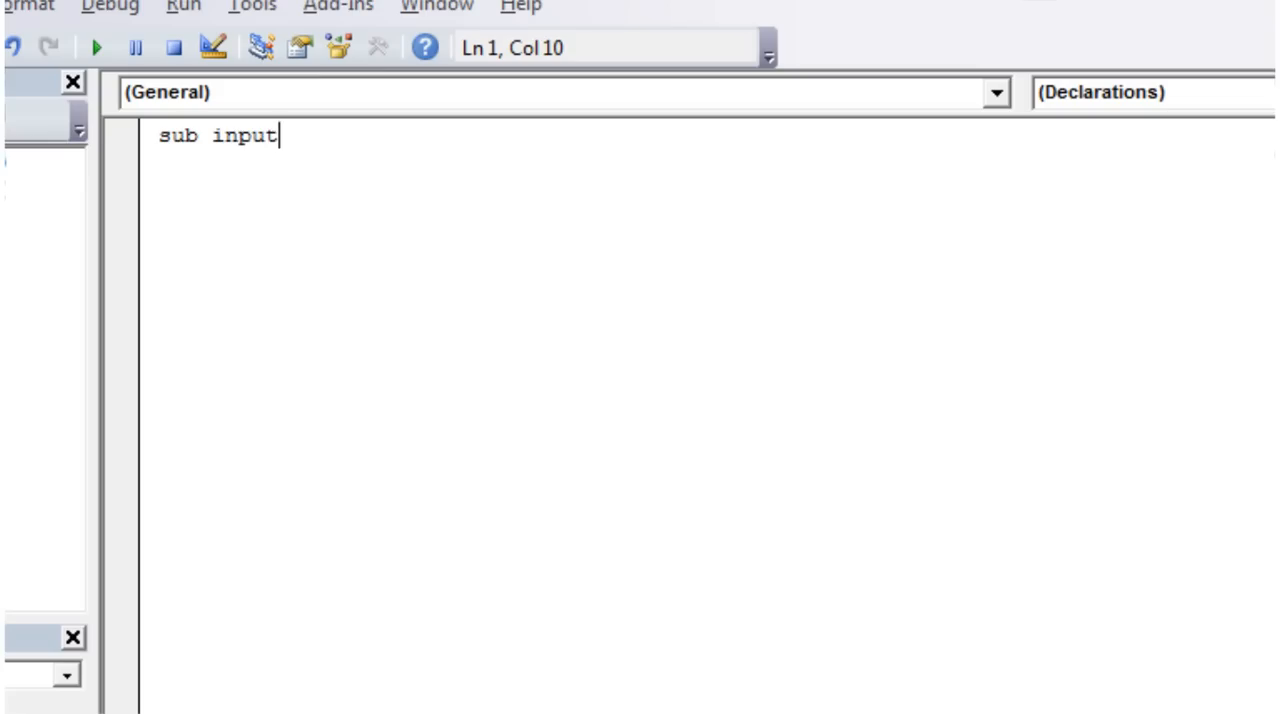
double_click(243, 135)
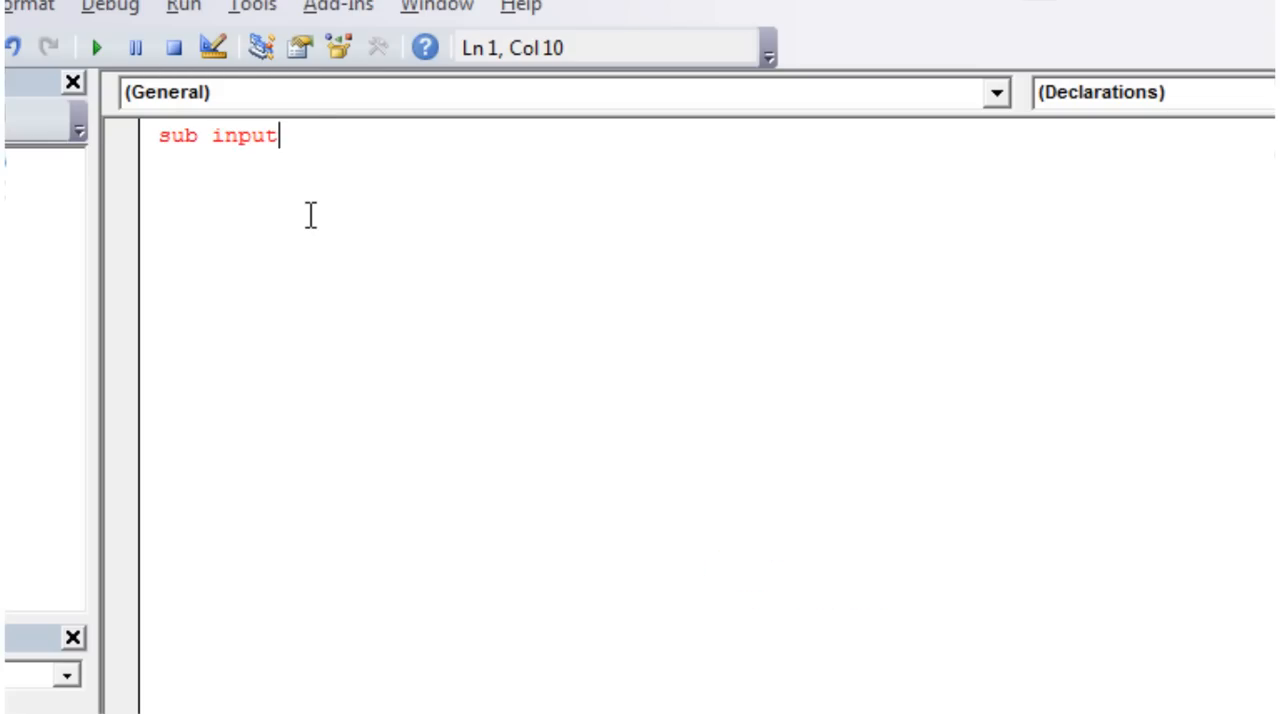
text(user*)
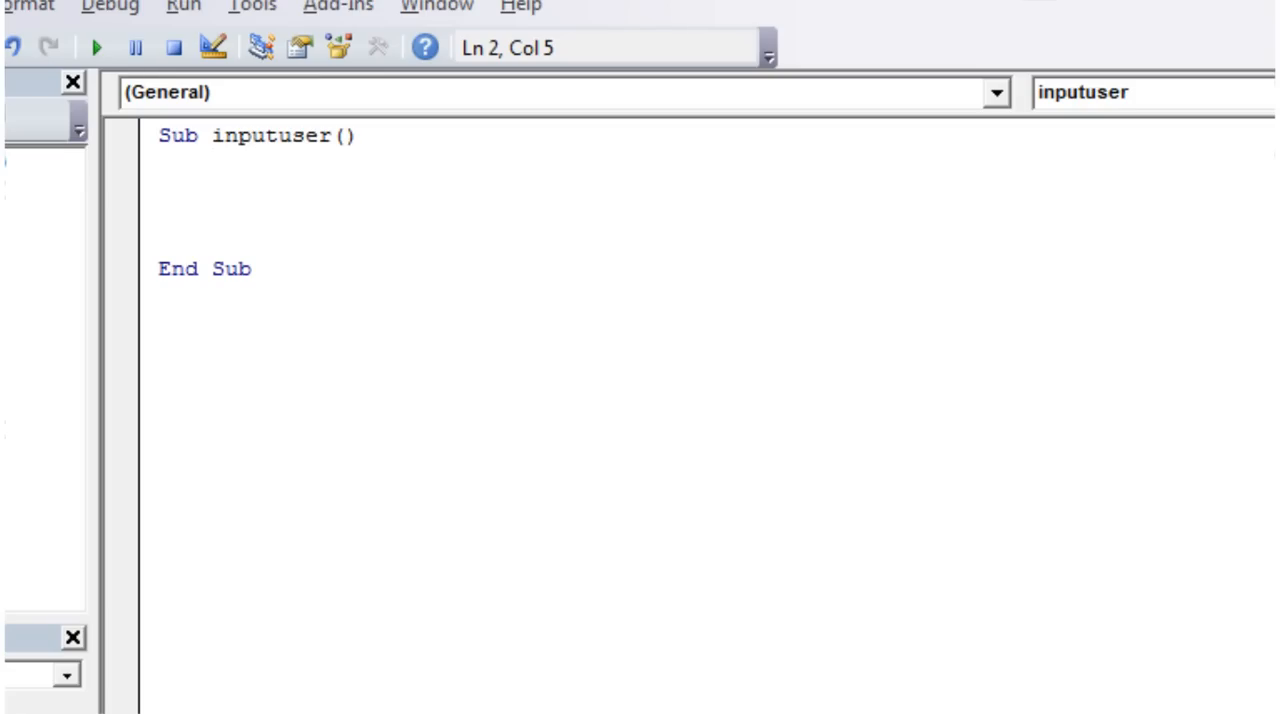
text(dim)
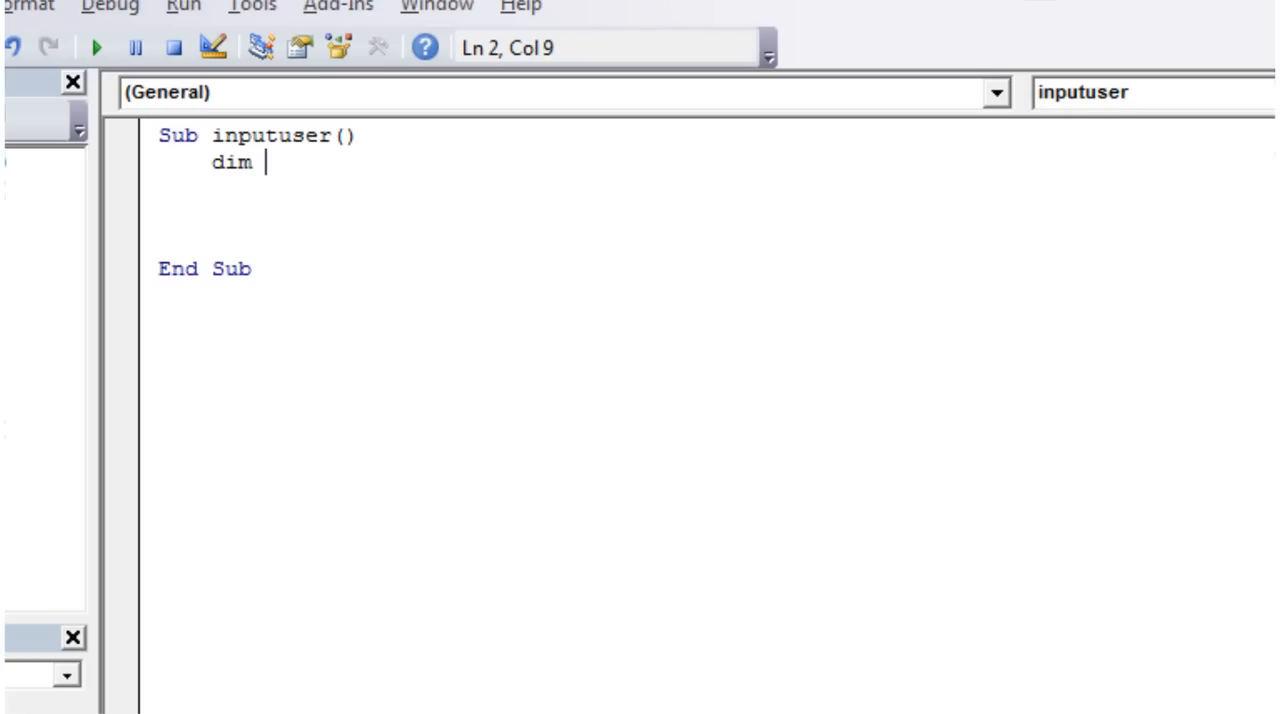
Step: Declare 'Dim anyVal As Integer' on line 2 of inputuser
text(anyVale)
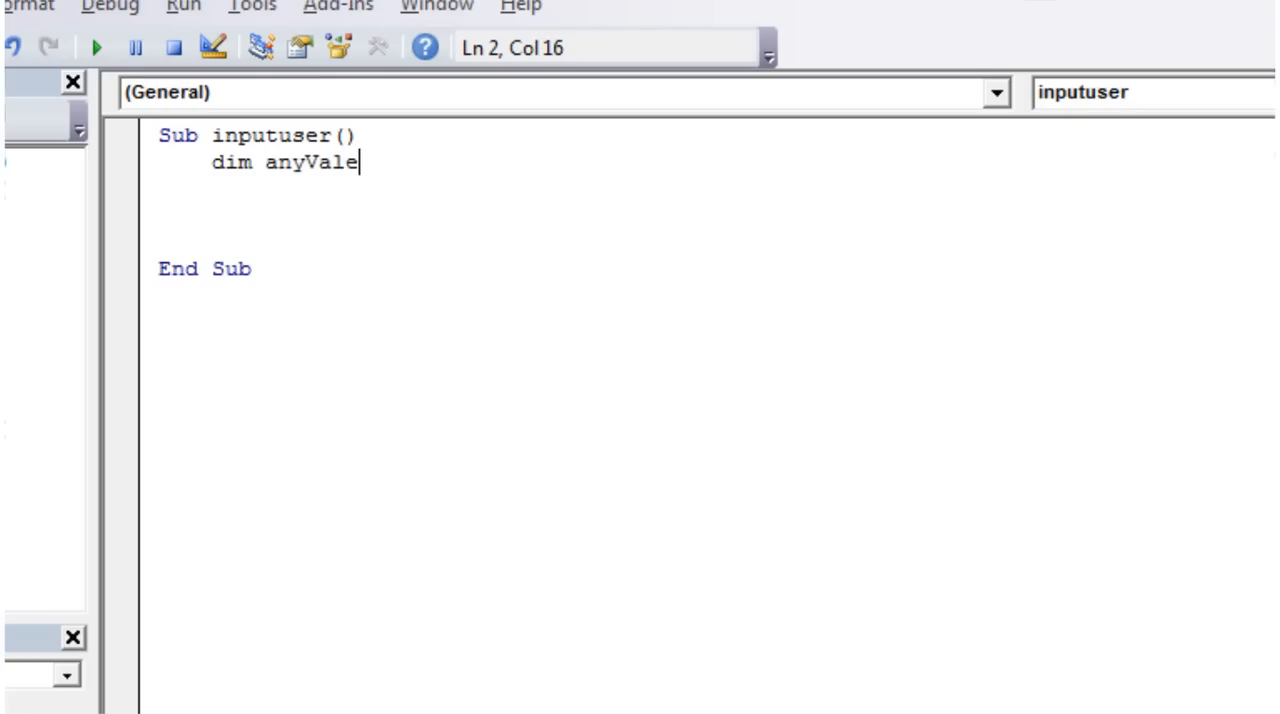
key(Return)
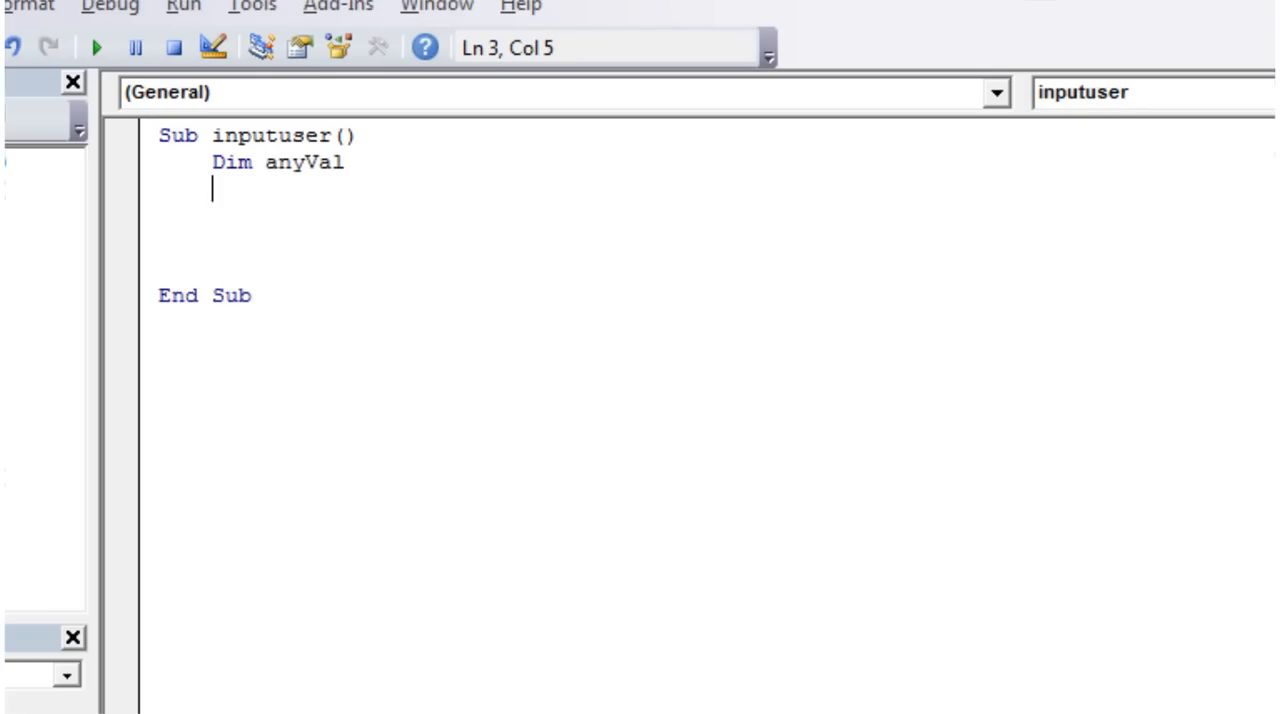
mouse_move(262, 167)
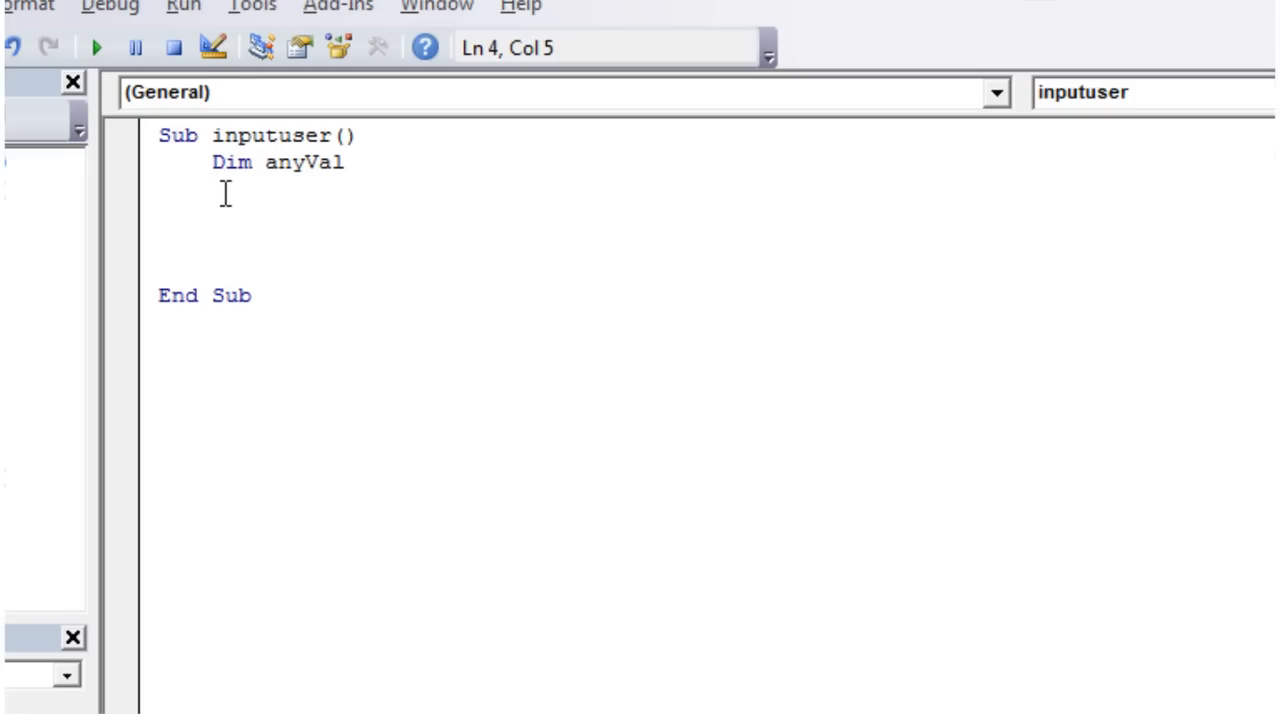
double_click(229, 162)
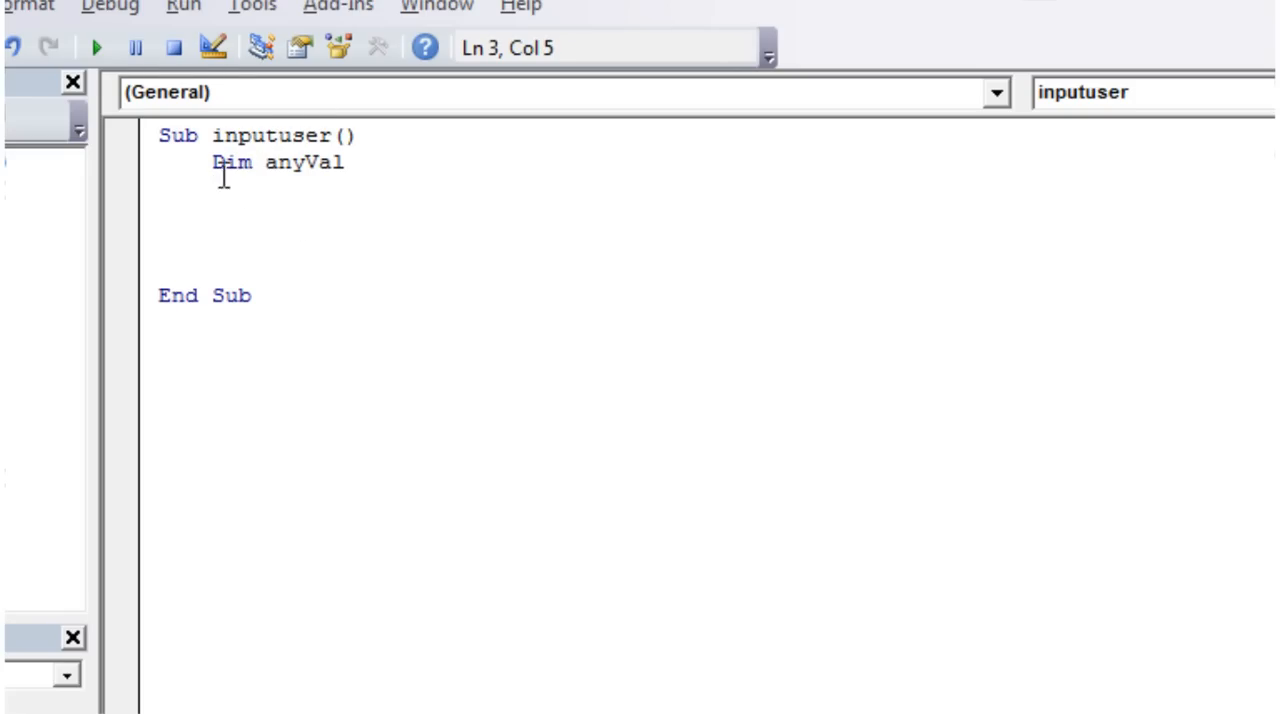
click(352, 162)
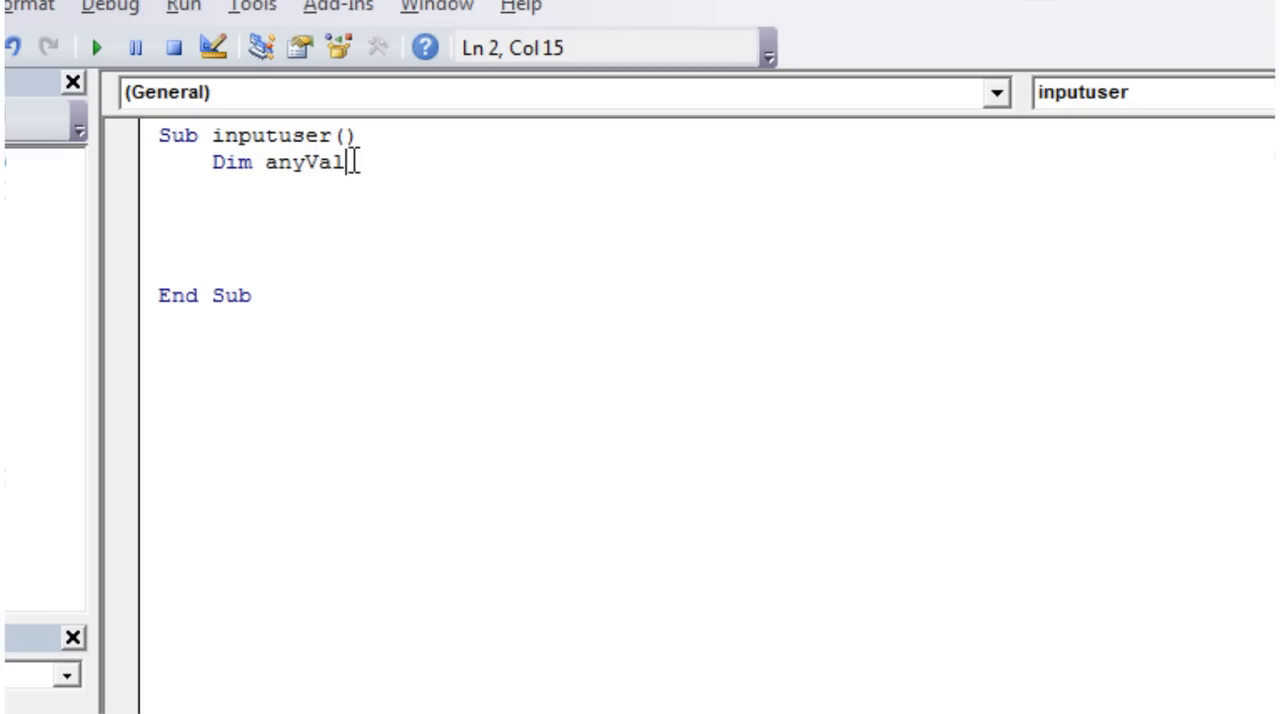
double_click(230, 162)
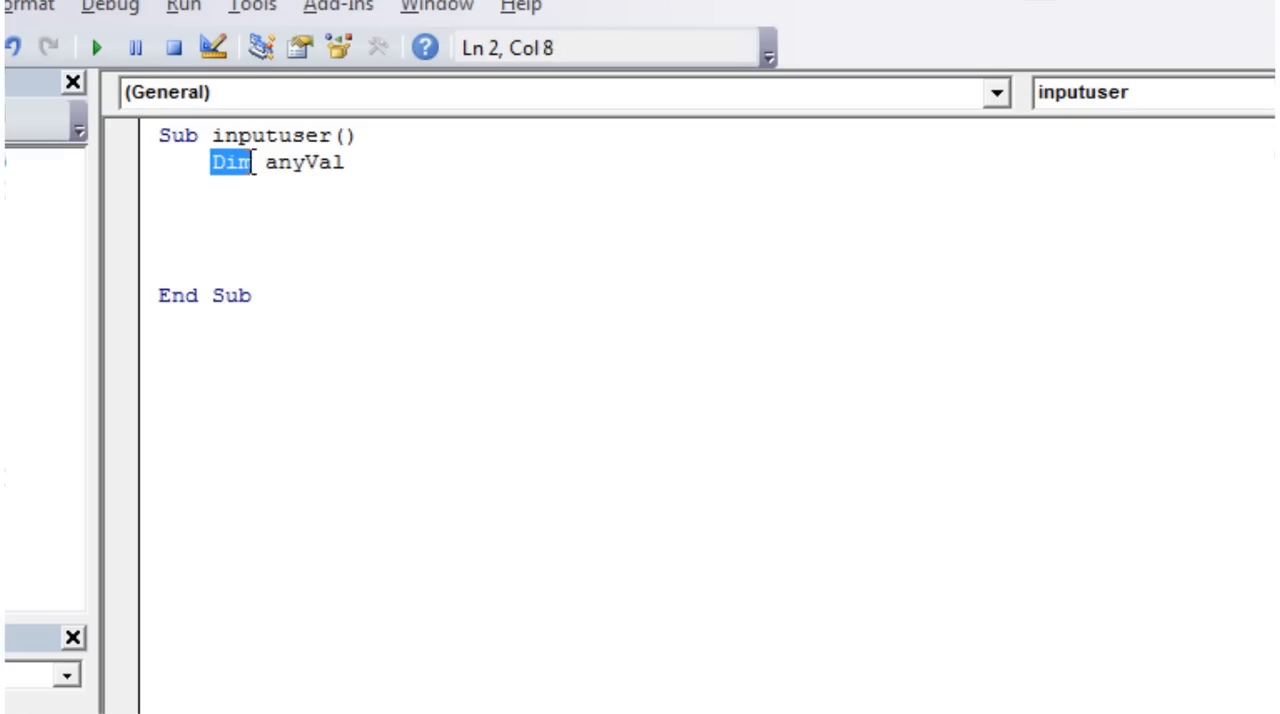
click(350, 162)
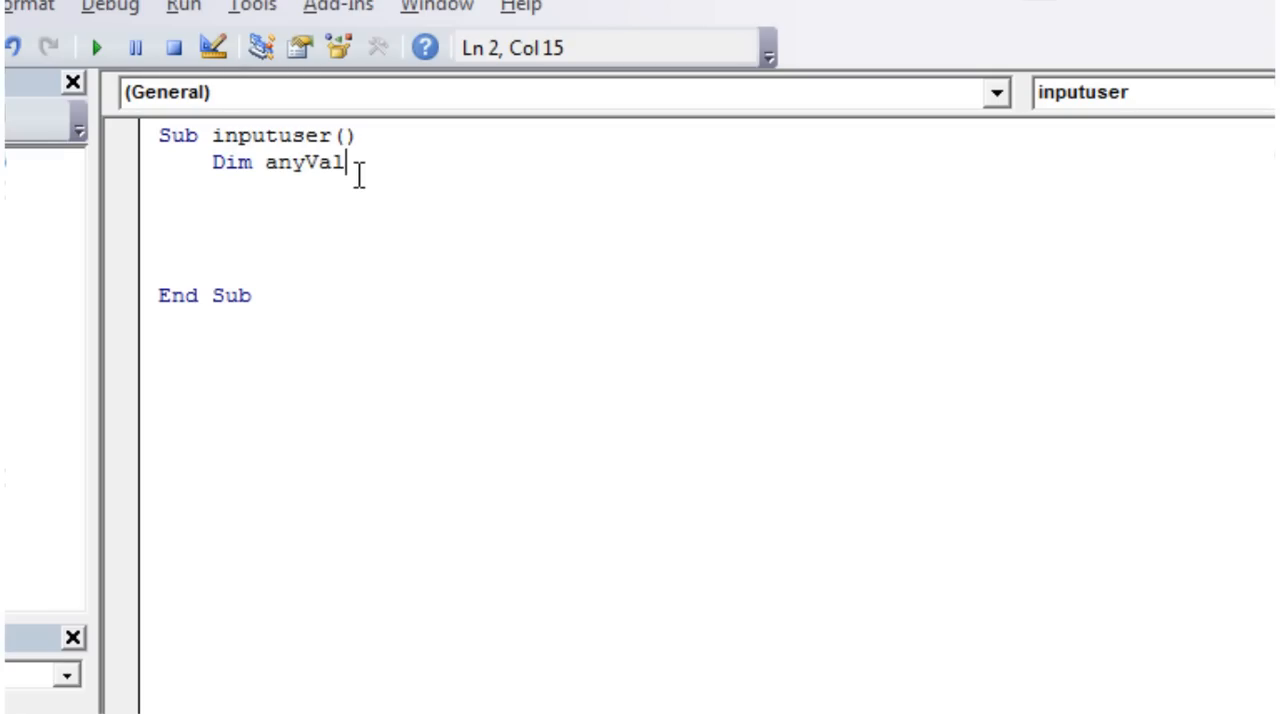
key(Return)
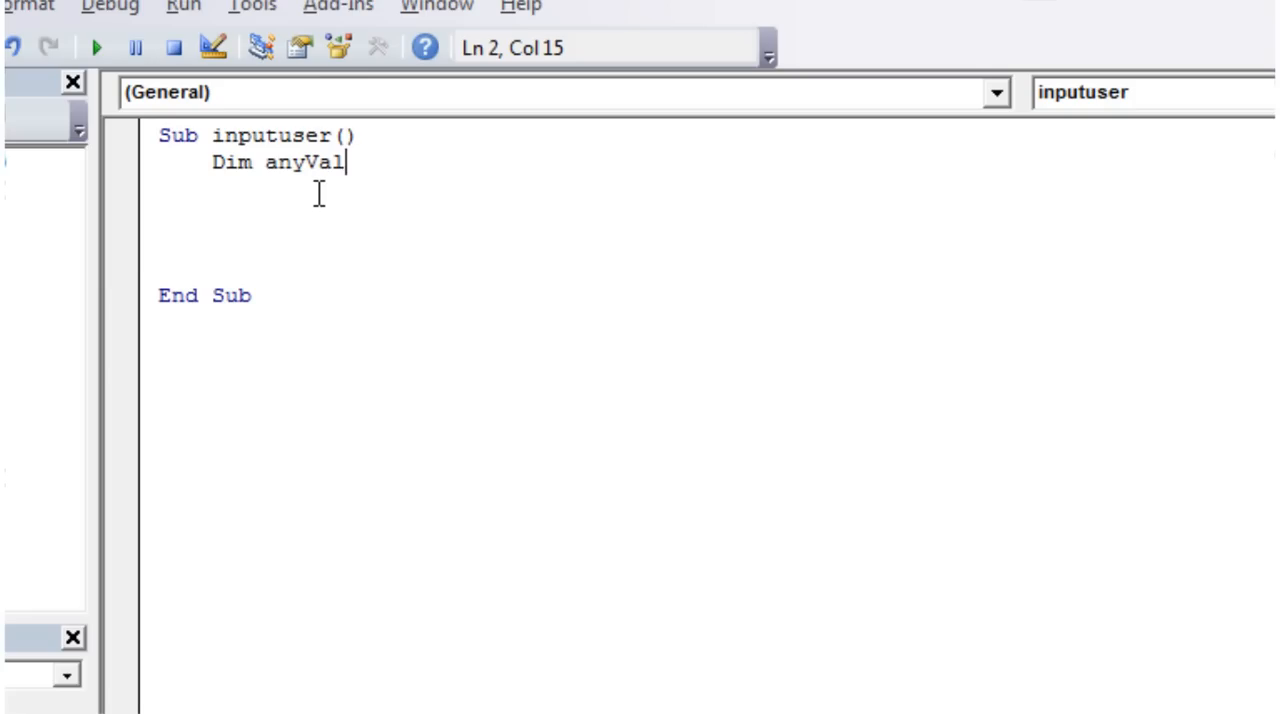
mouse_move(355, 168)
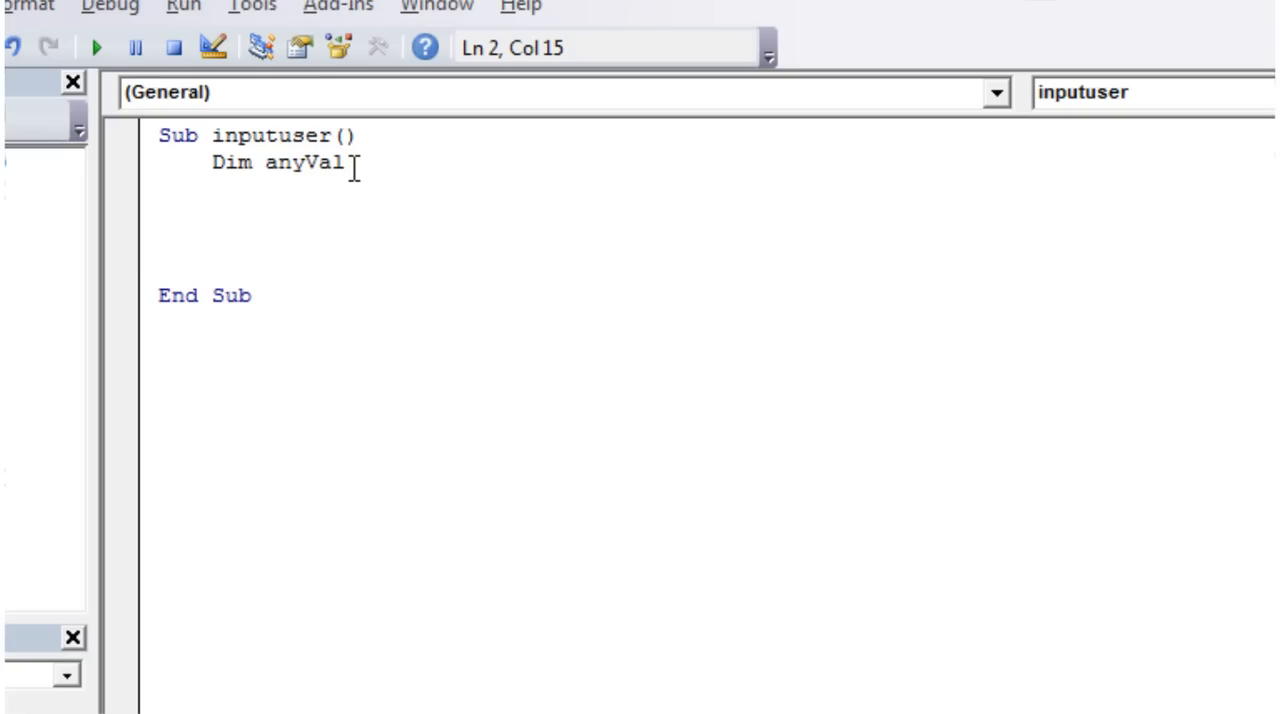
key(BackSpace)
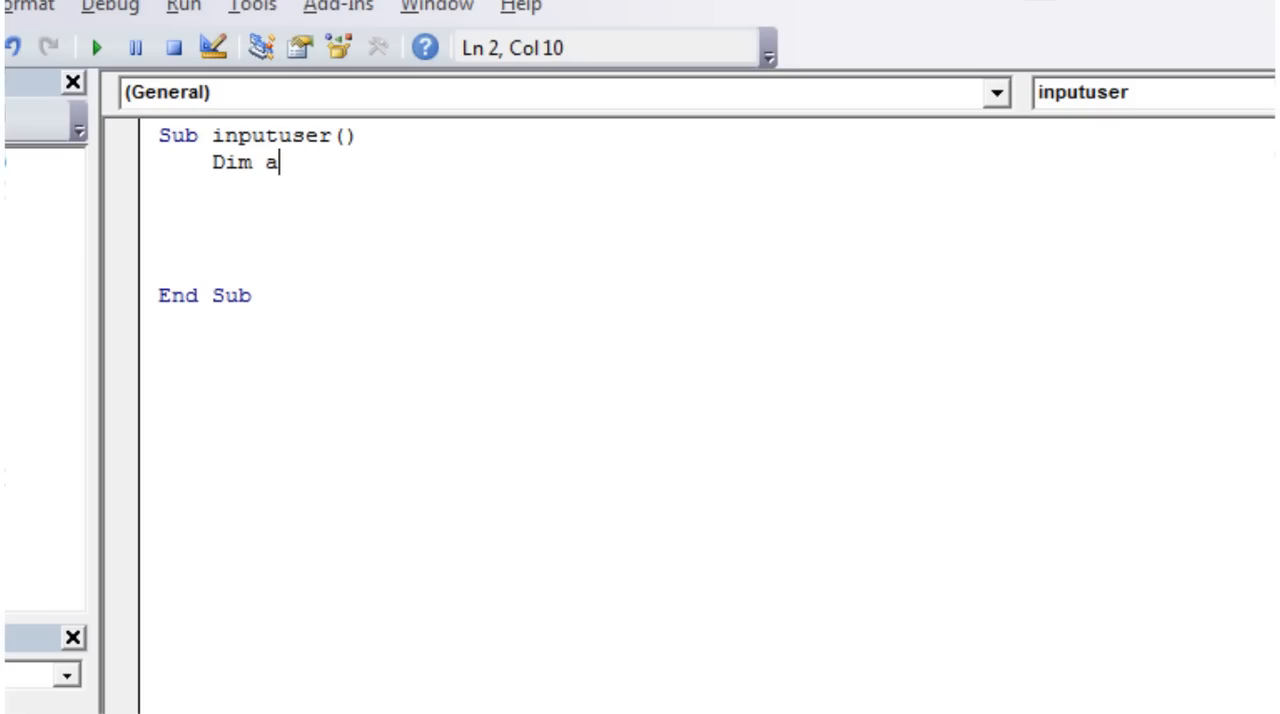
text(ny)
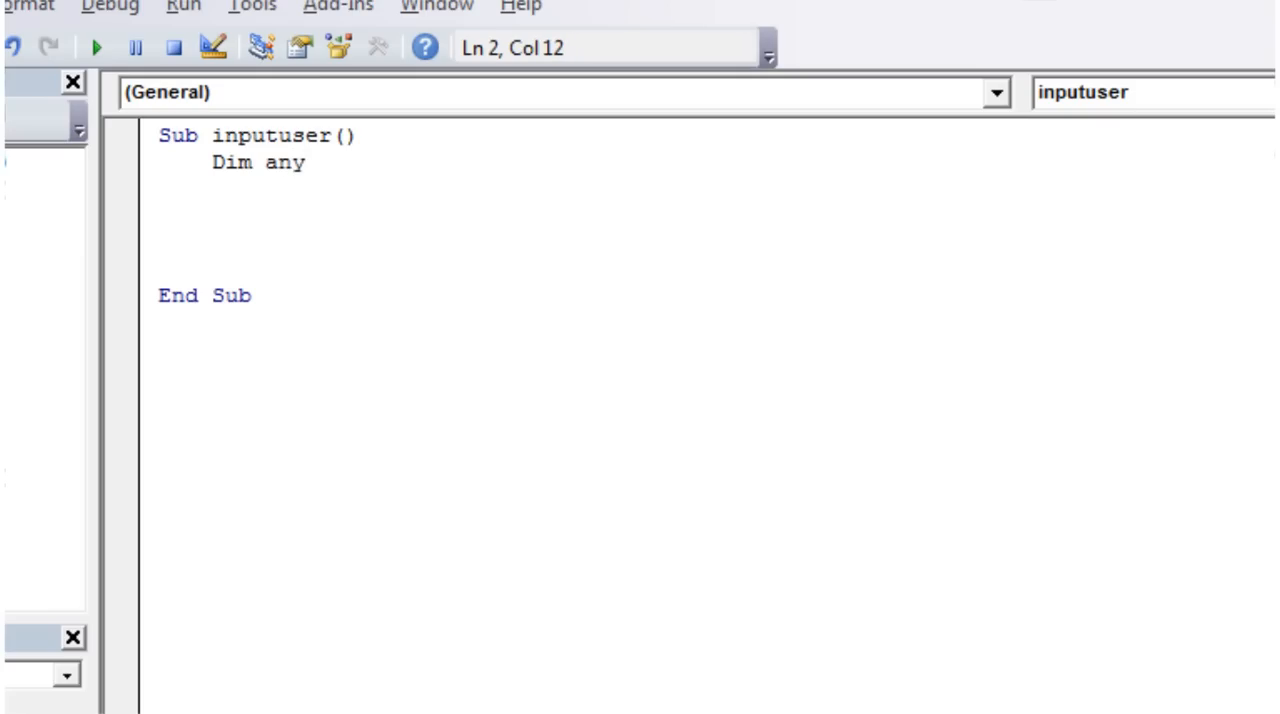
text(Val as)
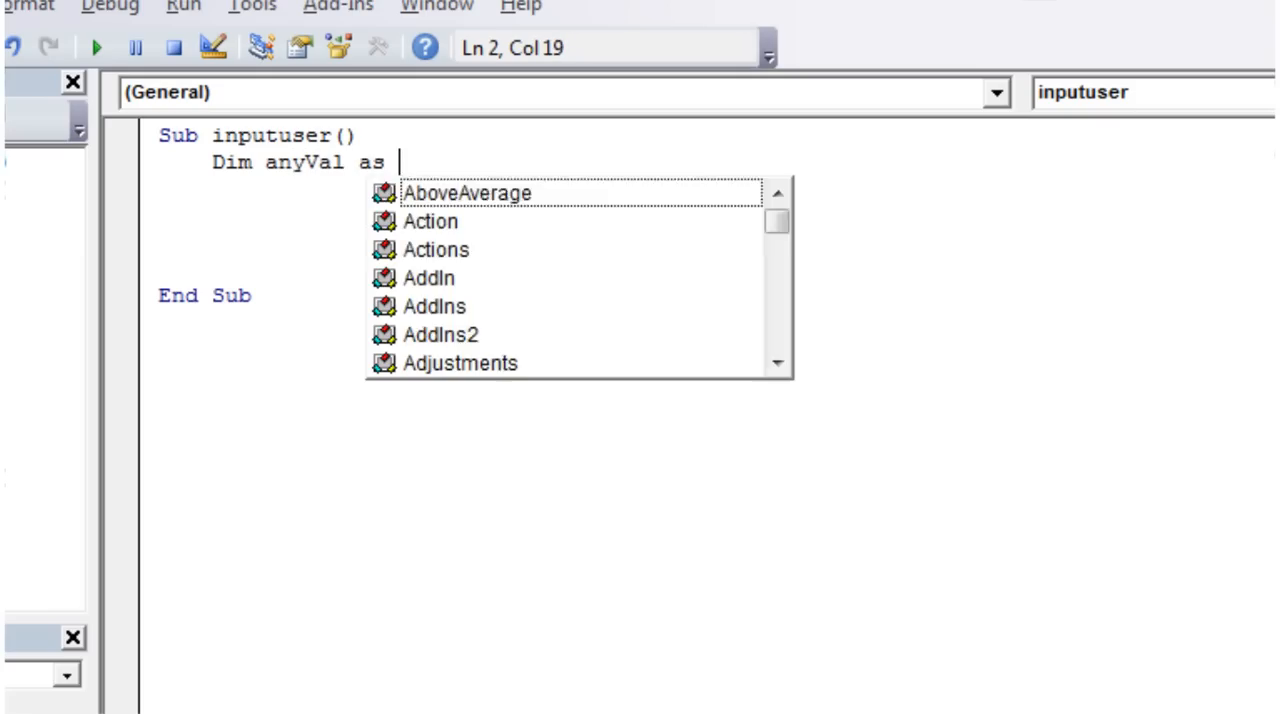
text(inte)
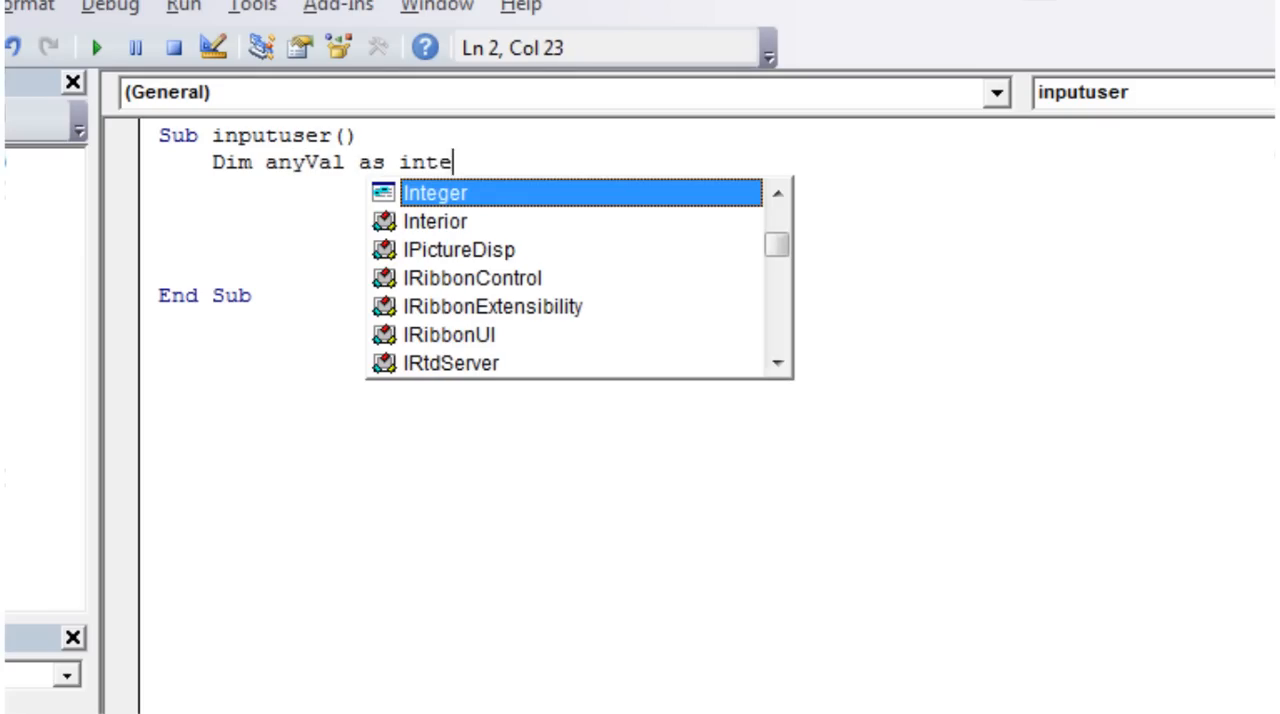
text(ger)
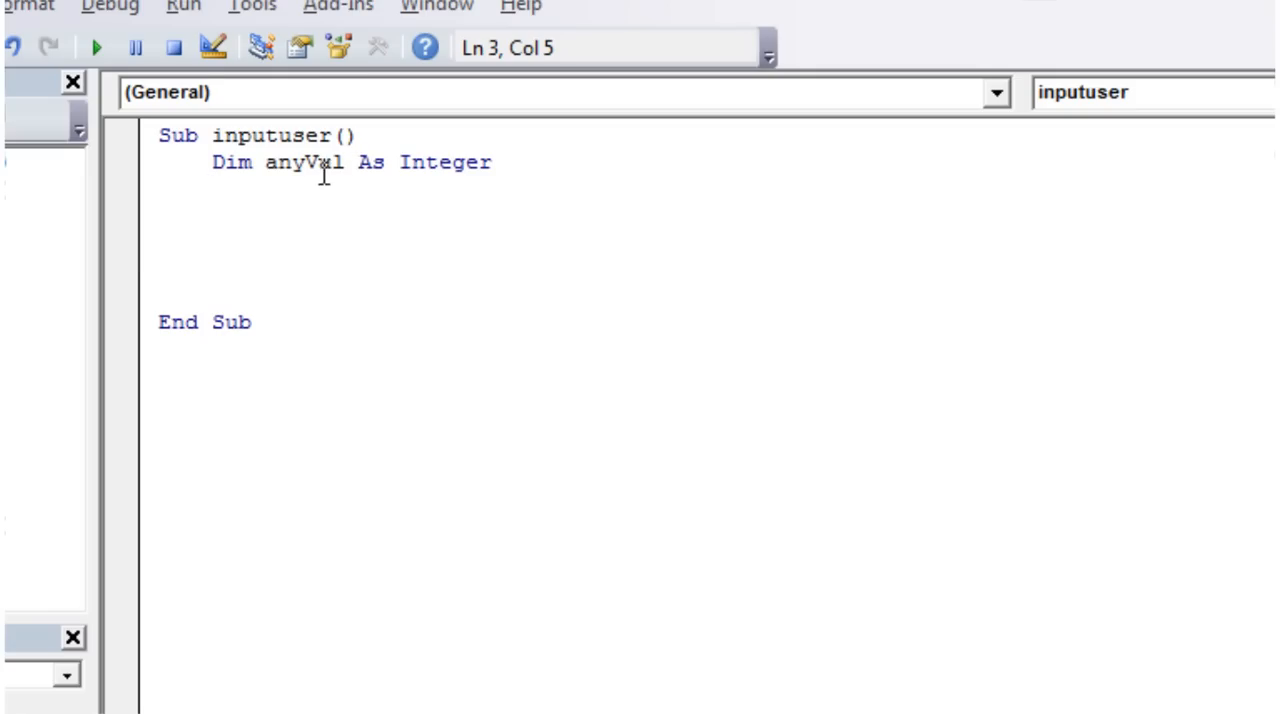
Step: Type a 'Dim num2 As' declaration on its own line below num1
text(num1)
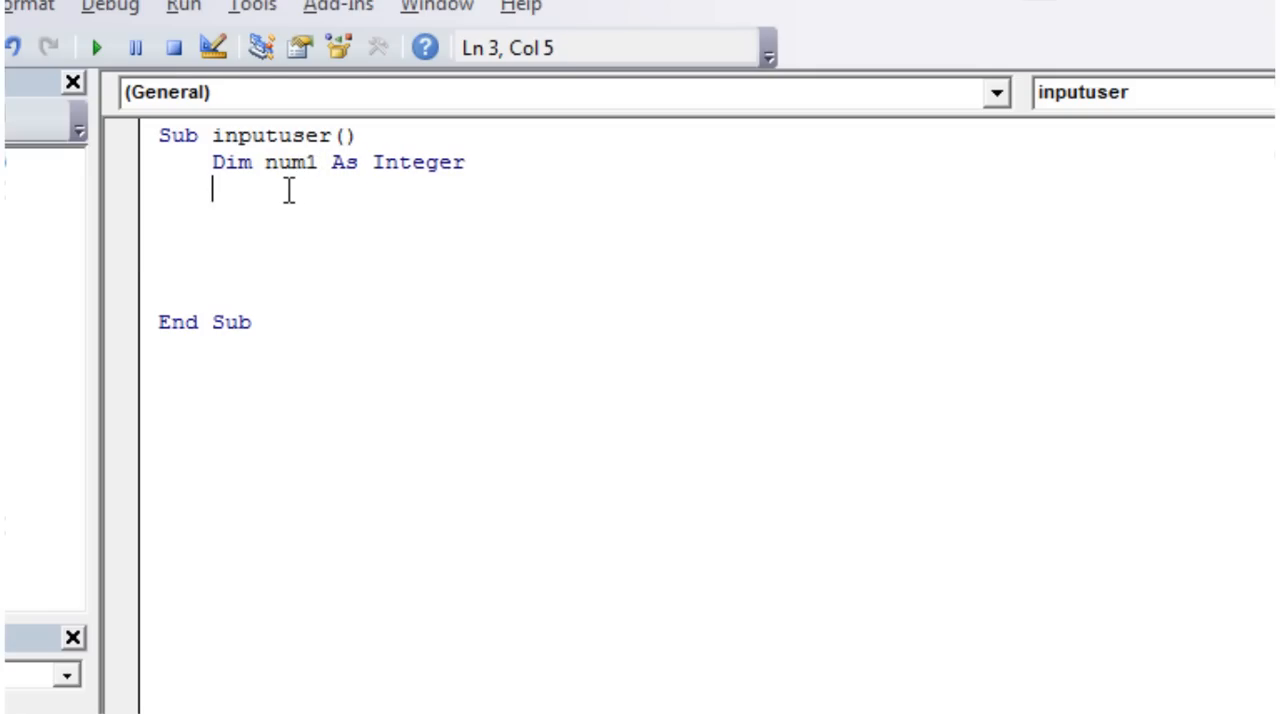
text(dim n)
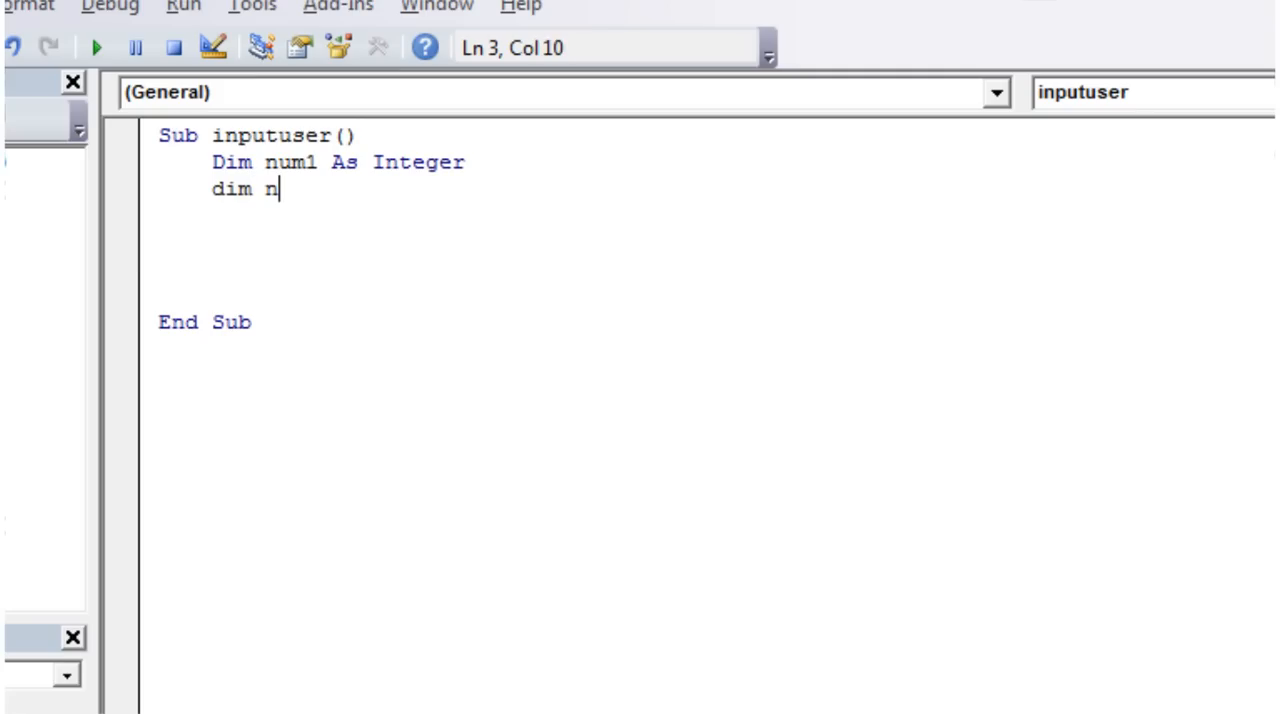
text(um2 as)
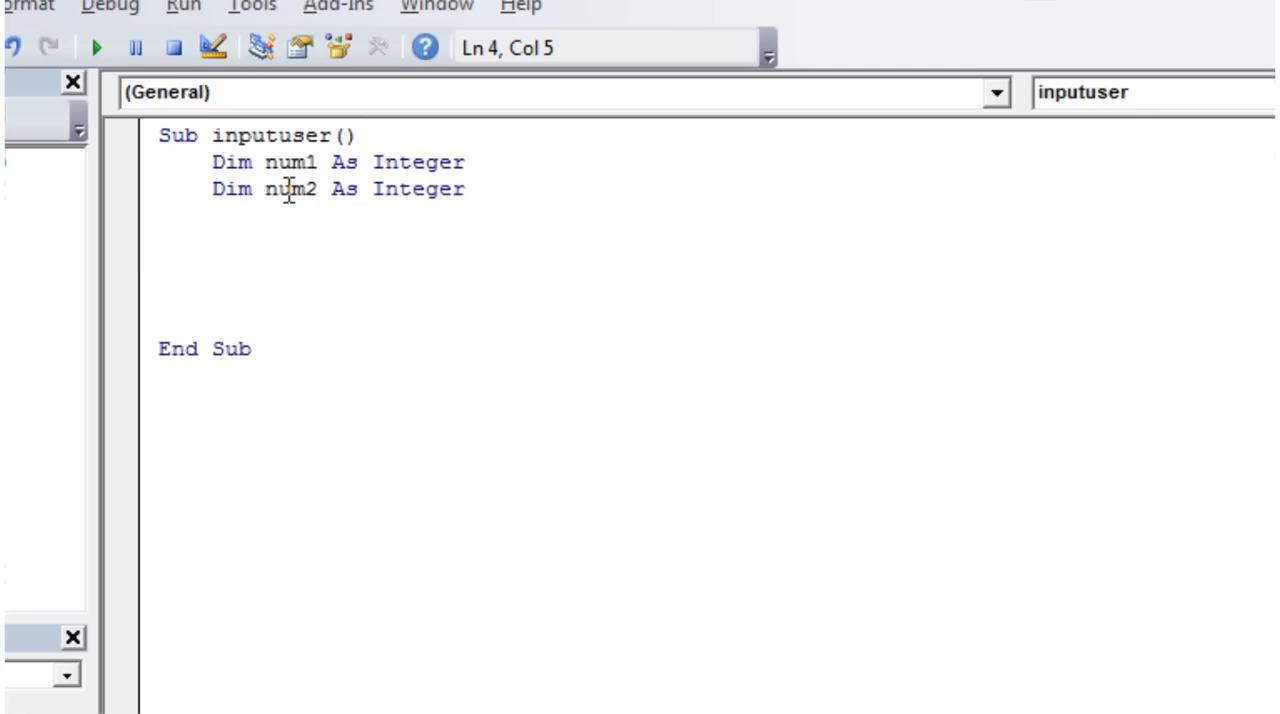
click(212, 189)
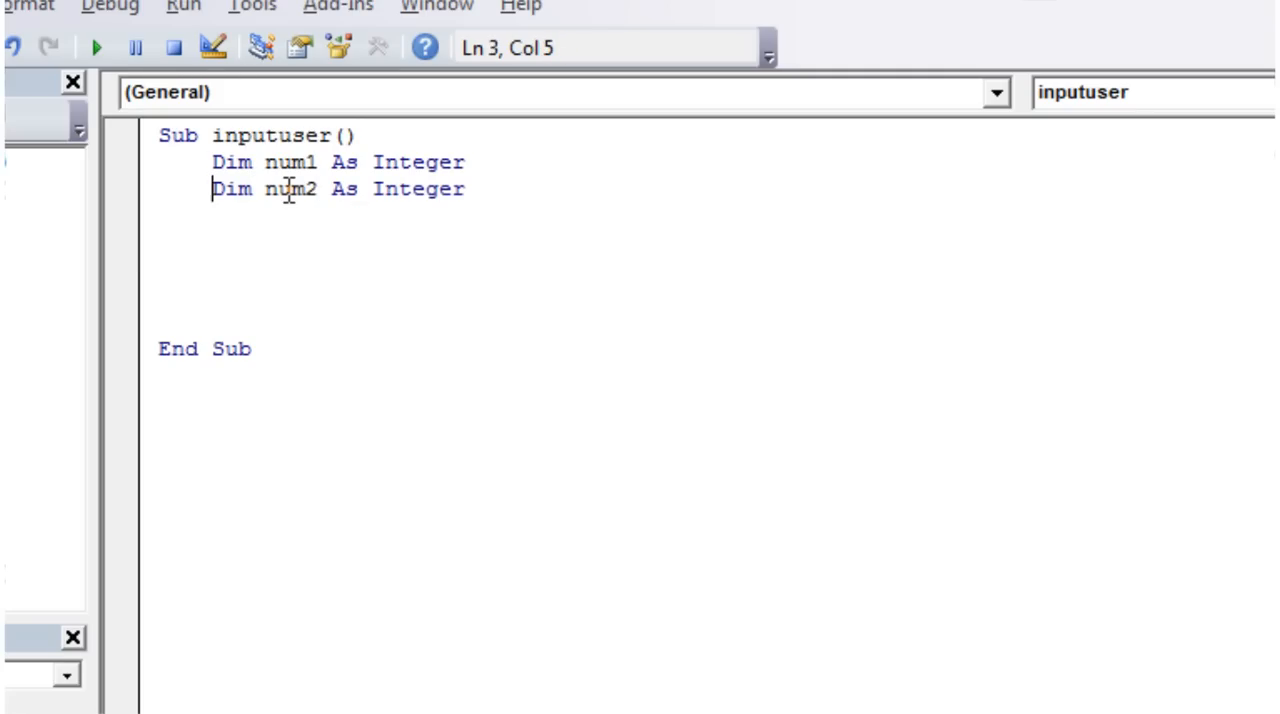
key(Return)
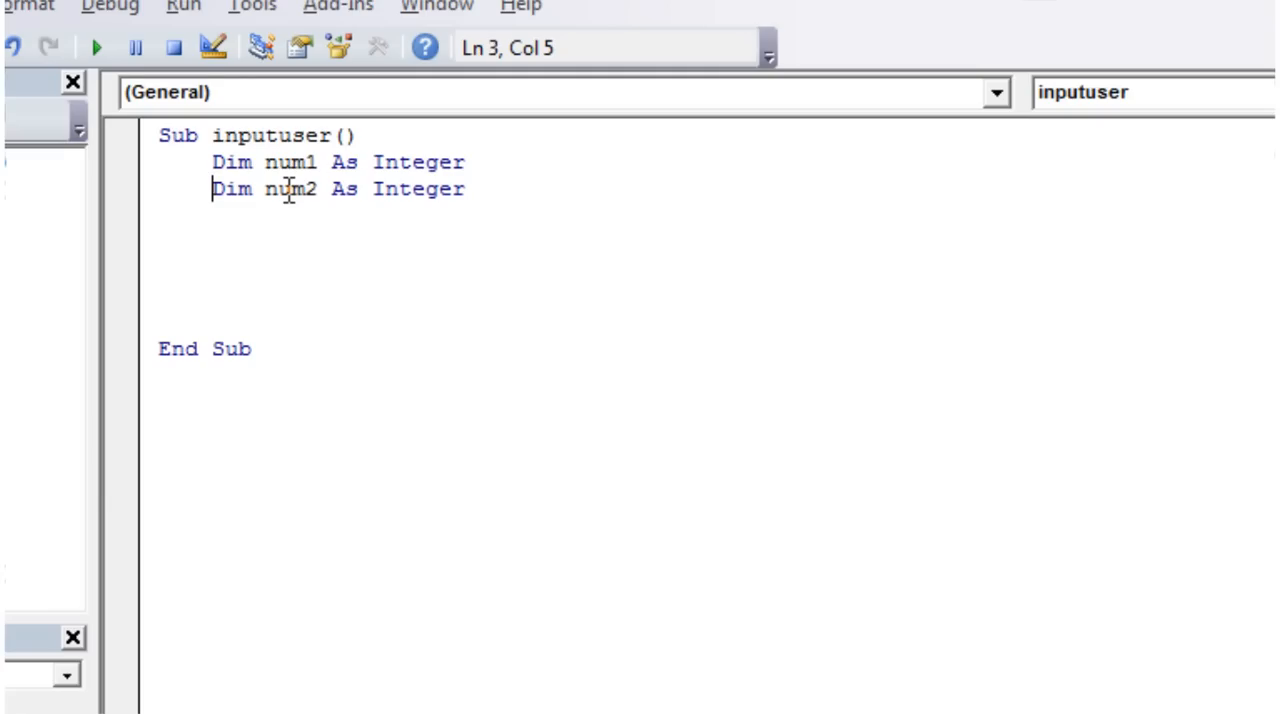
Step: Add num3 after num2 on the same line, both typed As Integer
click(320, 189)
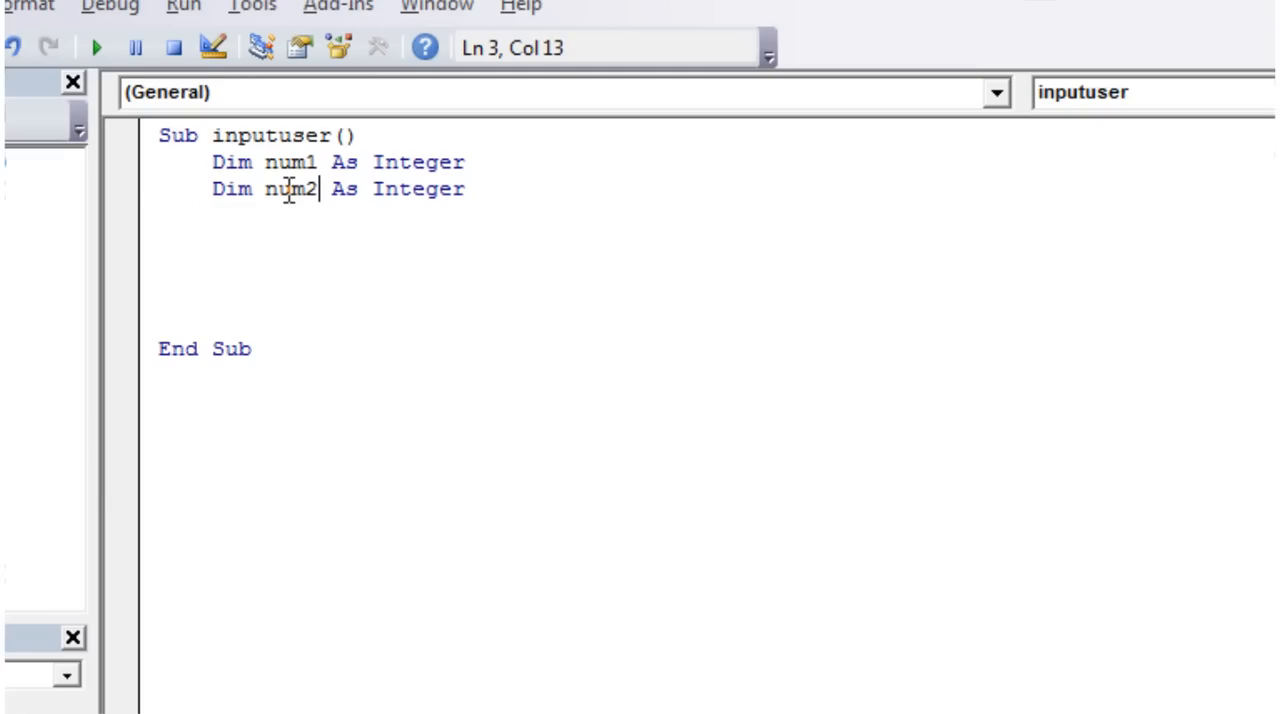
text(,)
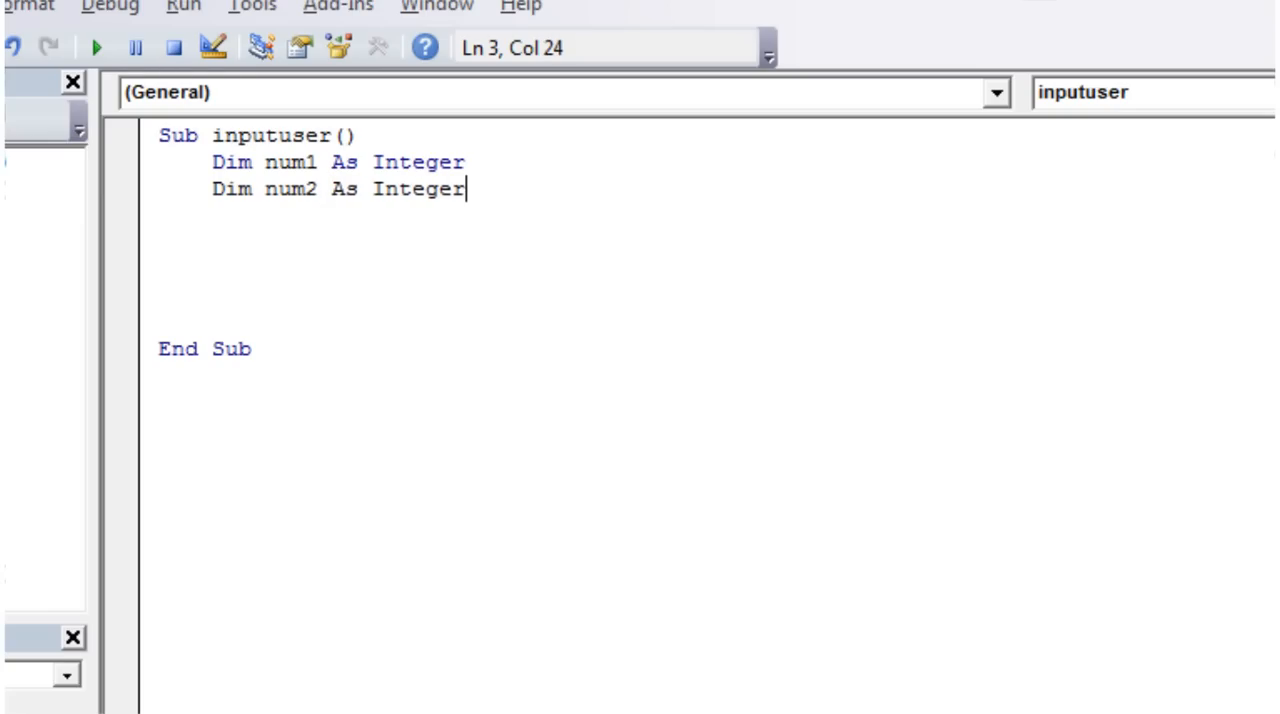
text(,num3)
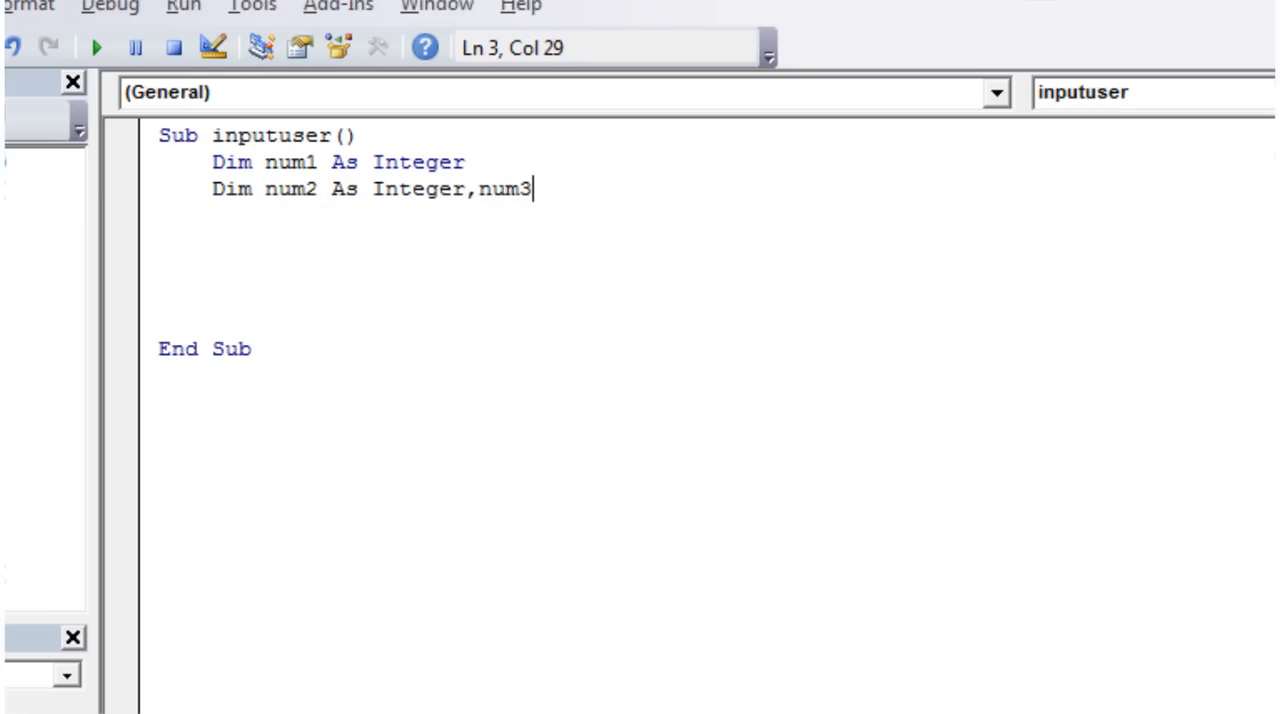
text(as int)
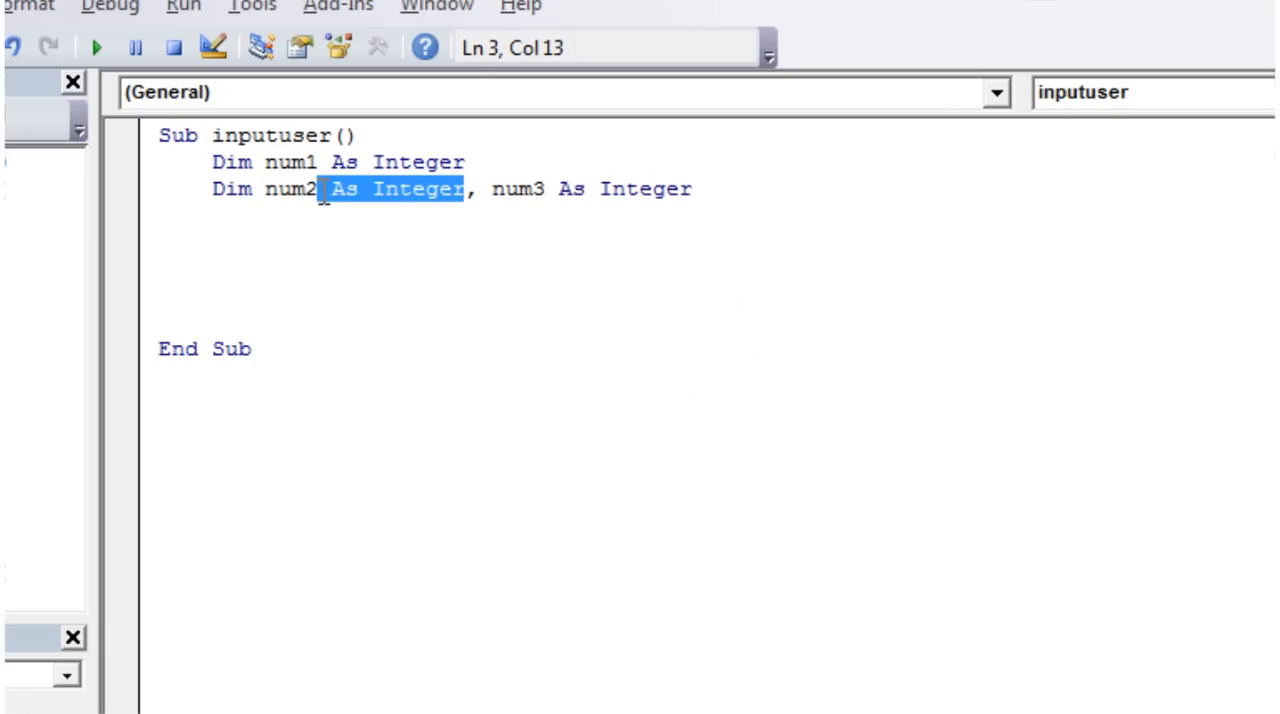
key(Delete)
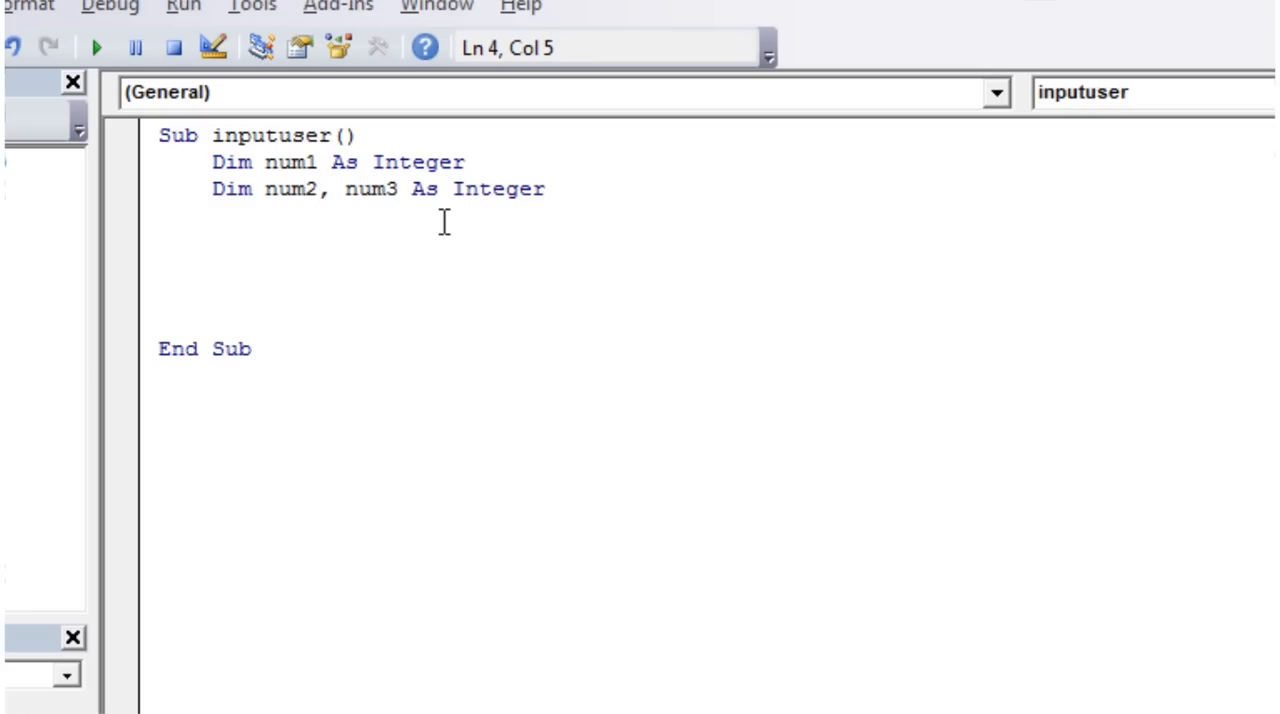
mouse_move(322, 196)
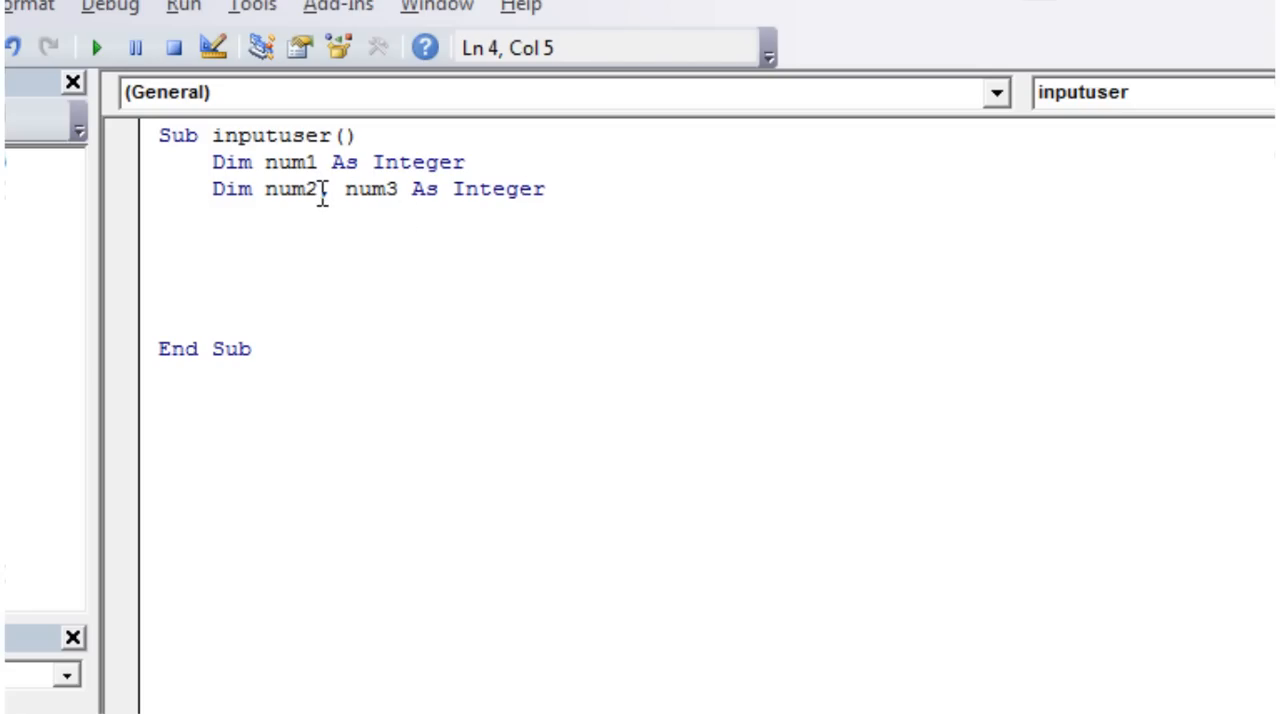
text(as i)
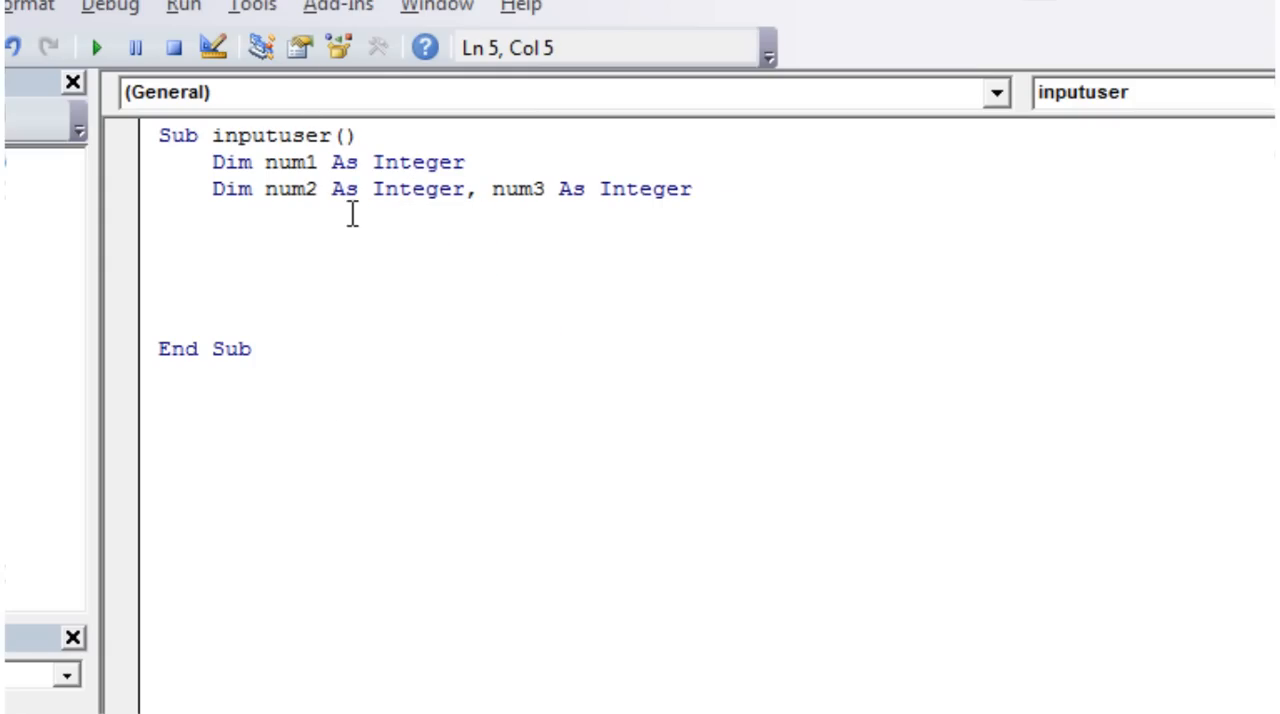
mouse_move(549, 203)
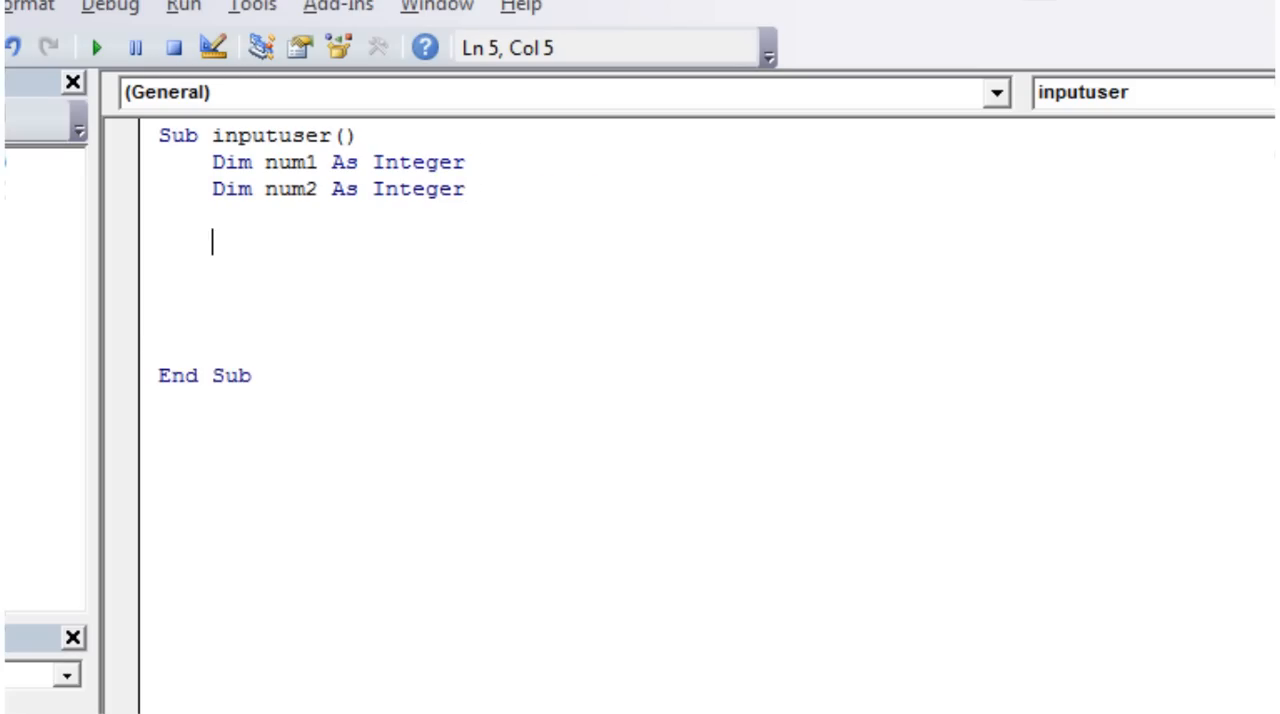
mouse_move(270, 318)
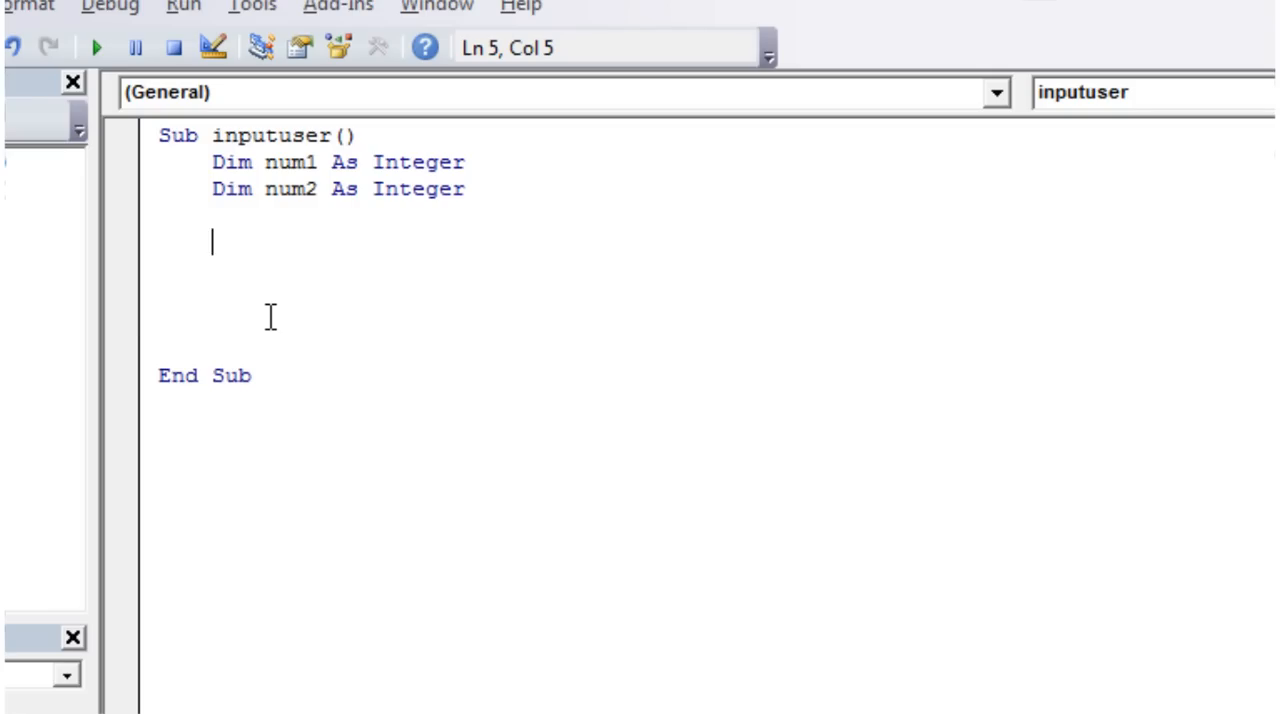
Step: Assign num1 = InputBox("Please input your first number") and start a new line
text(num1 =)
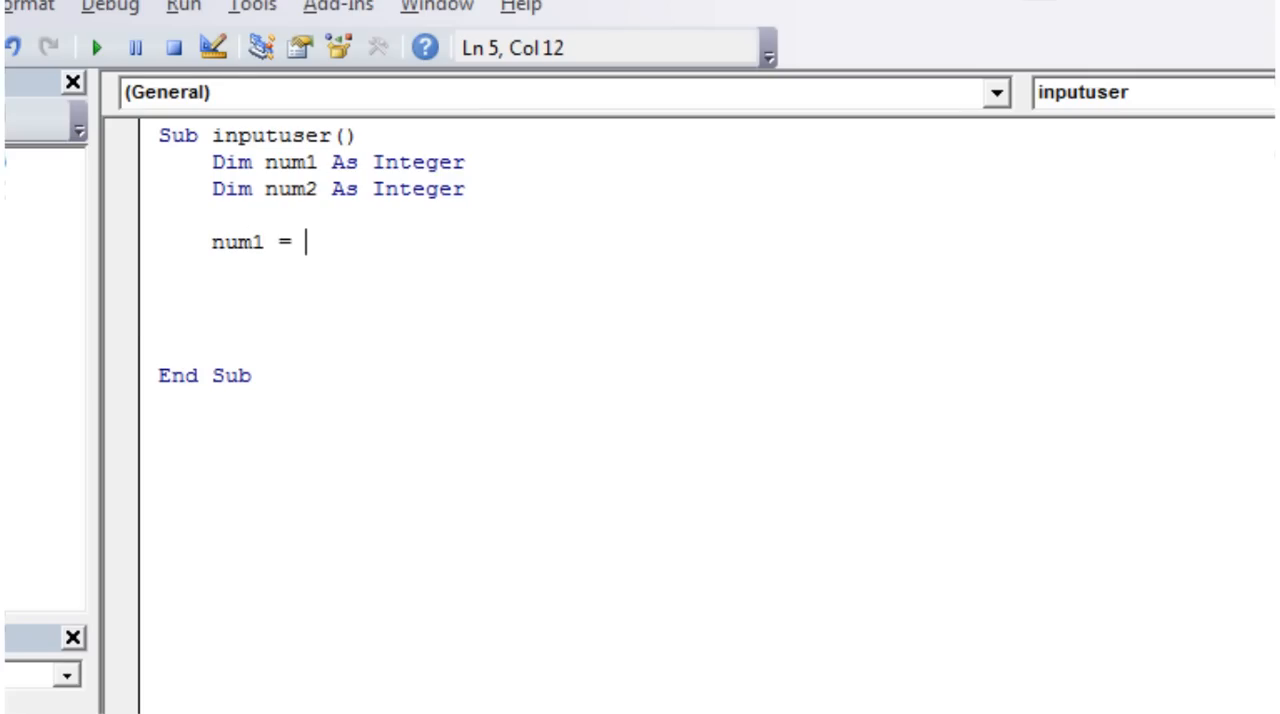
text(inpu)
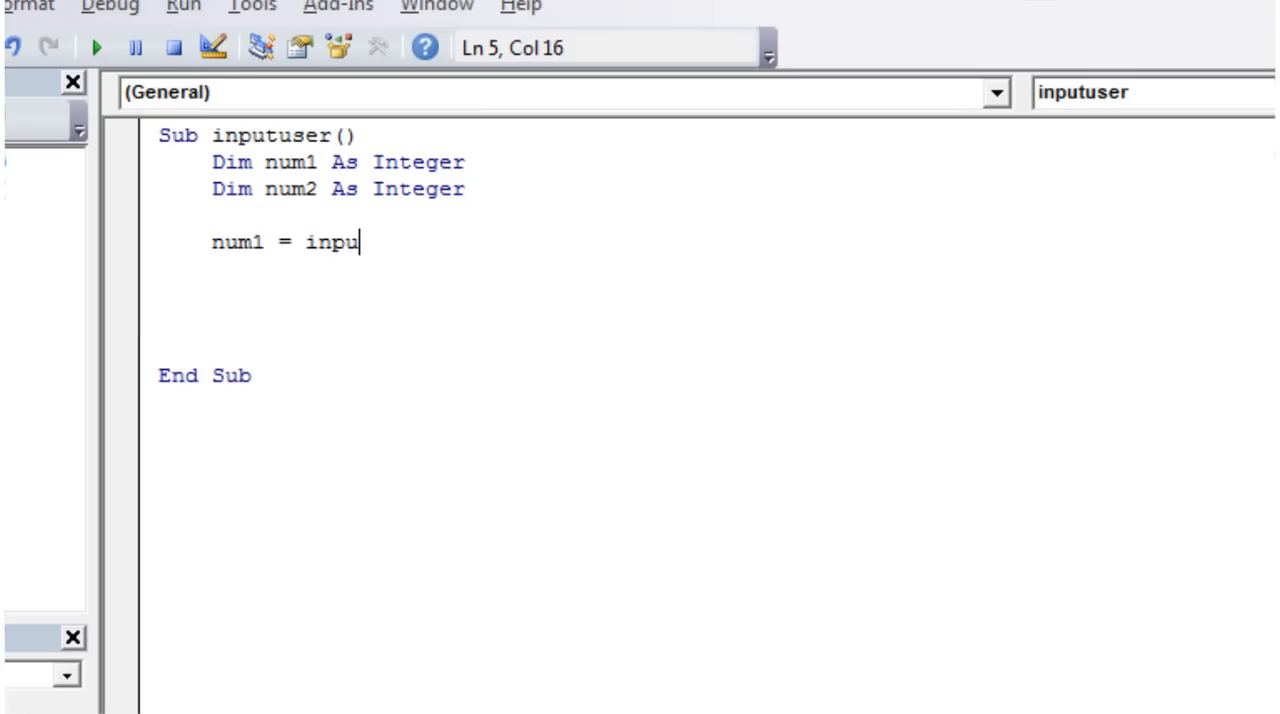
text(tbox()
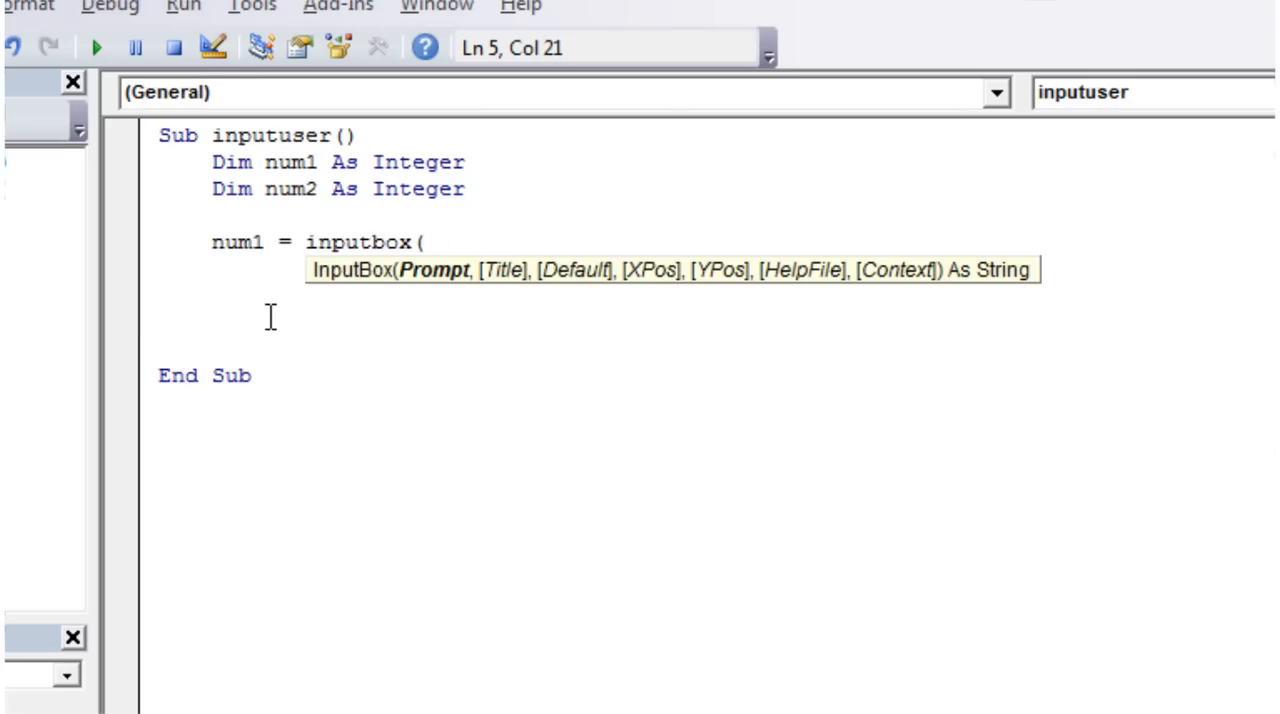
text(")
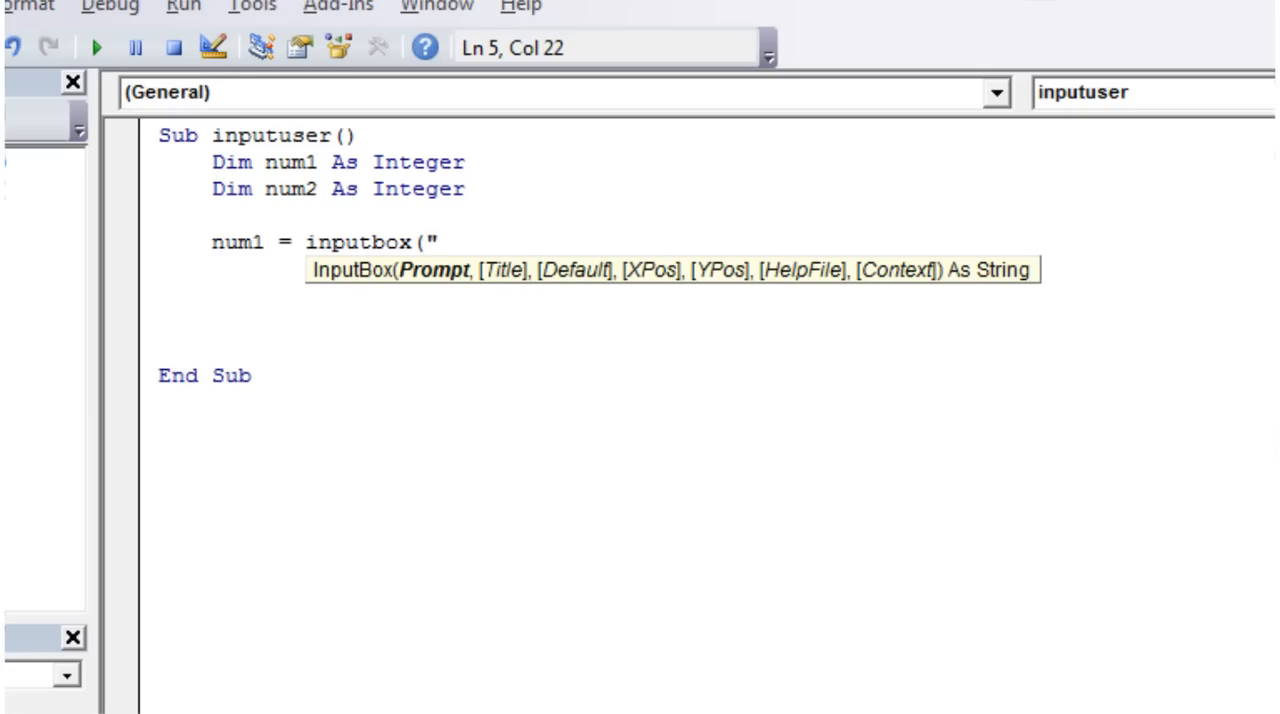
mouse_move(539, 248)
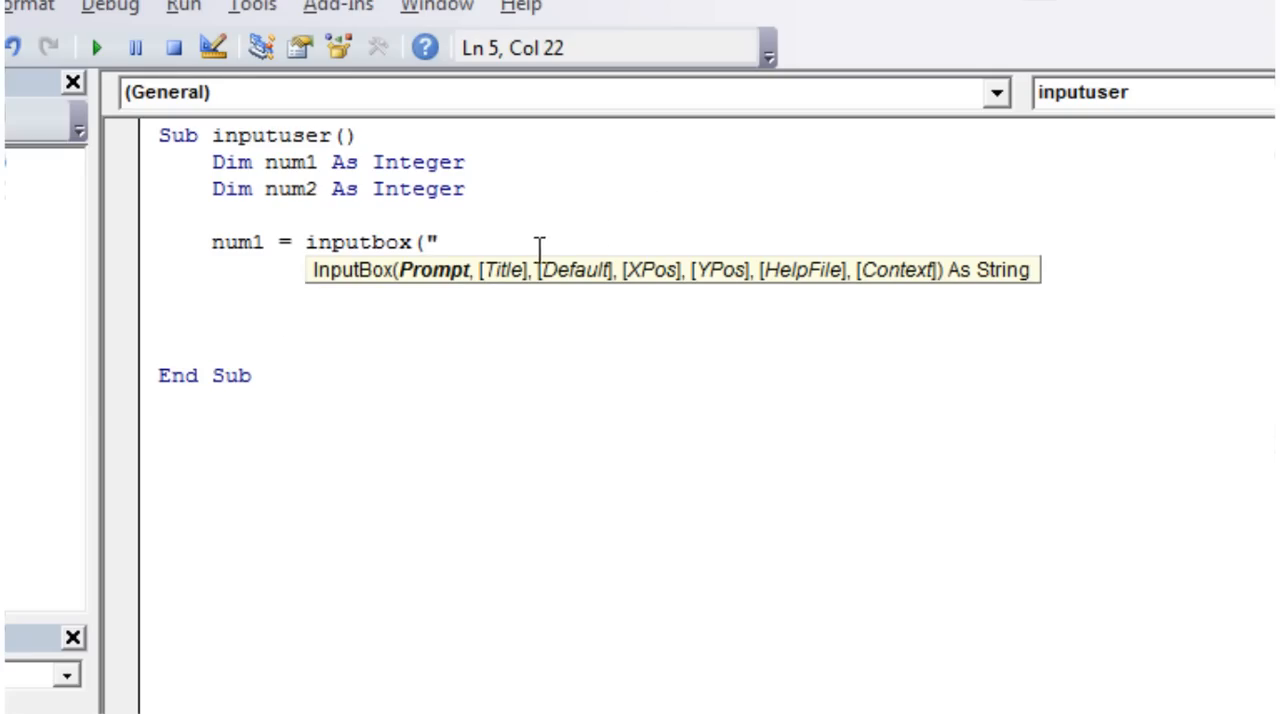
mouse_move(460, 298)
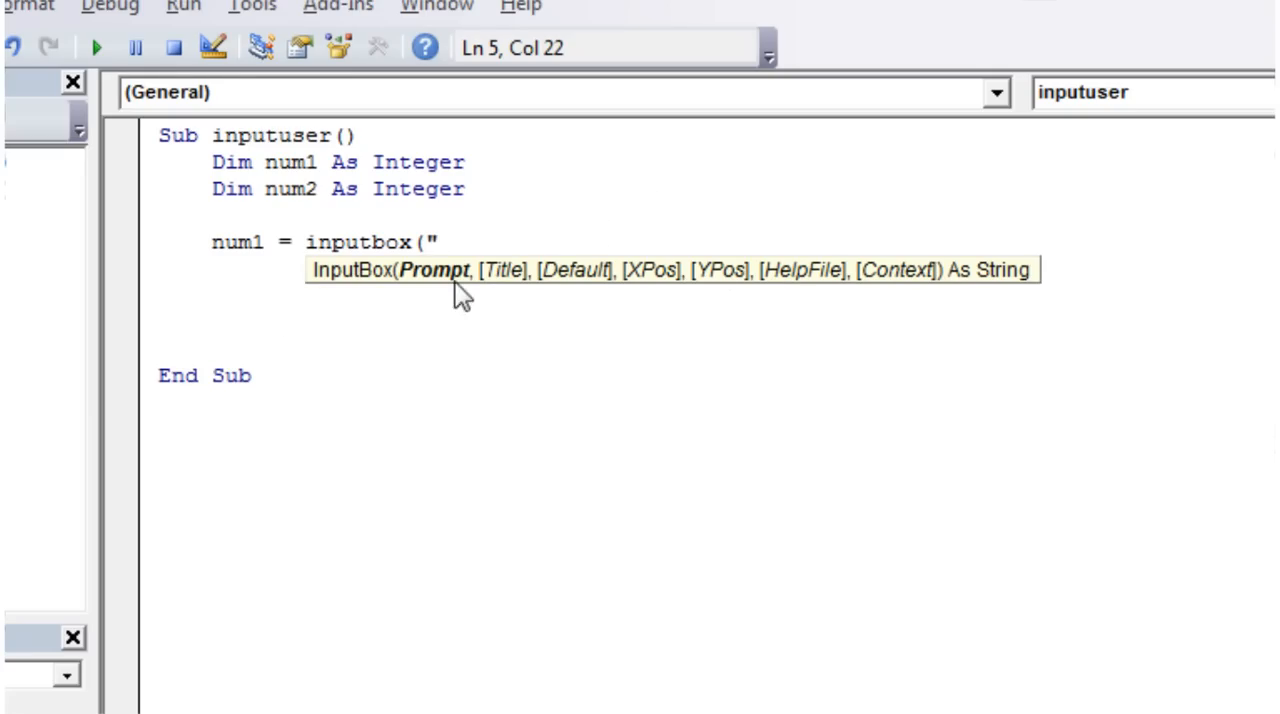
mouse_move(525, 285)
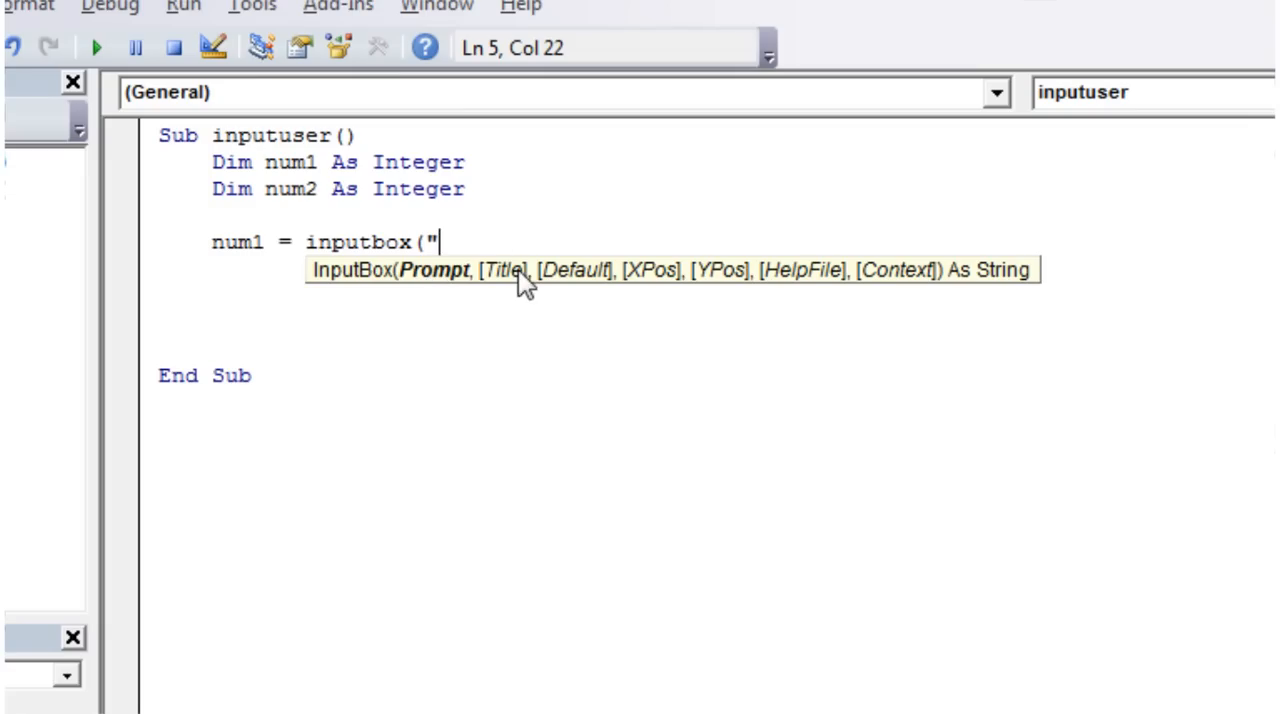
mouse_move(450, 237)
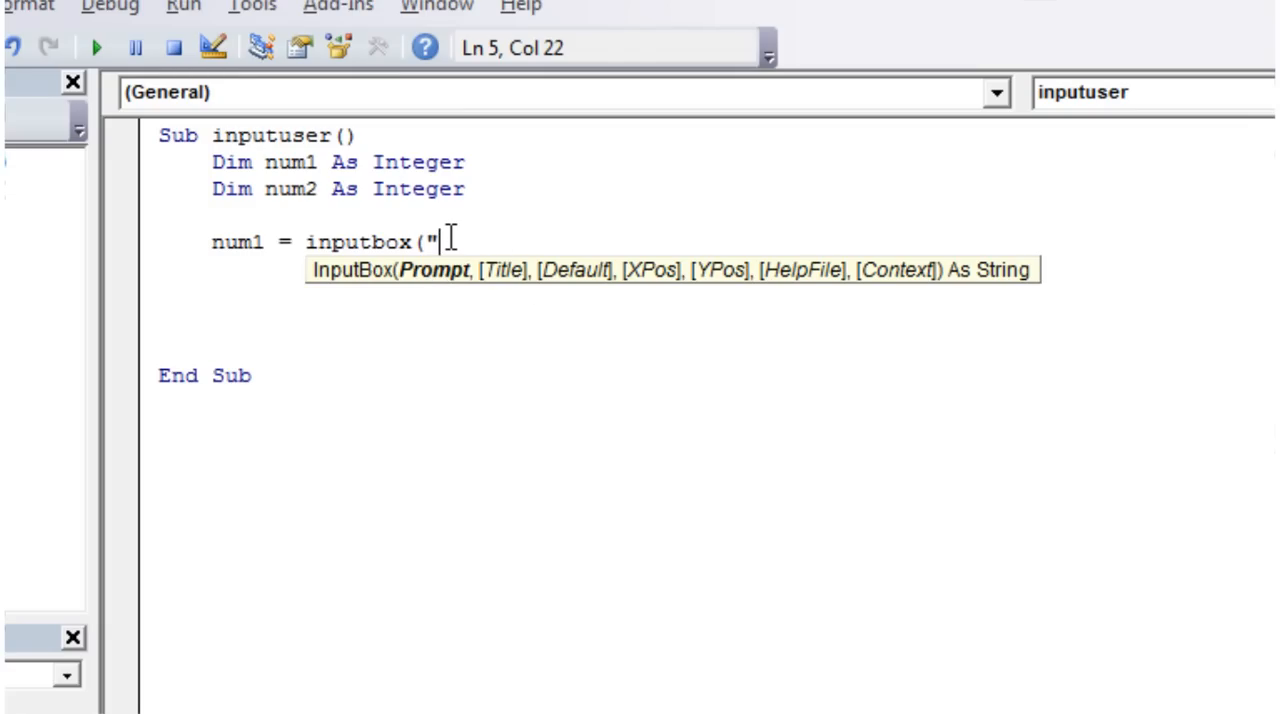
text(P)
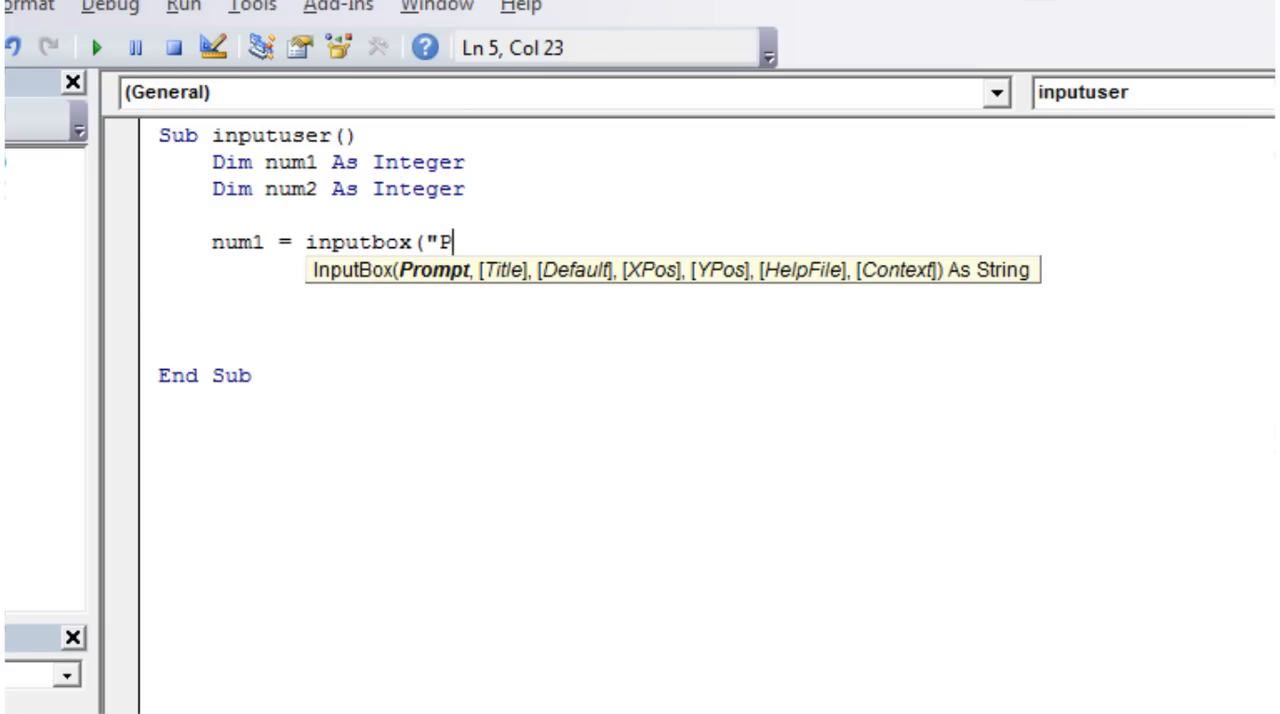
text(ut)
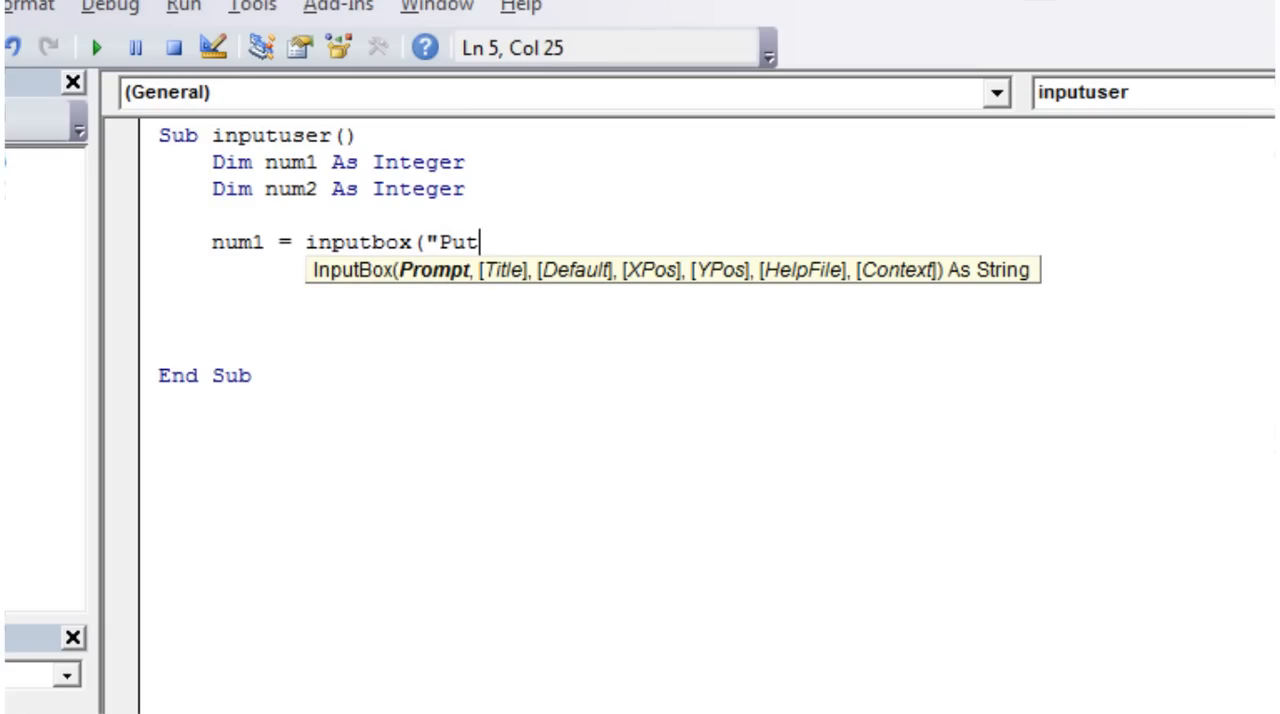
text(lease iu)
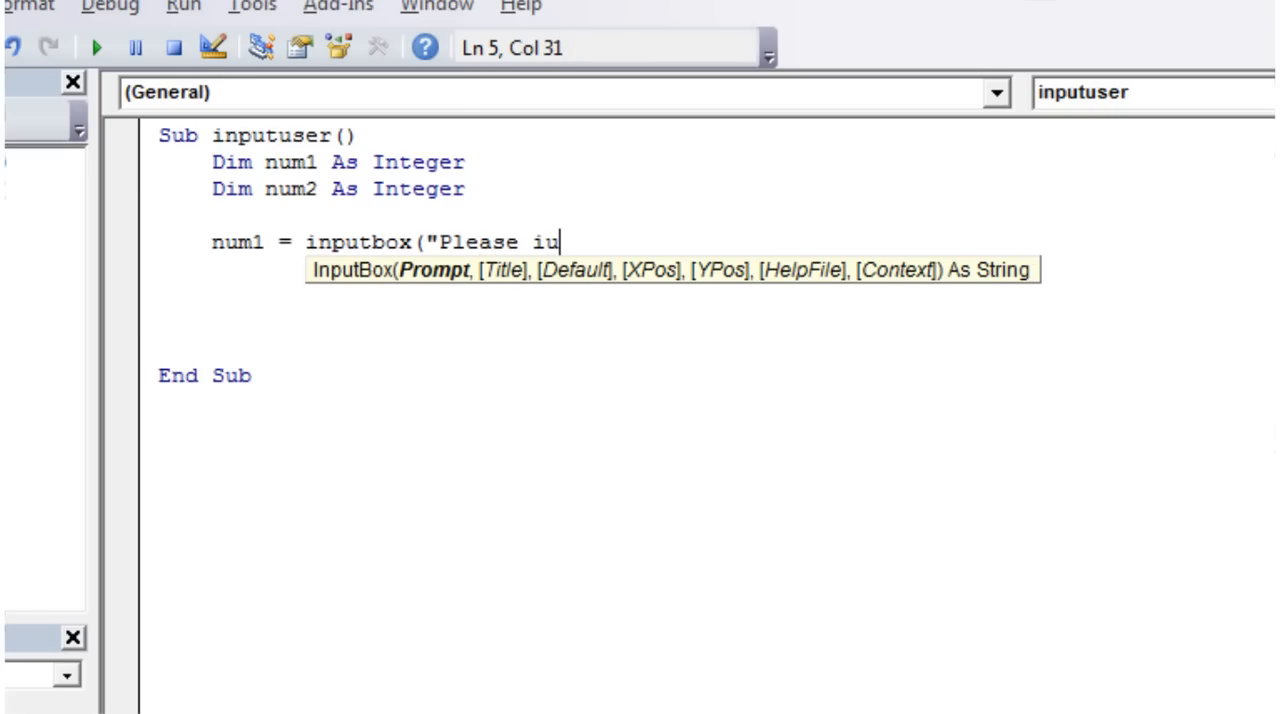
text(nput)
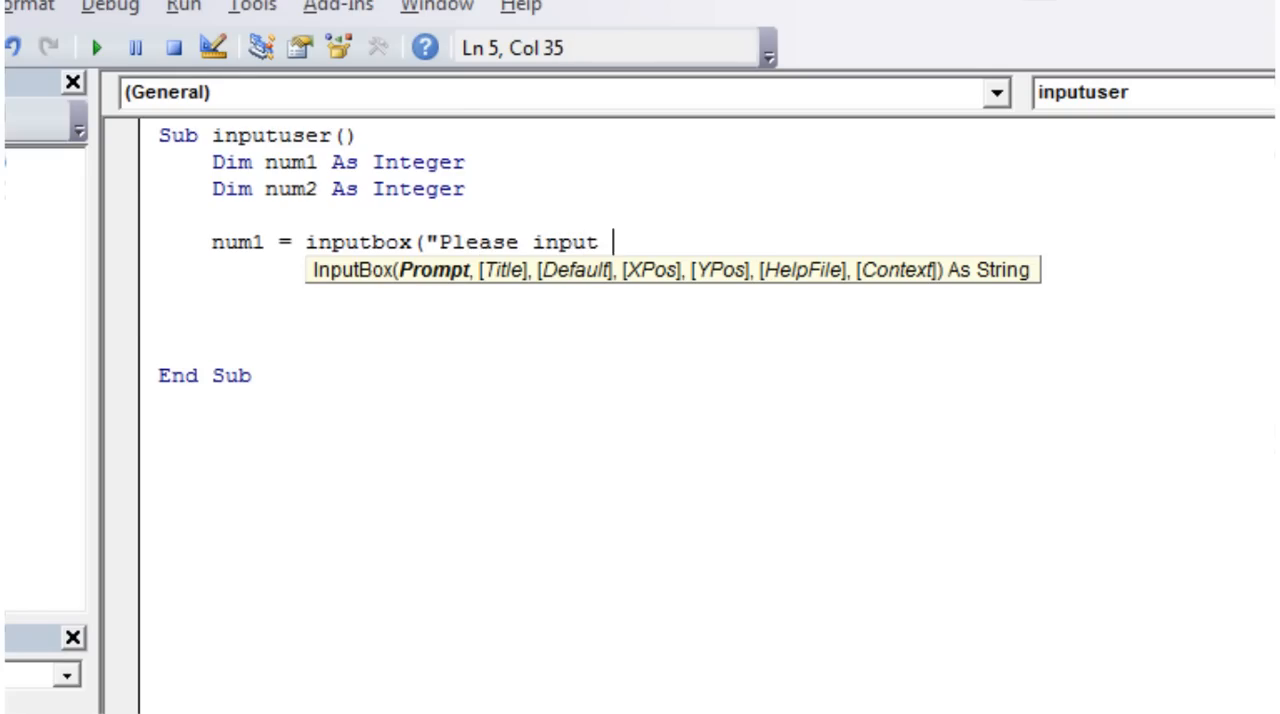
text(your first num)
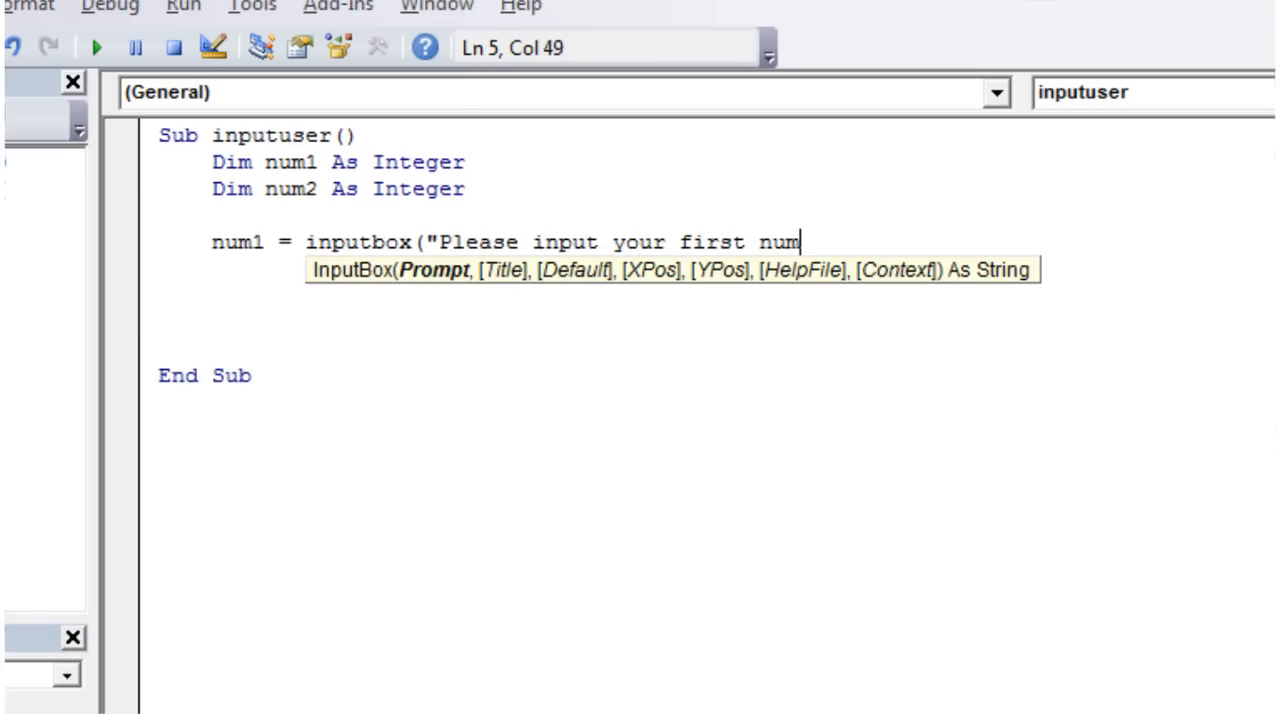
text(ber"))
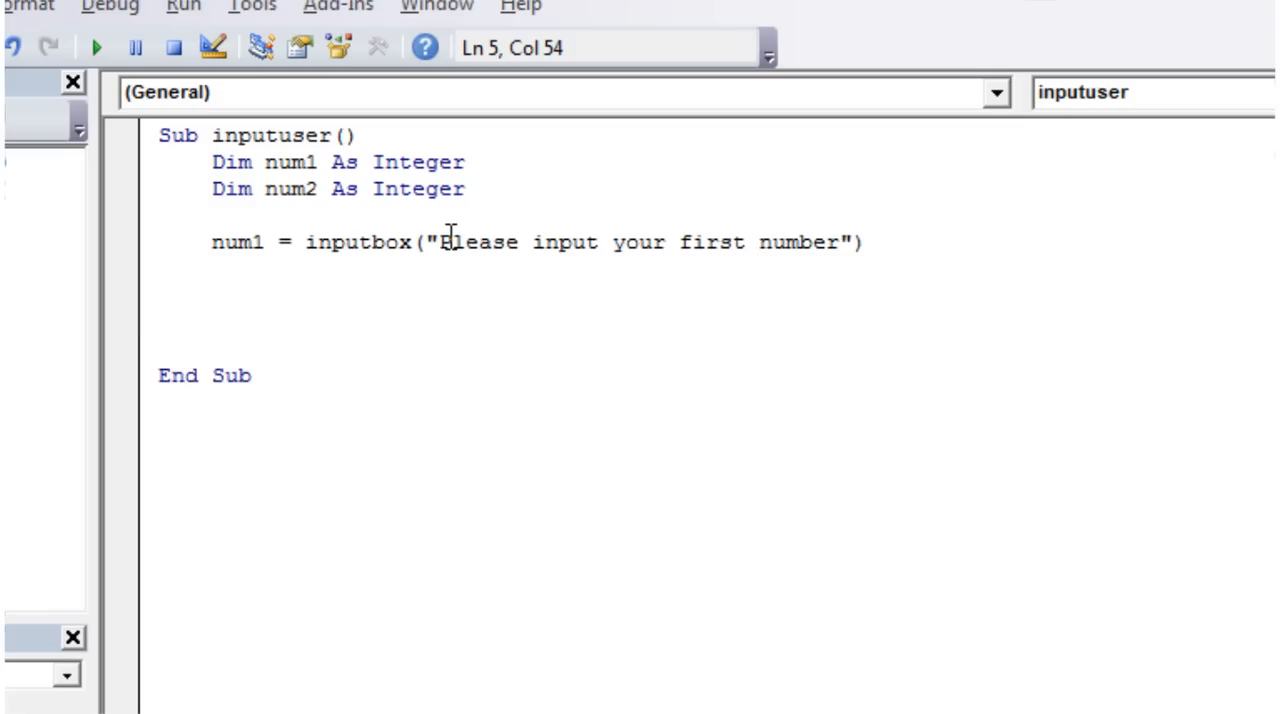
key(Return)
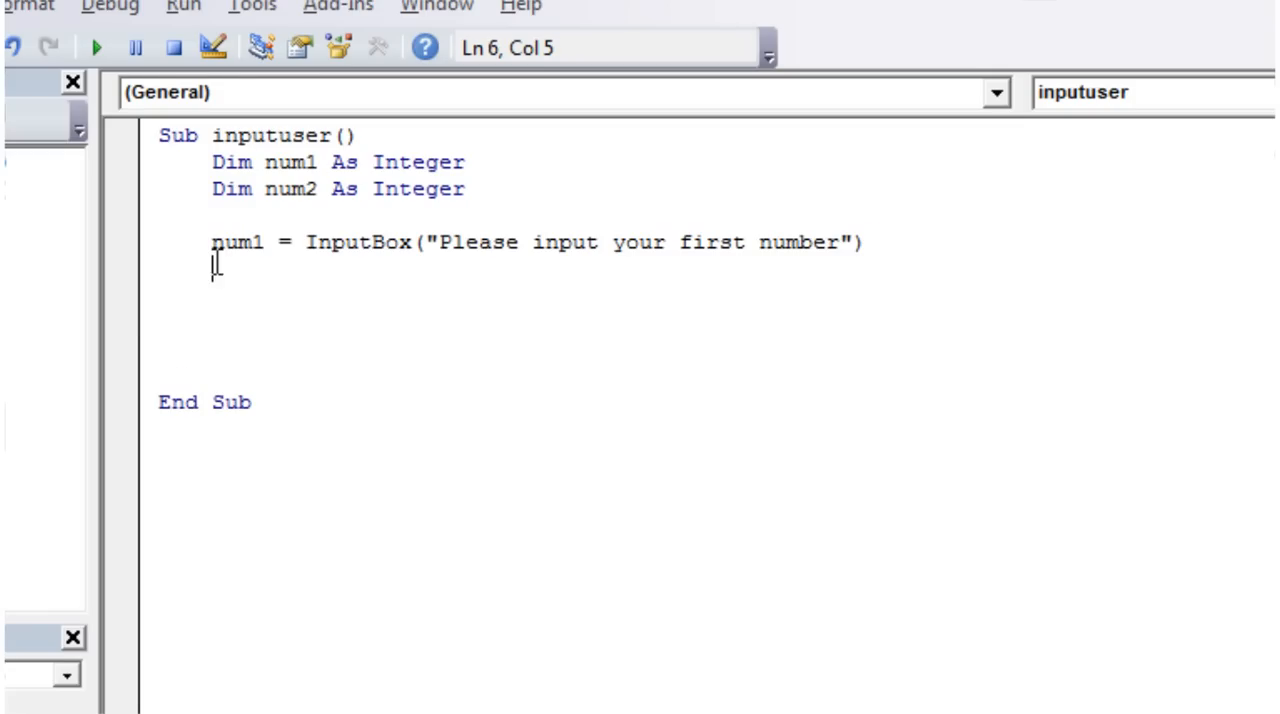
Step: Add num2 = InputBox prompting for the second number
text(num2 = InputBox("Please input your first number"))
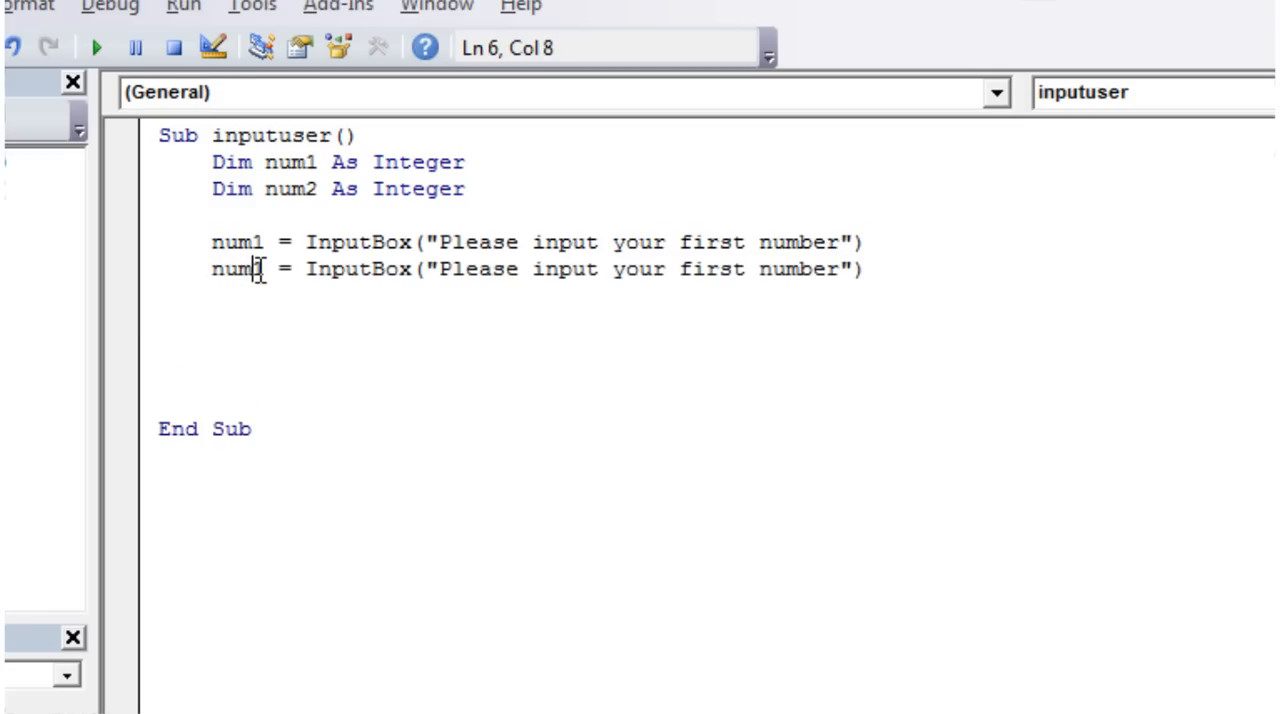
text(2)
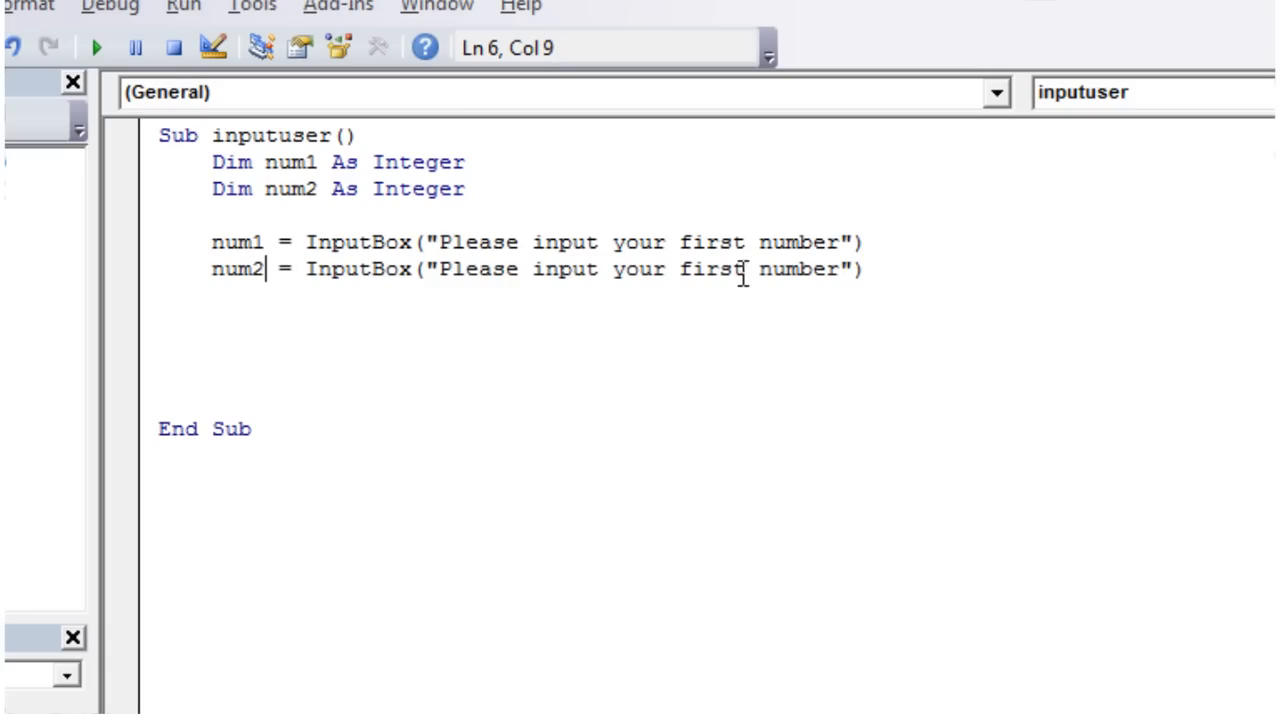
text(Second)
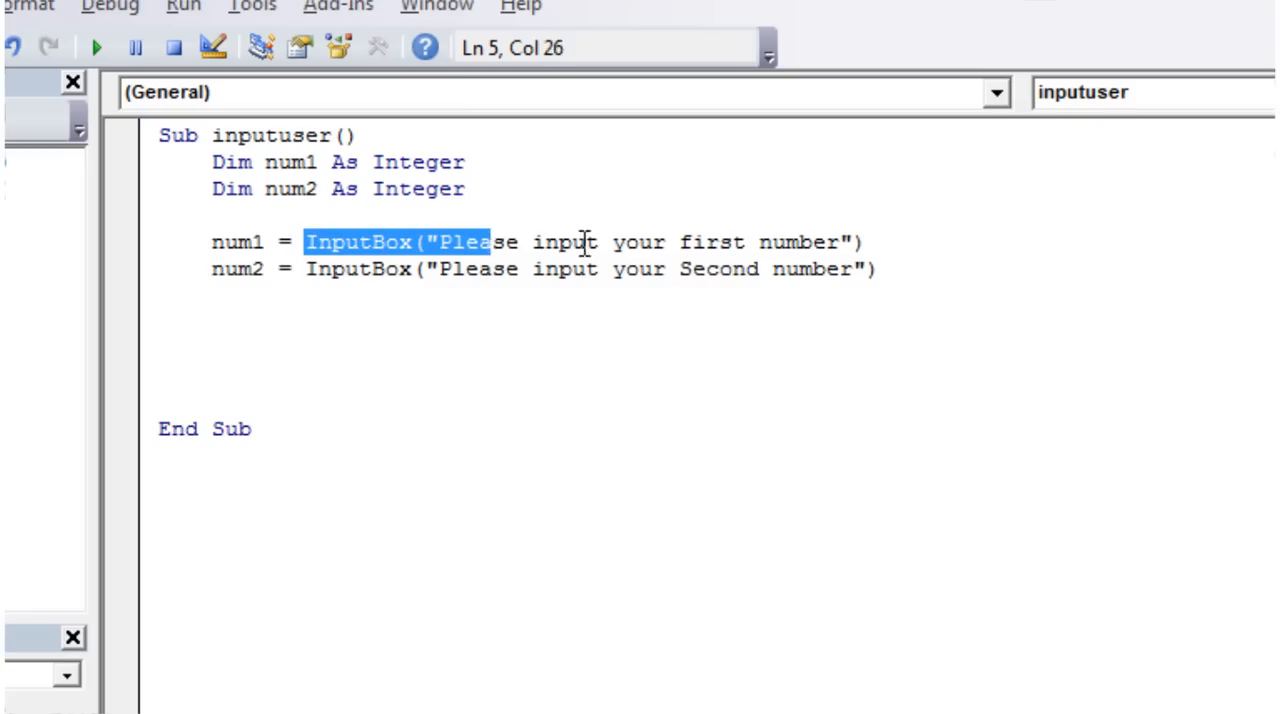
Step: Highlight parts of the num1 InputBox line, then type num1 on the blank line below
click(870, 242)
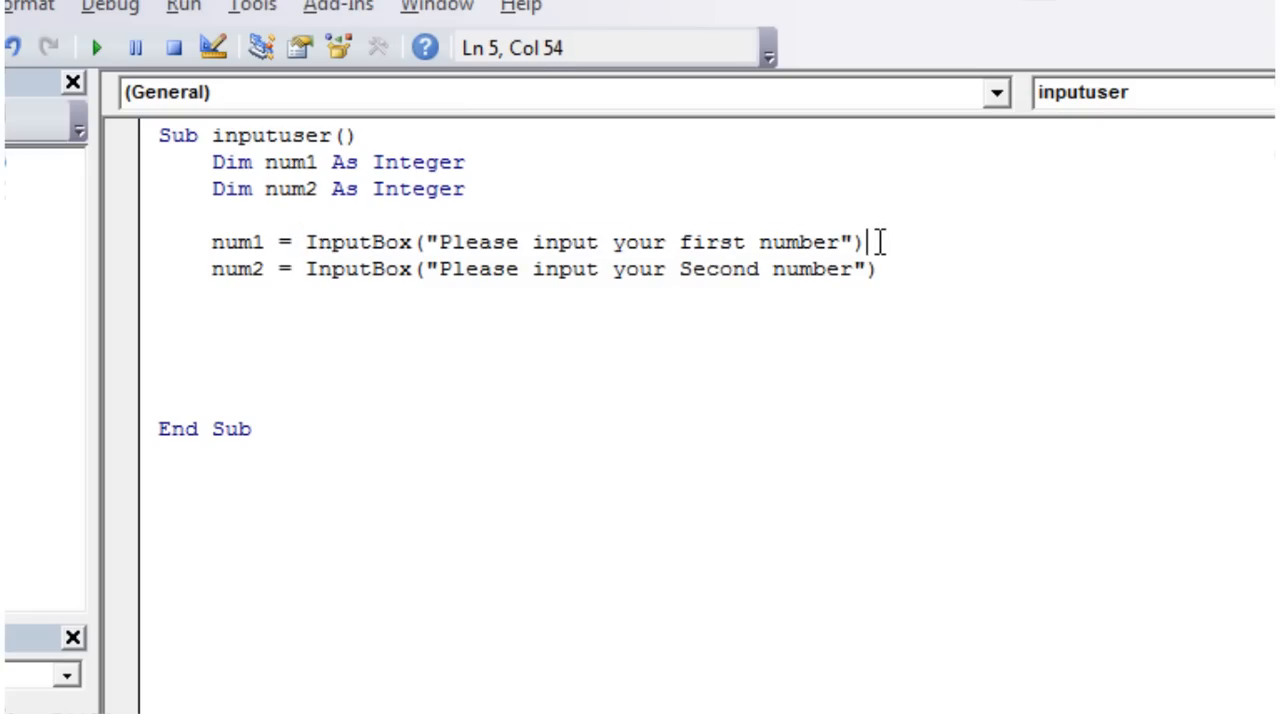
drag(860, 241, 307, 241)
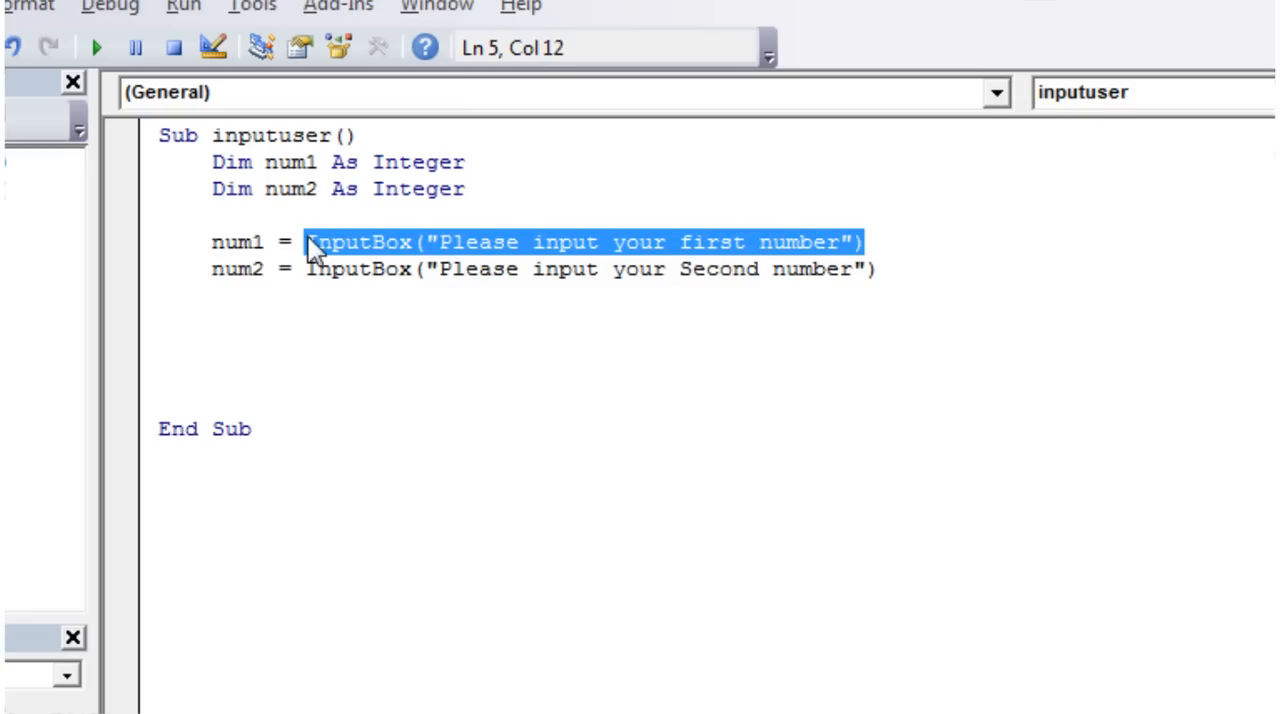
click(287, 242)
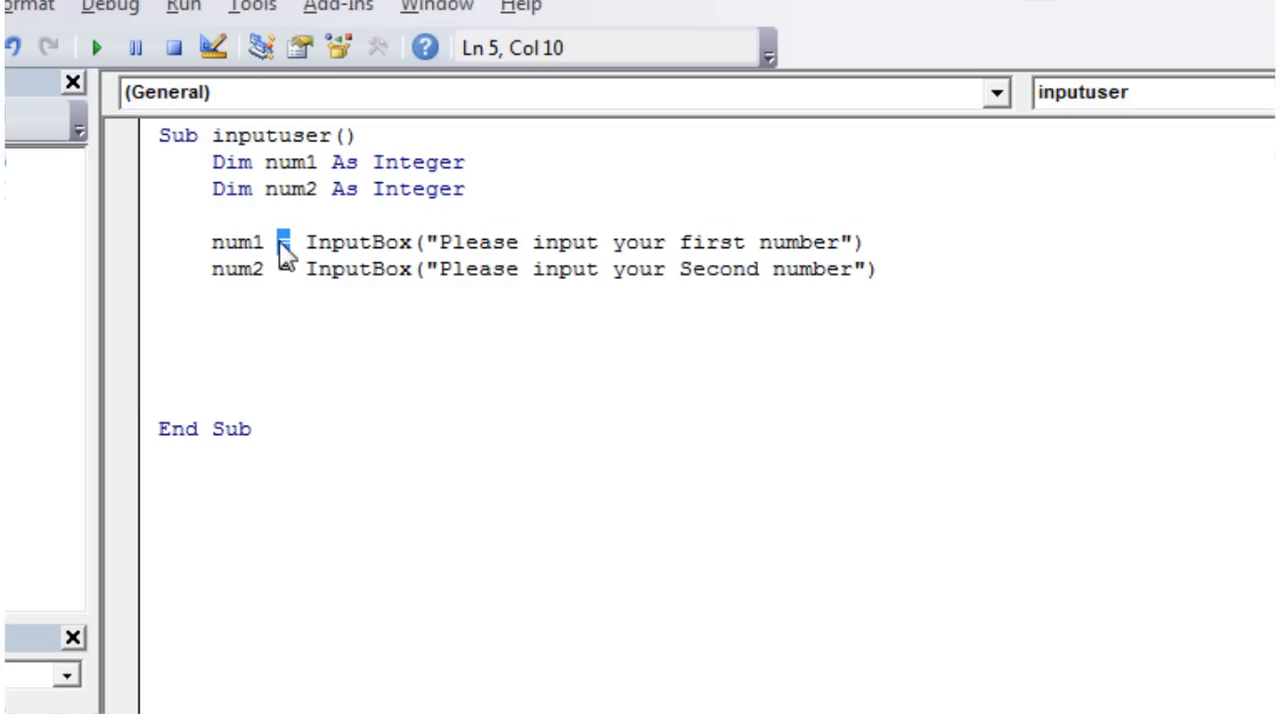
double_click(237, 242)
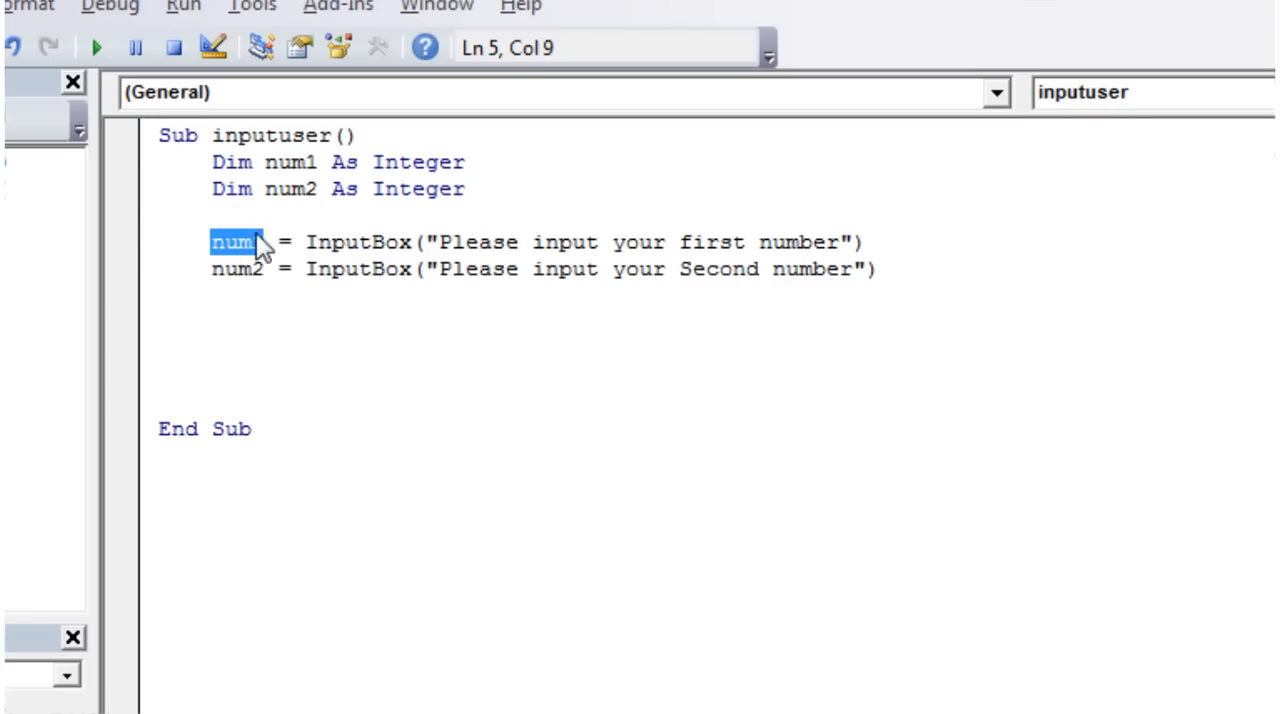
mouse_move(193, 270)
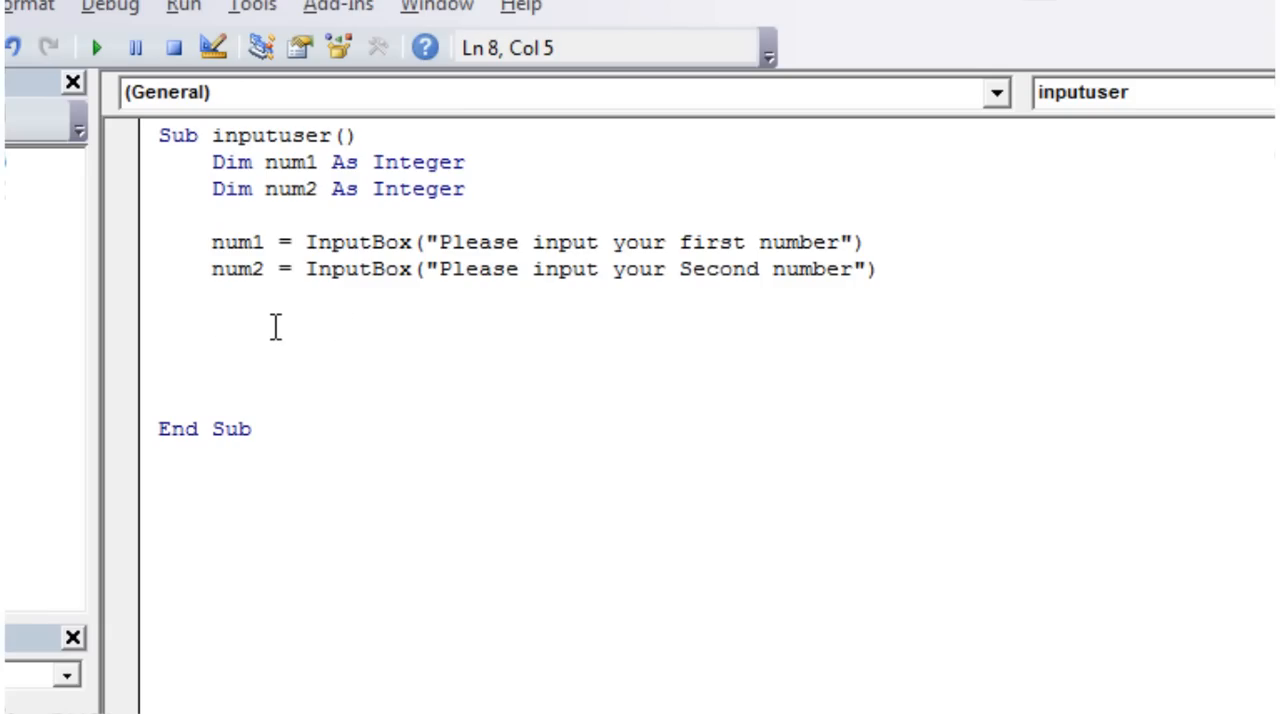
click(213, 322)
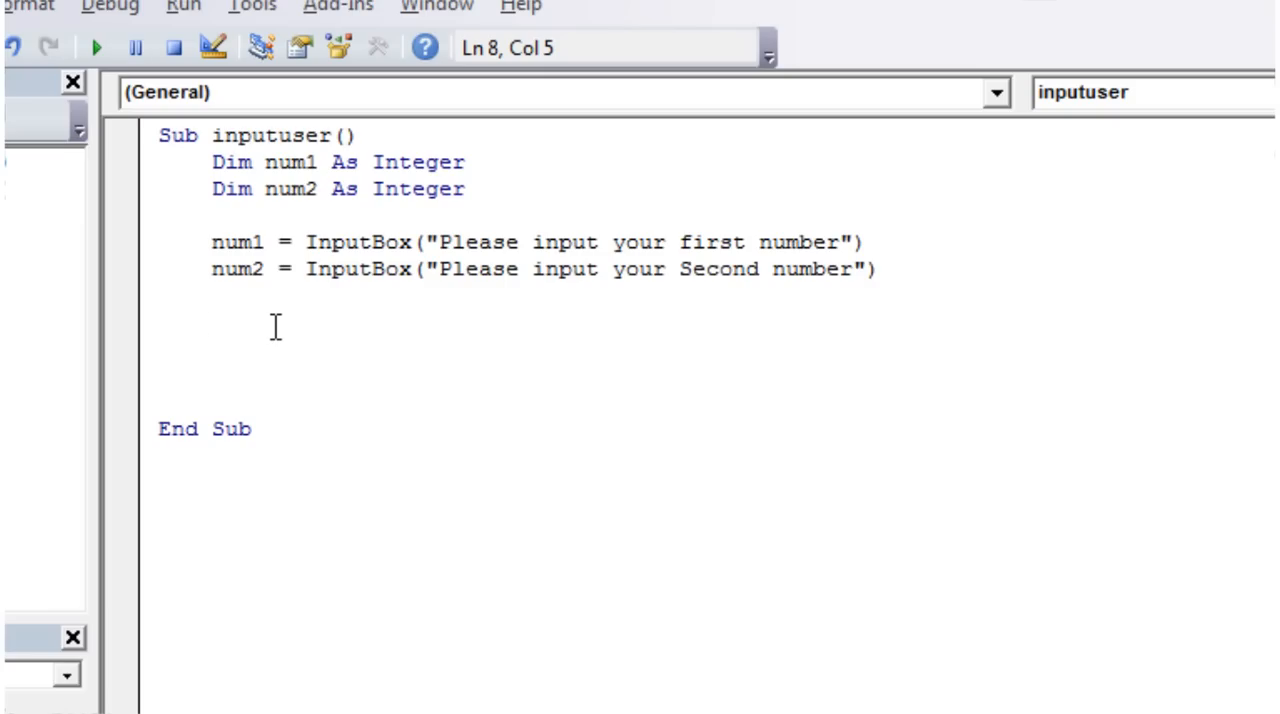
text(num1)
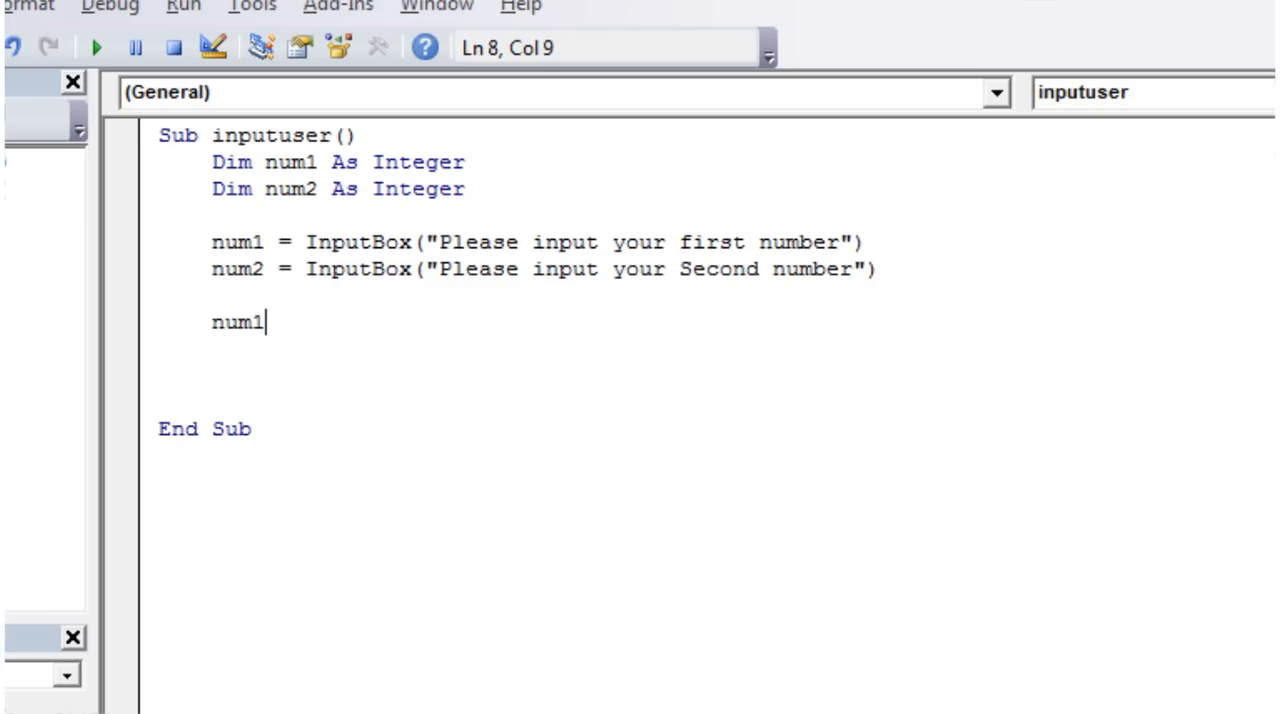
Step: Declare 'Dim num3 As Integer' under the existing declarations
key(BackSpace)
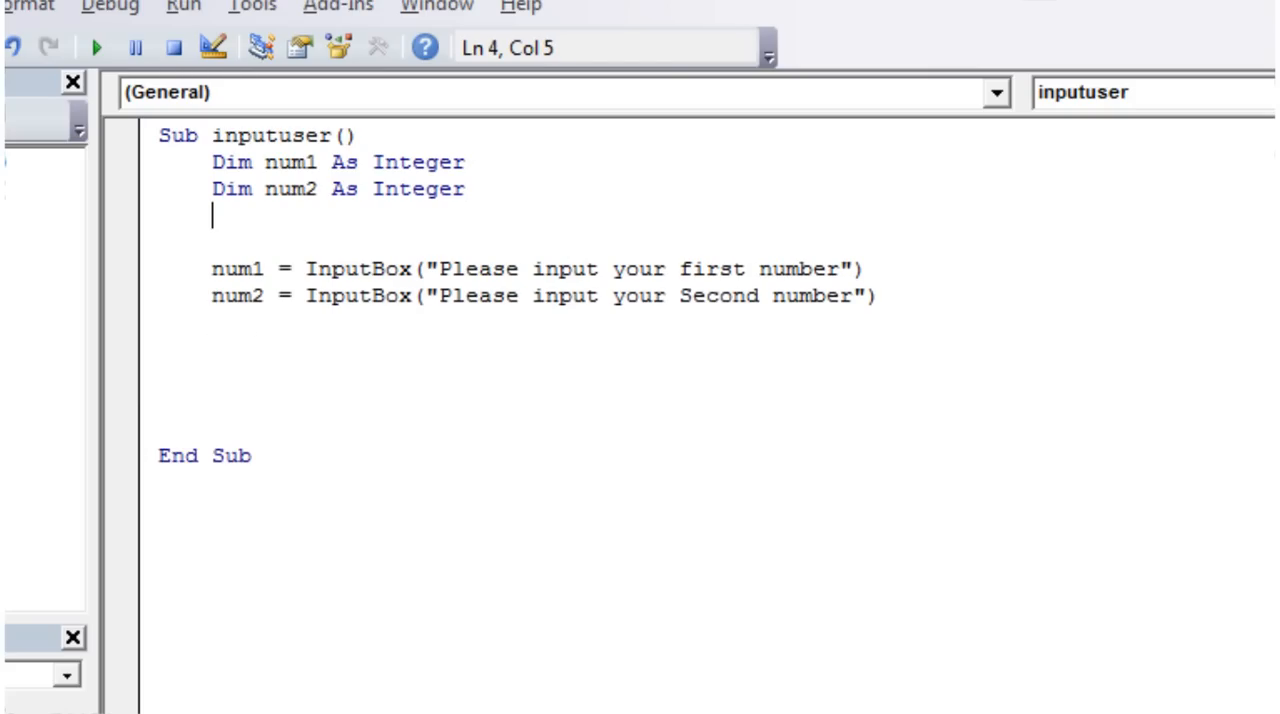
text(dim num)
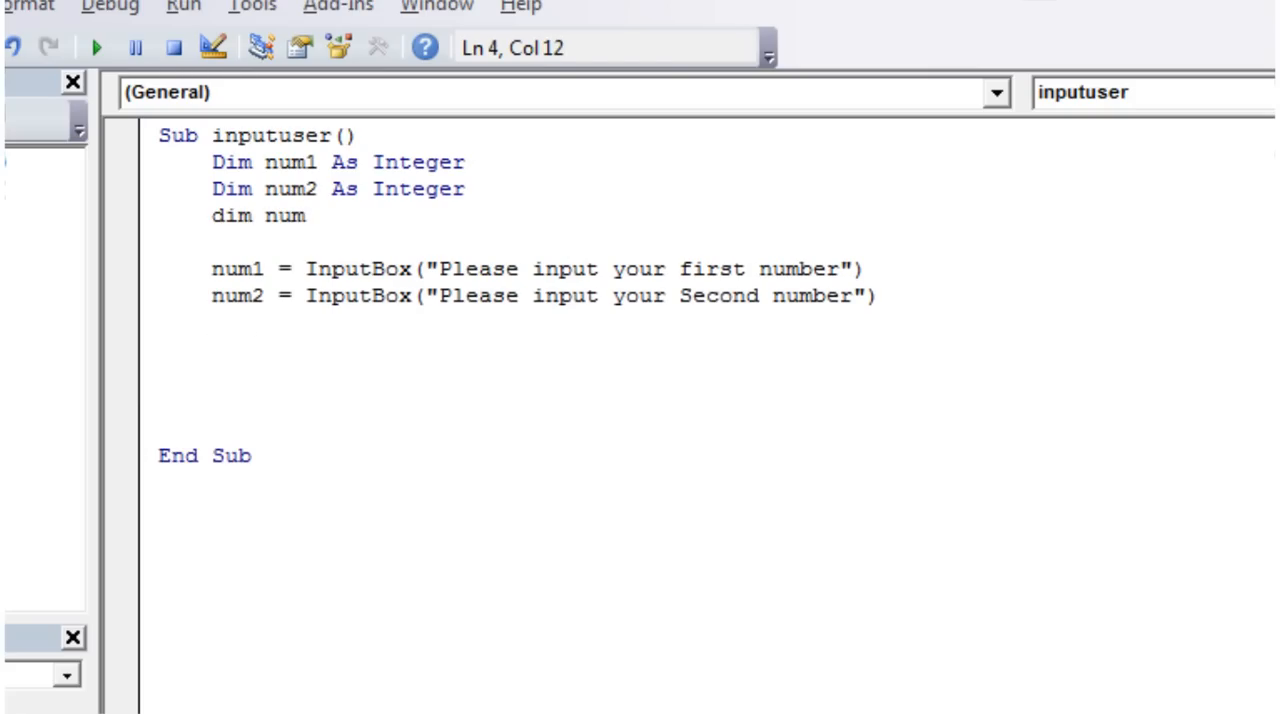
text(3 as i)
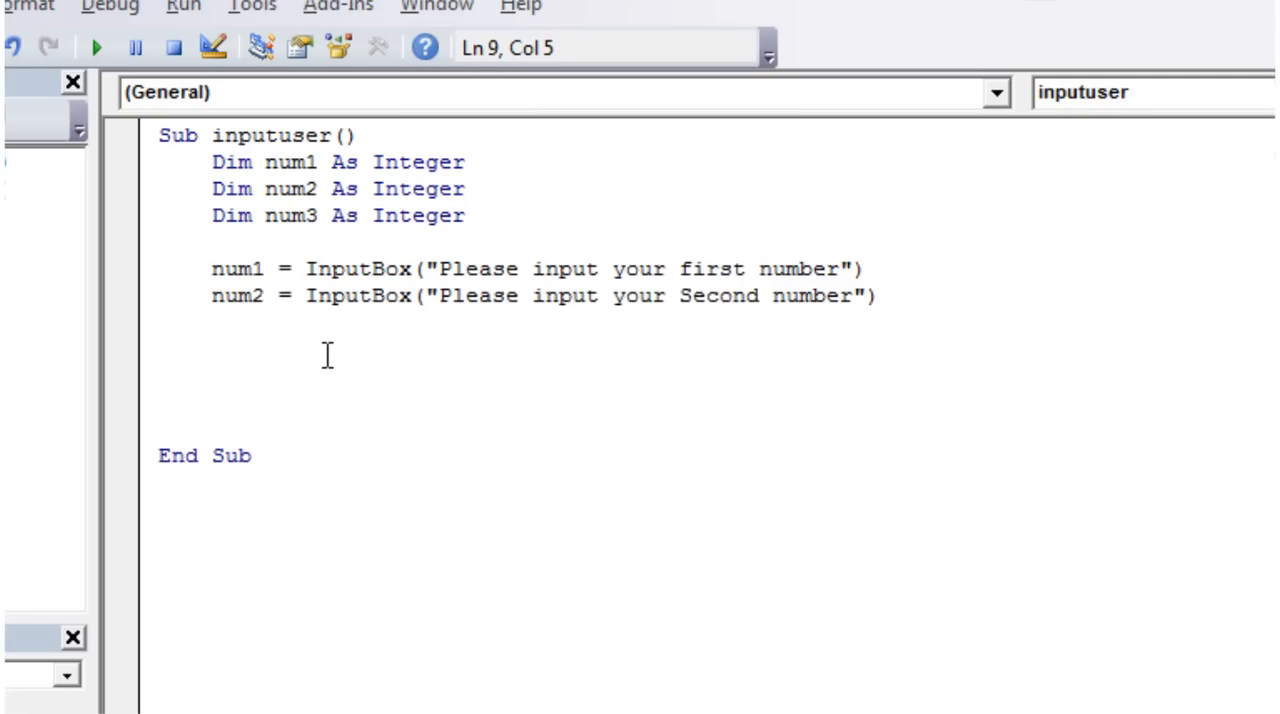
Step: Start the statement 'num3 = num1 +' below the prompts
text(num3)
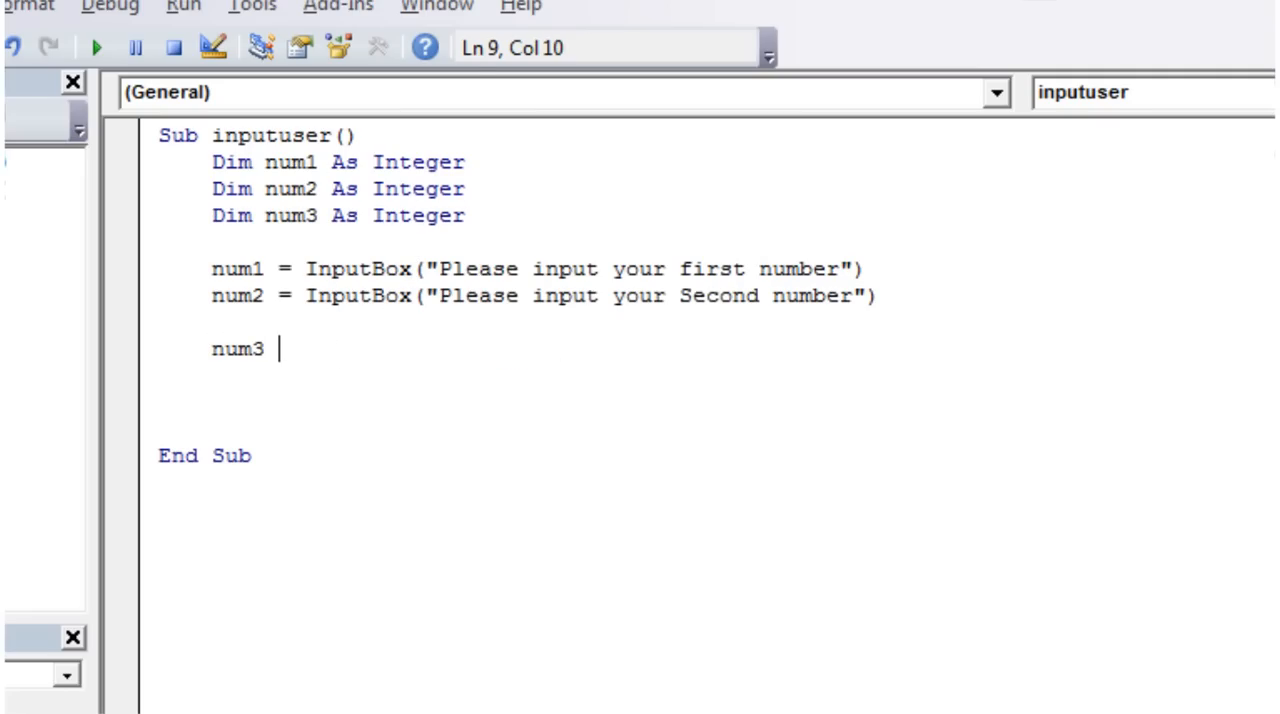
text(=)
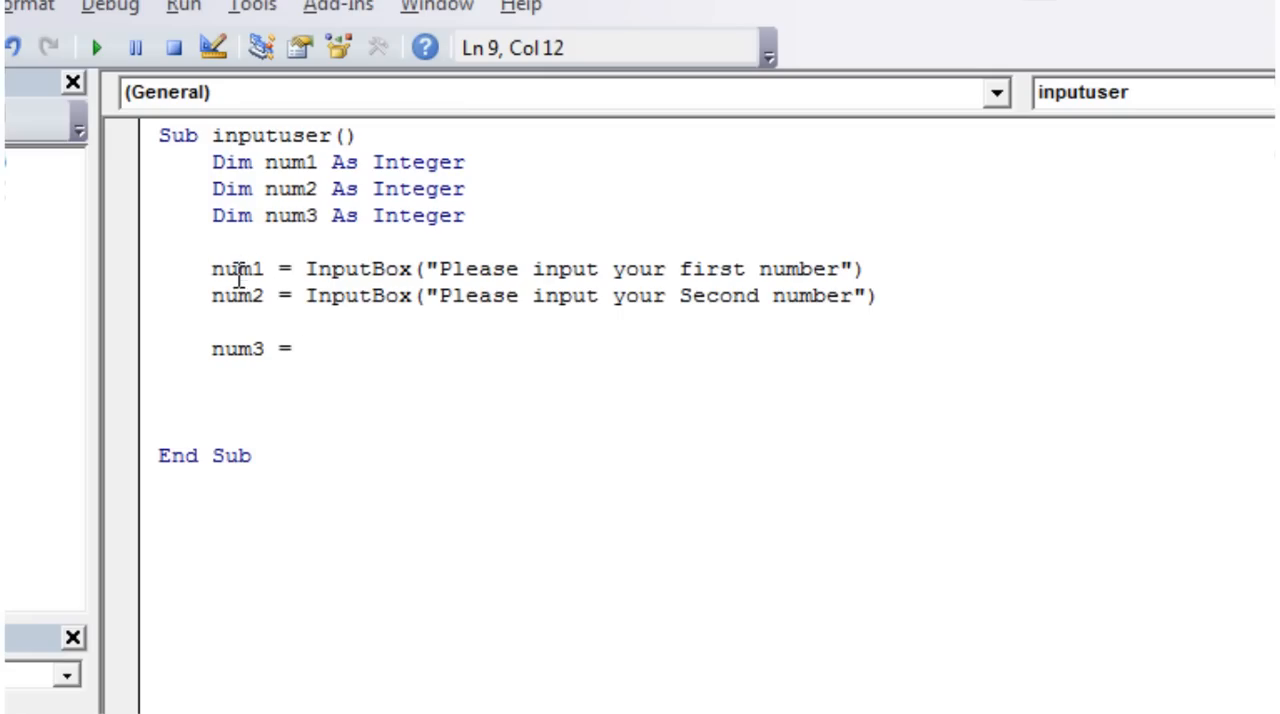
mouse_move(336, 367)
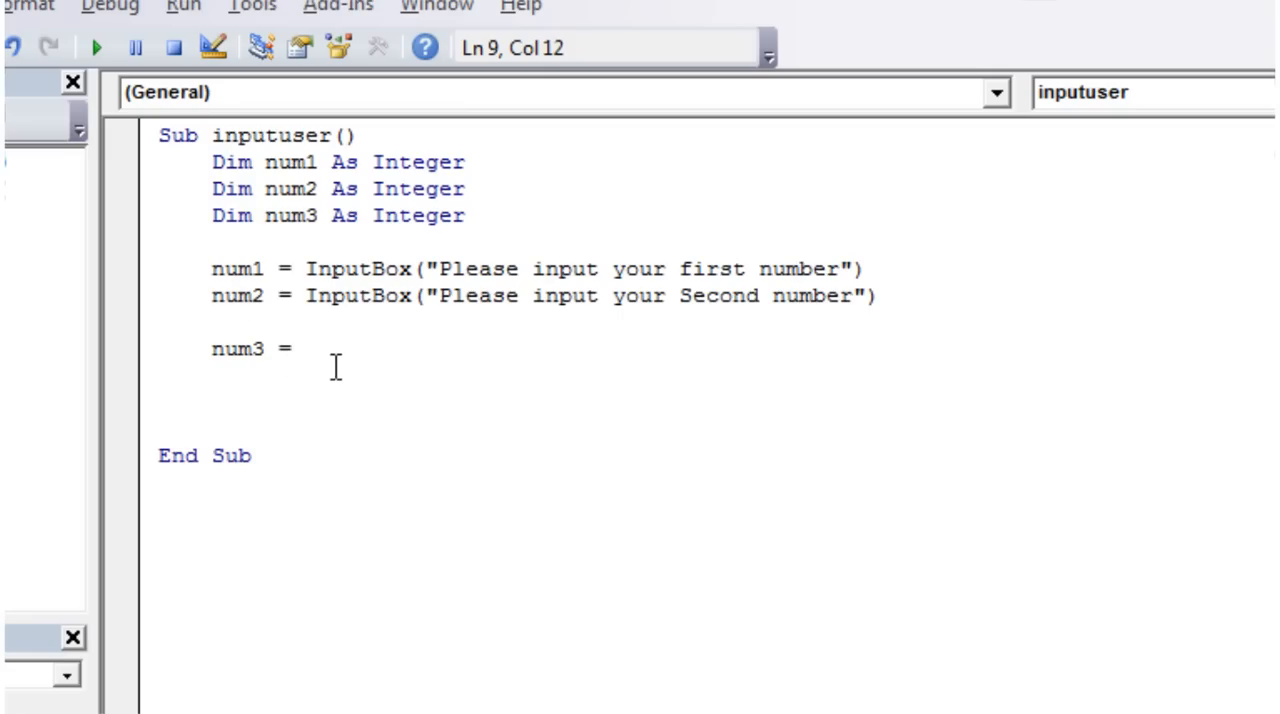
text(num)
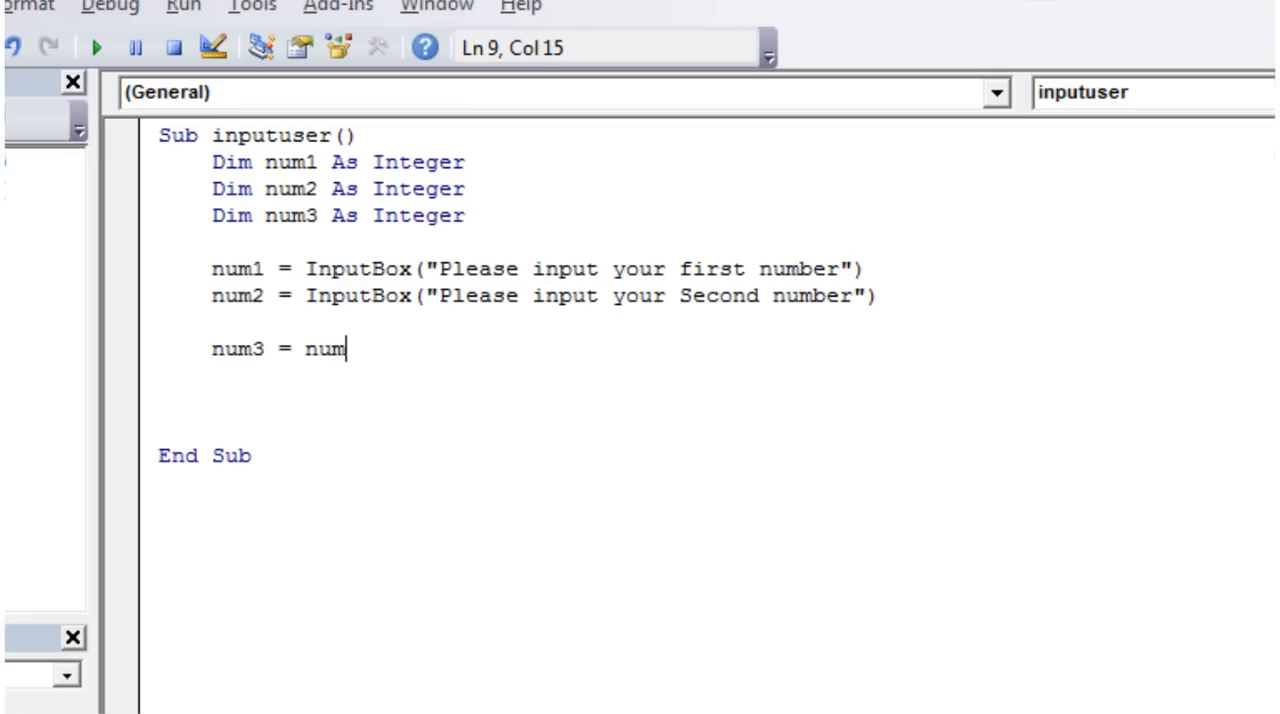
text(1 + num2)
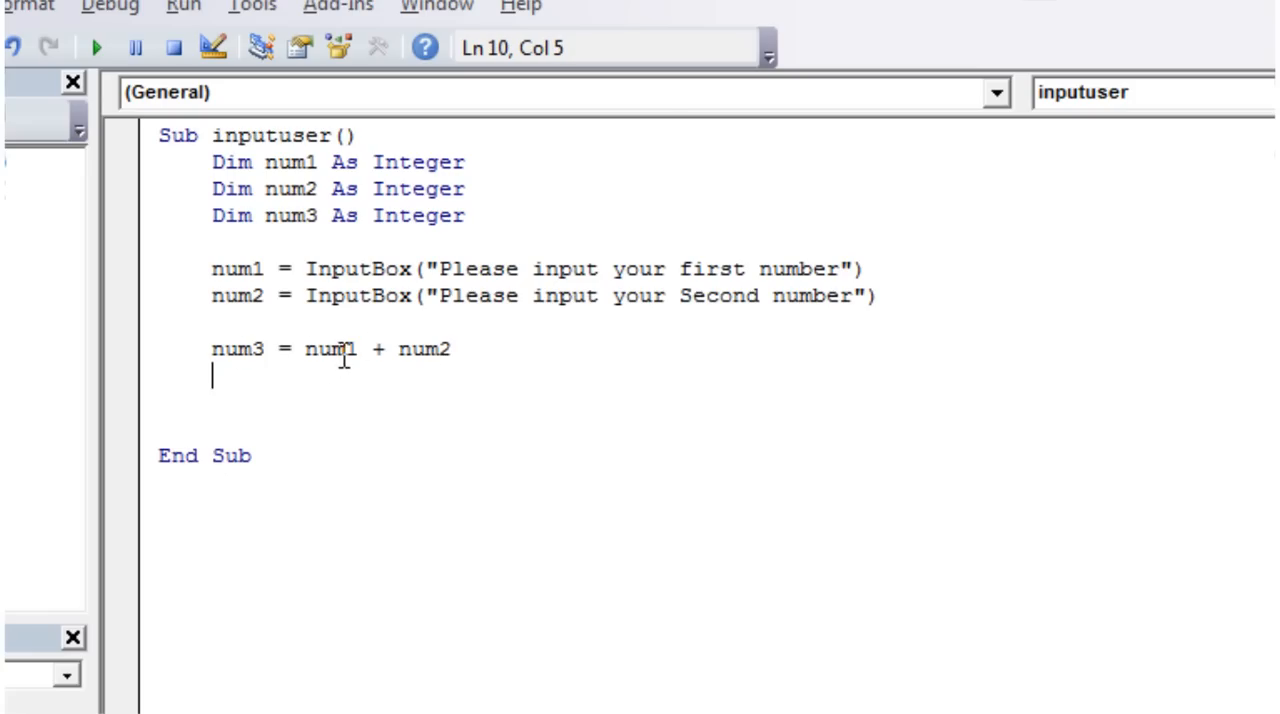
Step: Highlight num1, num2 and the expression num1 + num2 to review the calculation
double_click(237, 349)
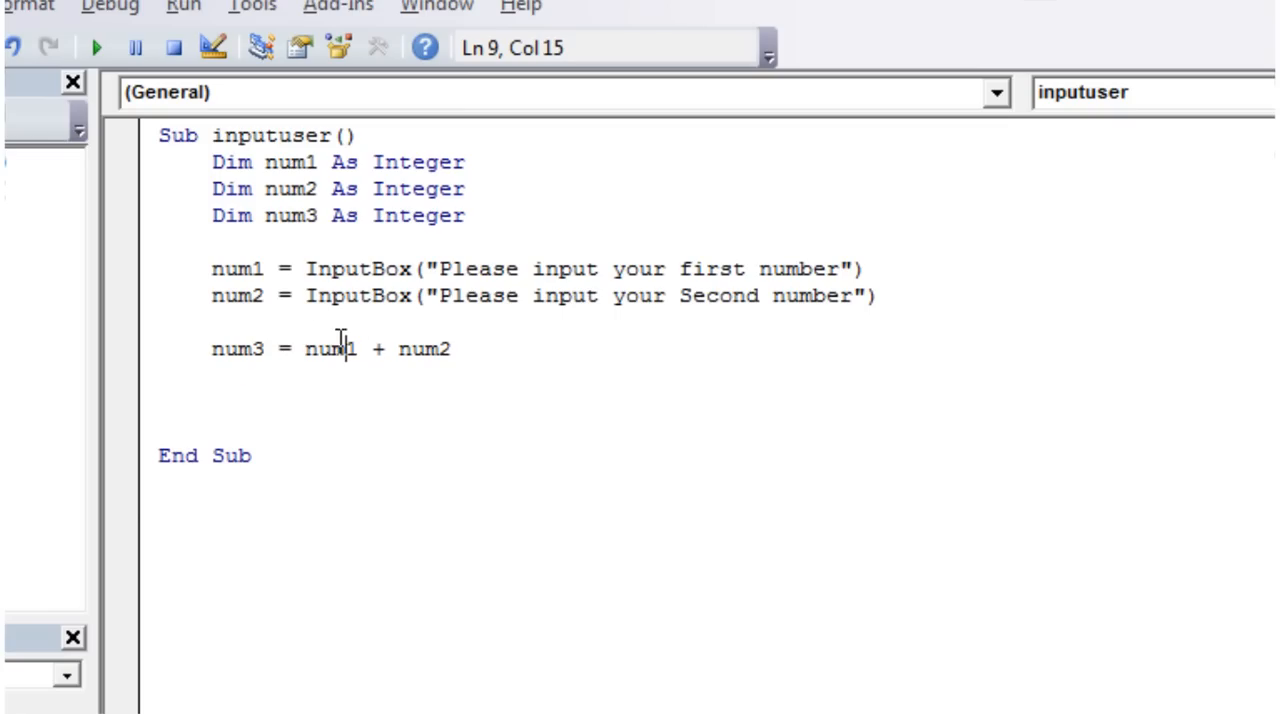
mouse_move(226, 363)
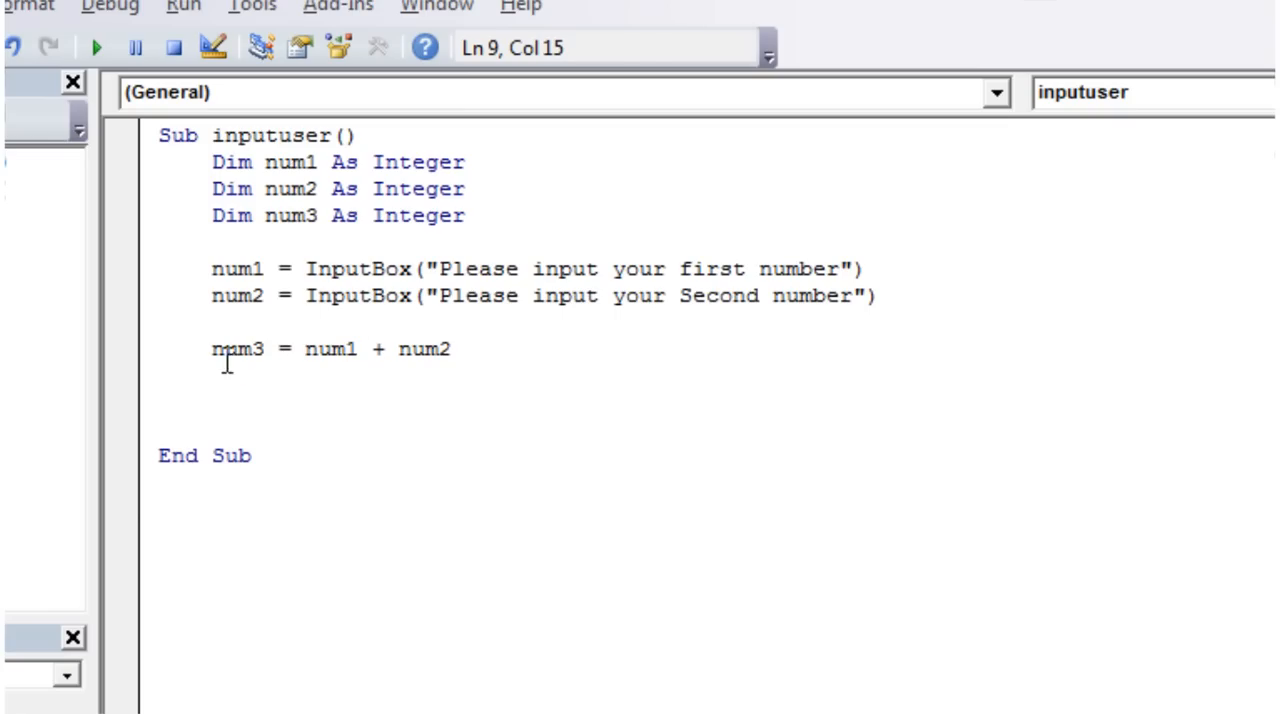
click(377, 385)
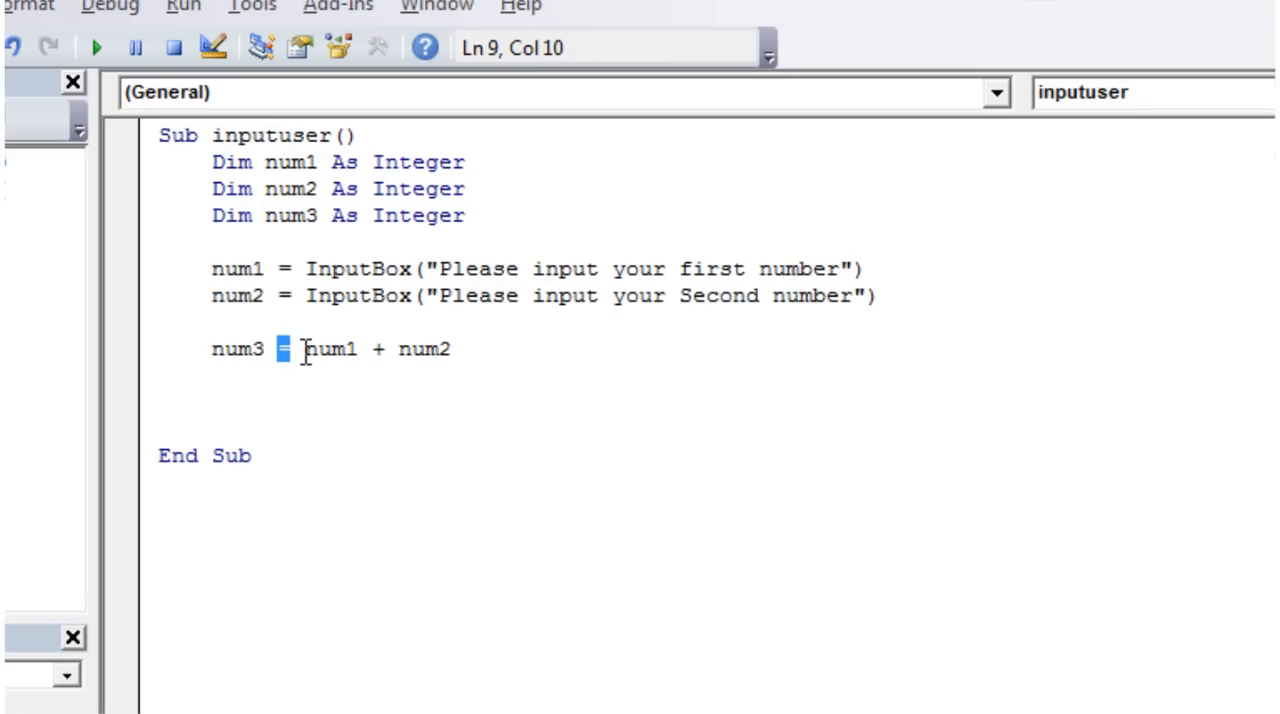
drag(305, 349, 451, 349)
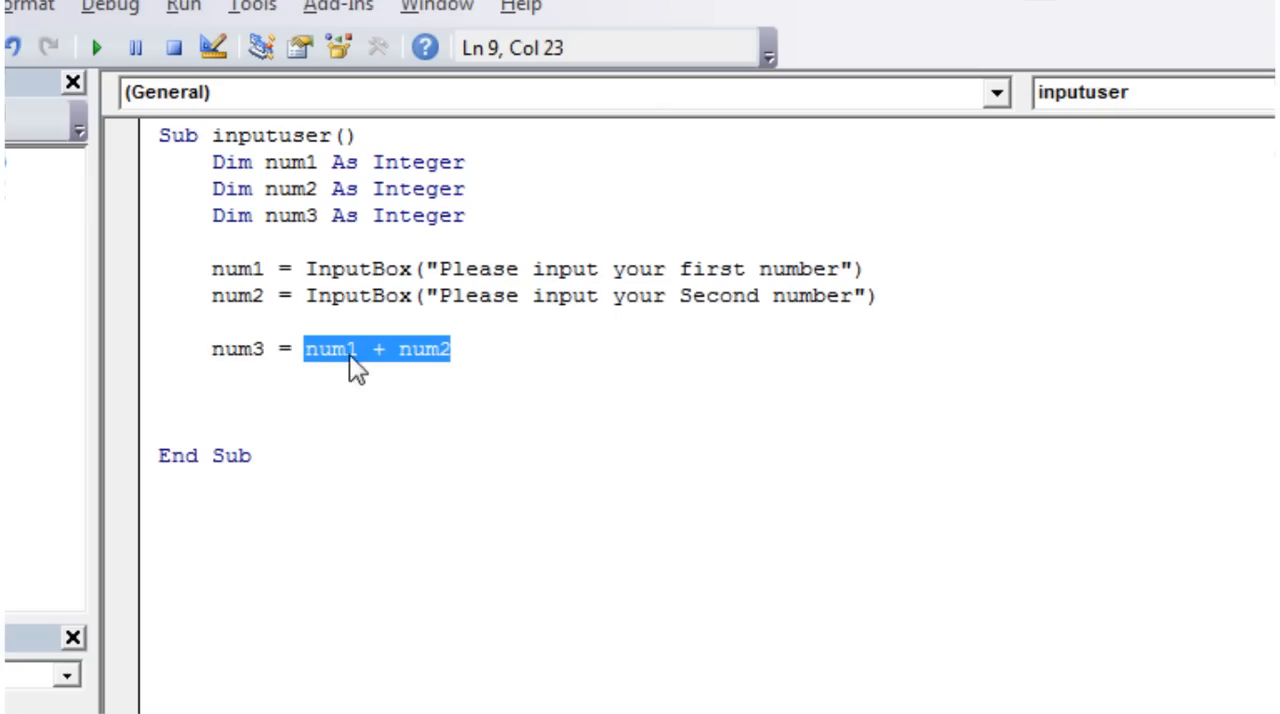
mouse_move(389, 325)
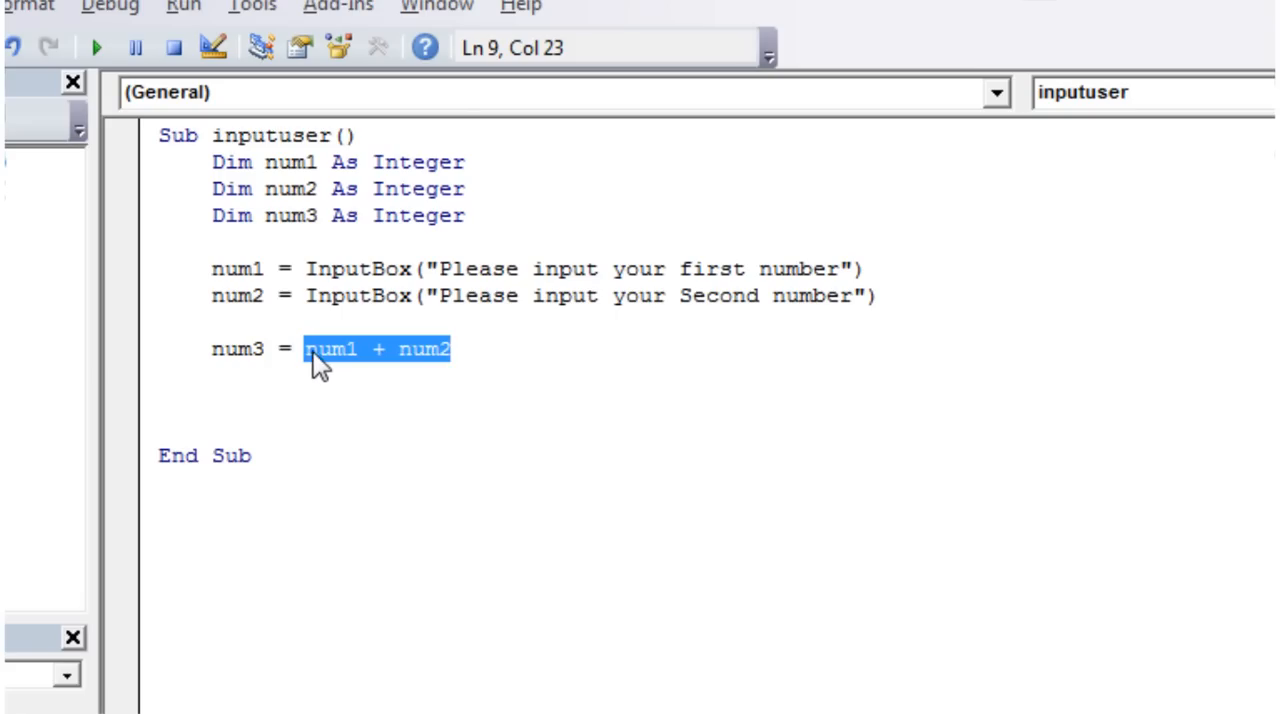
click(240, 268)
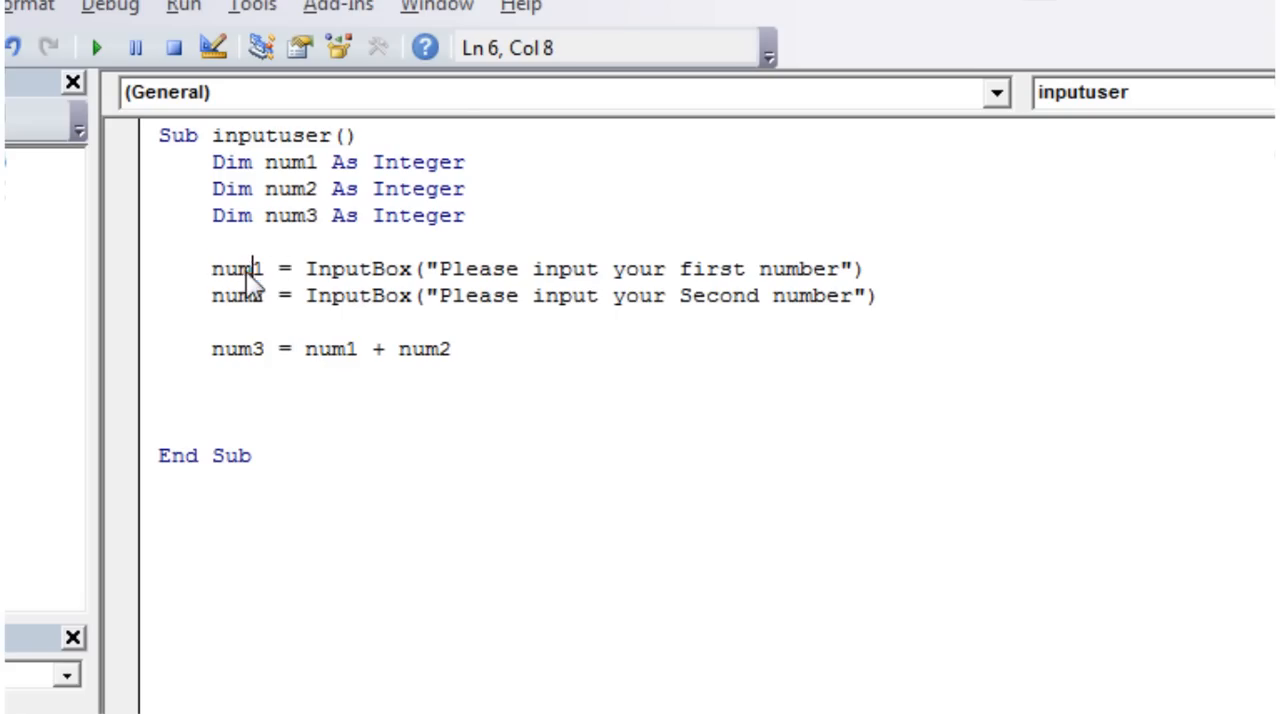
double_click(237, 296)
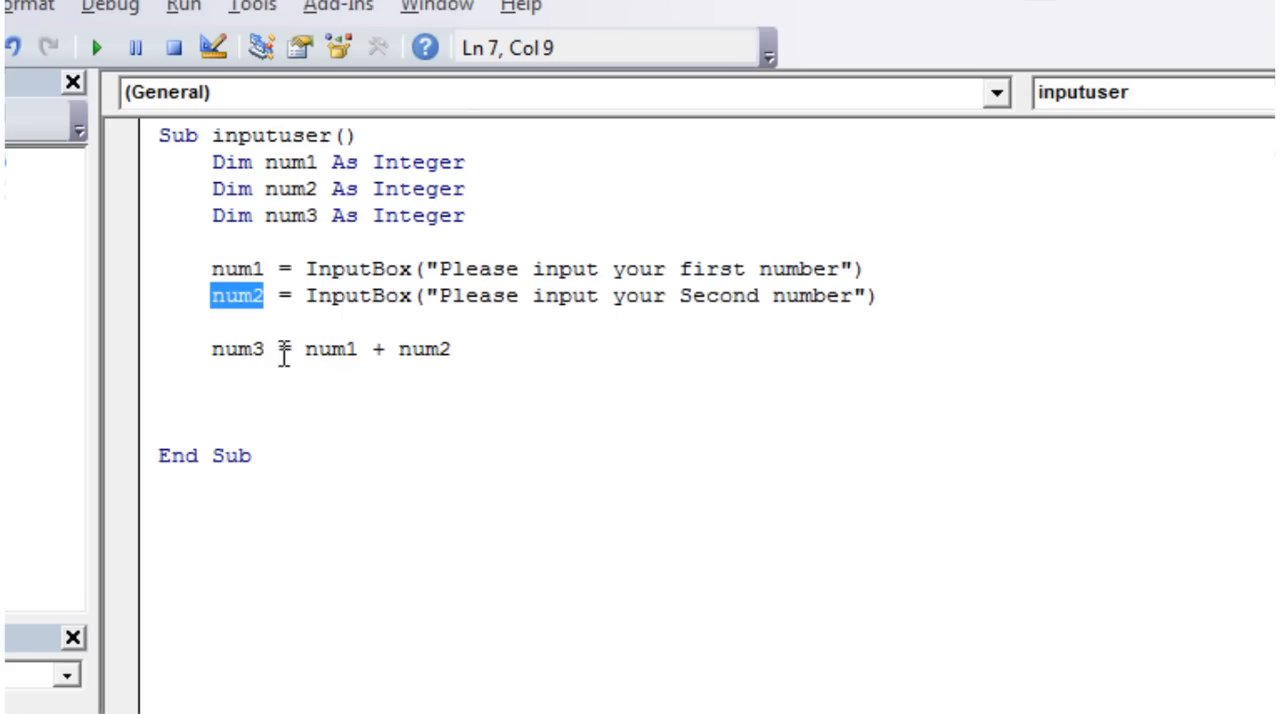
double_click(237, 349)
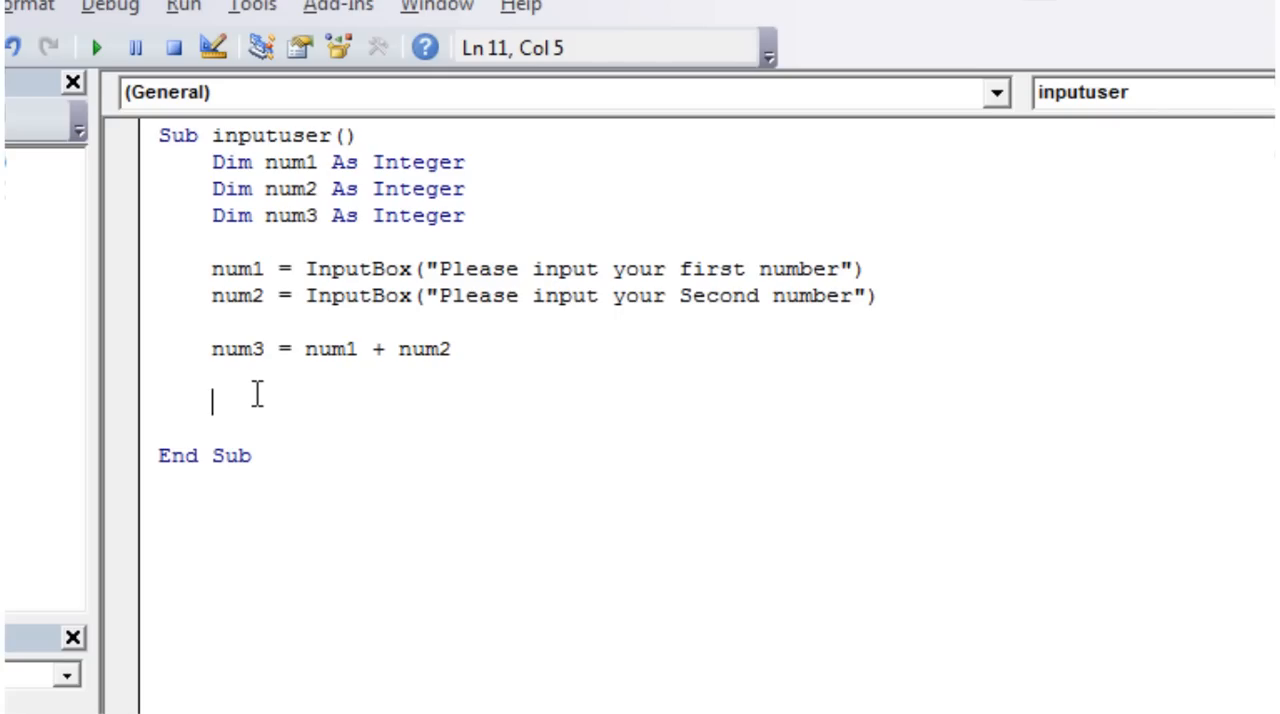
Step: Add 'MsgBox (num3)' before End Sub and run the macro
text(msg)
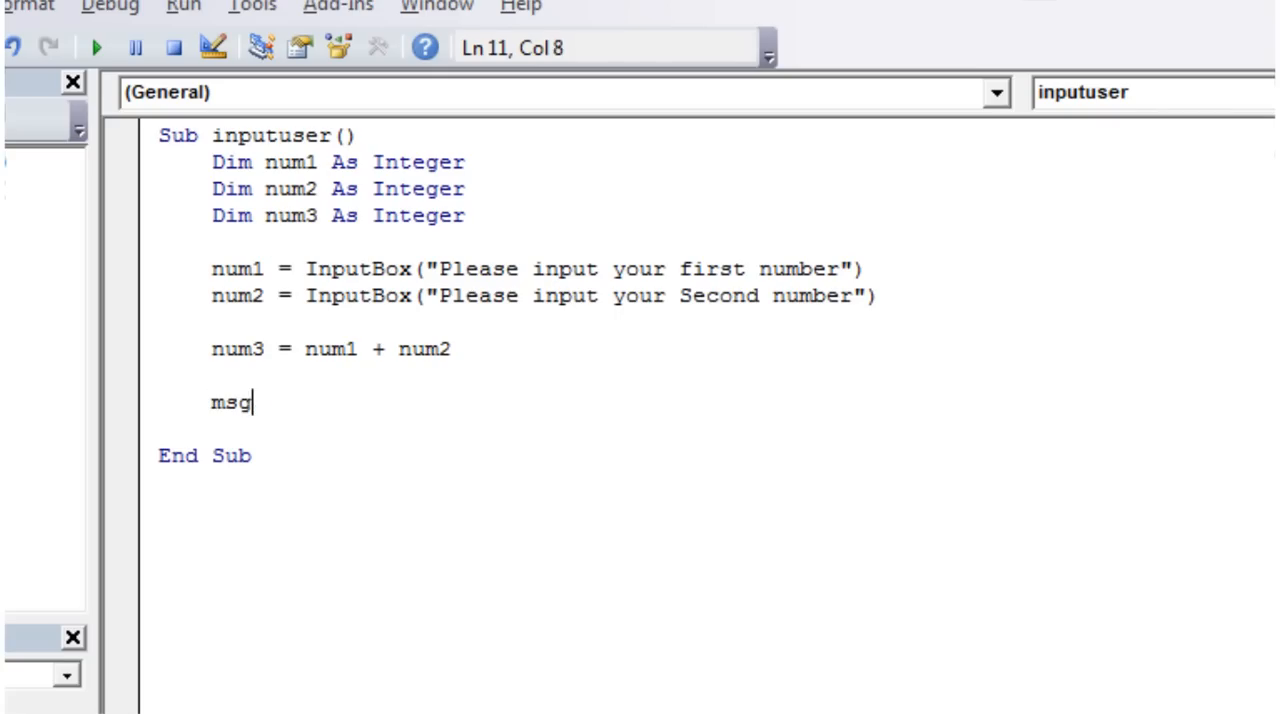
text(box ()
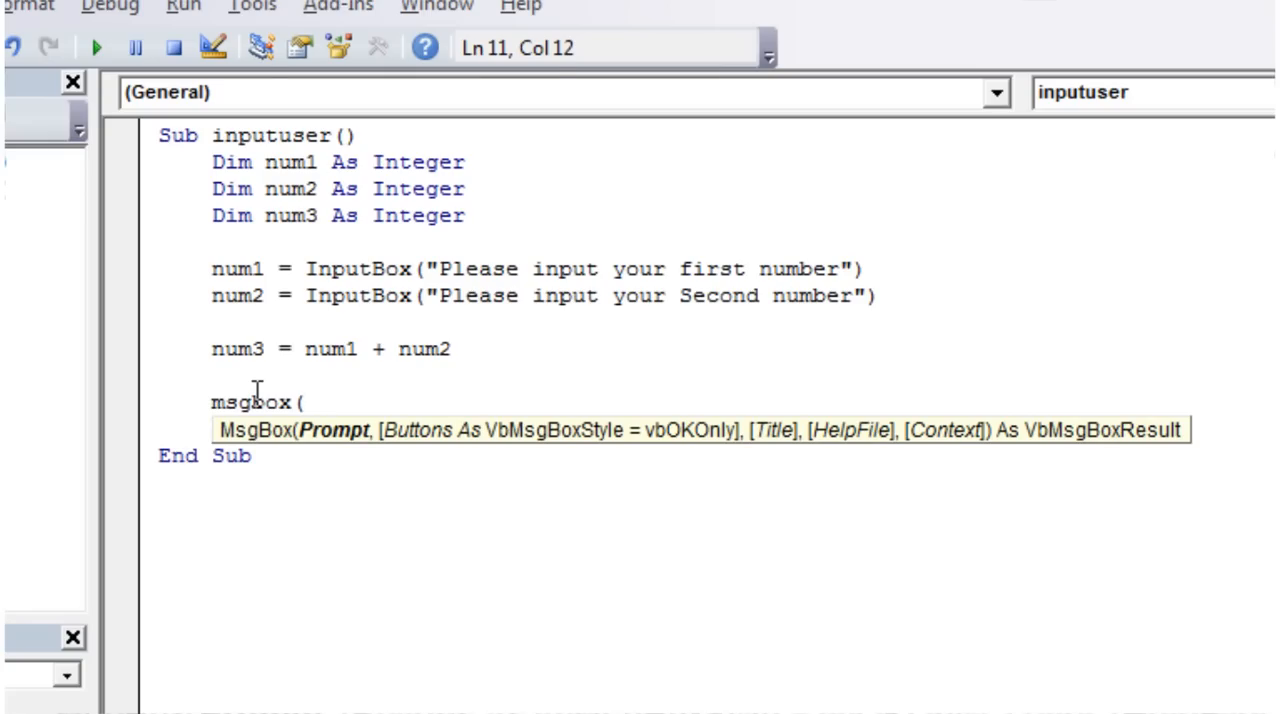
text("")
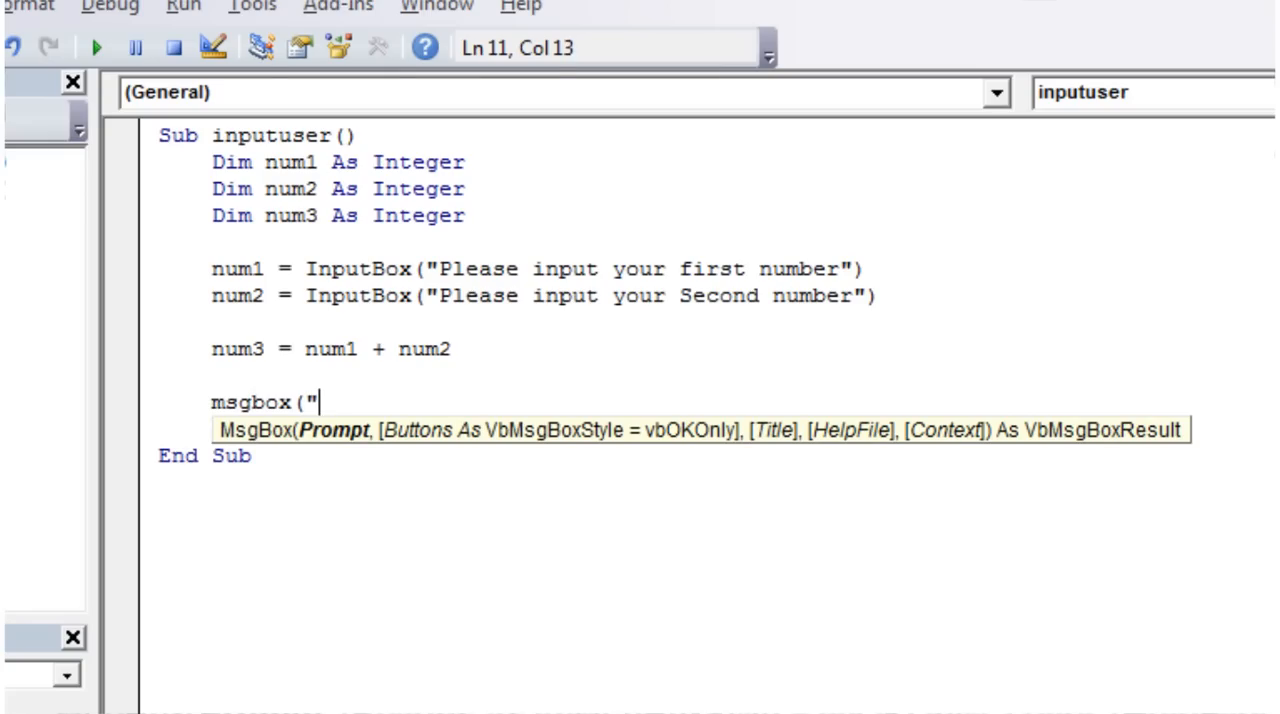
text(num3)
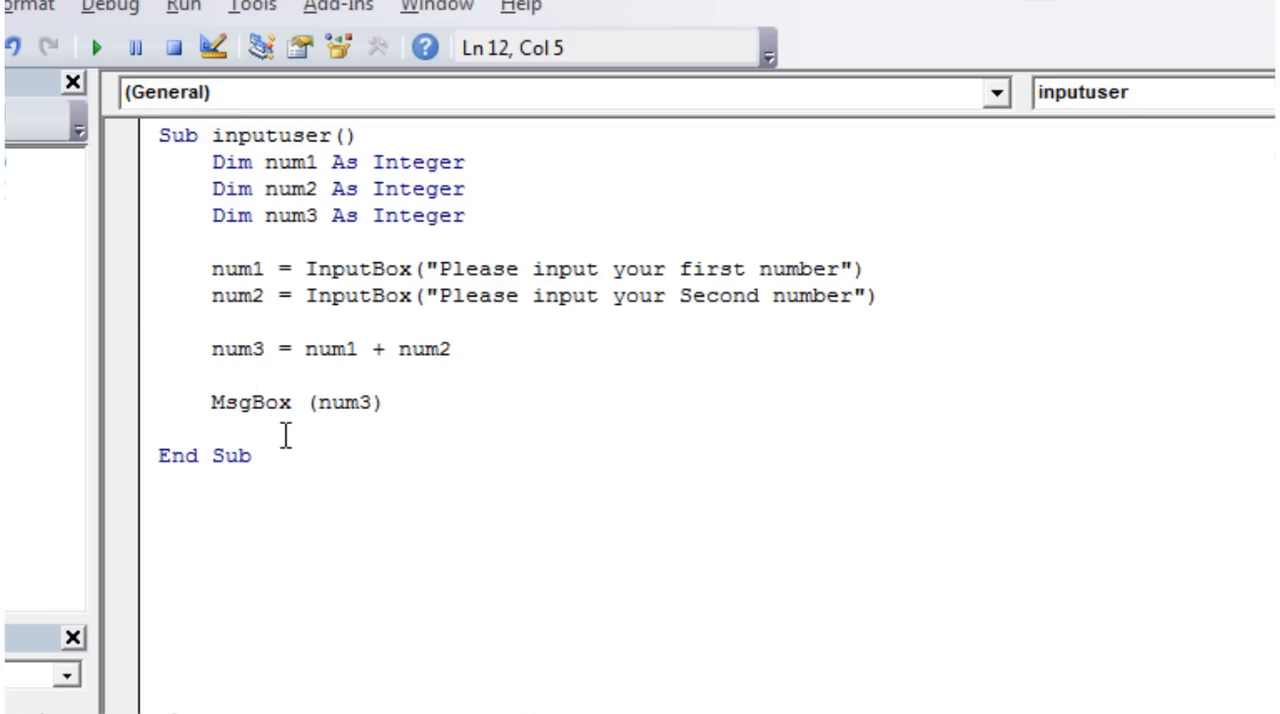
click(211, 375)
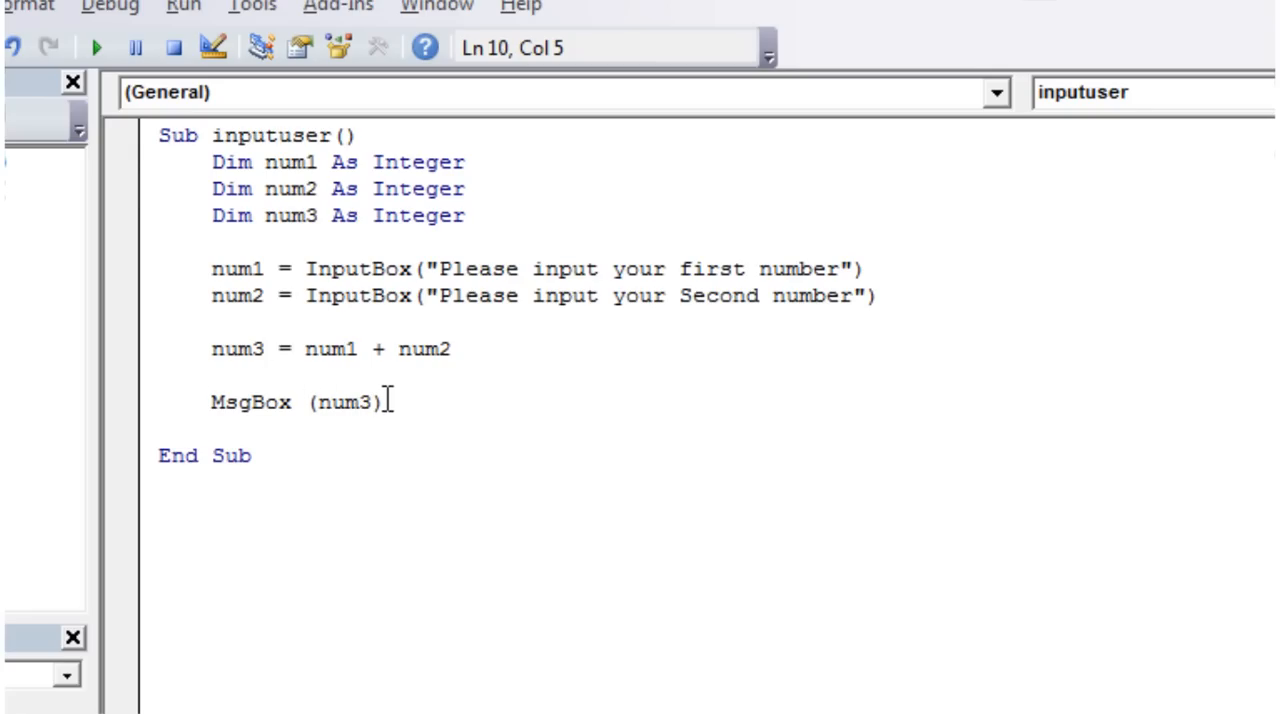
double_click(344, 402)
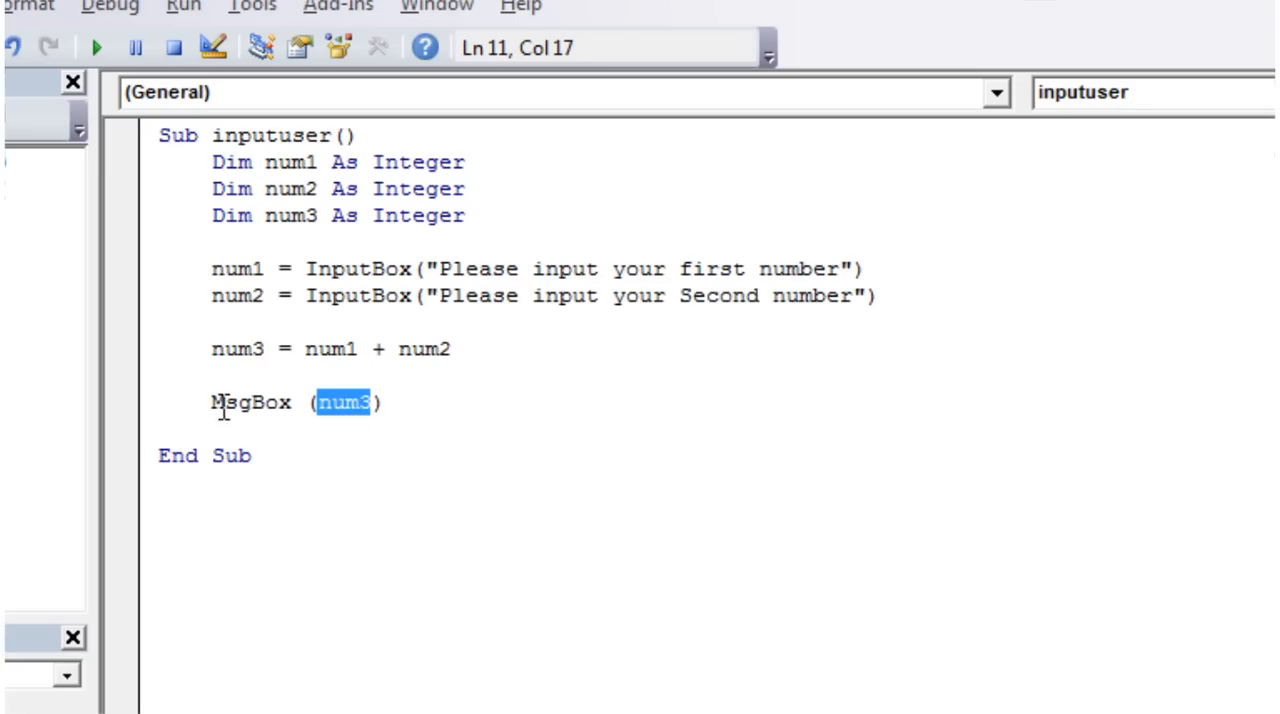
click(333, 402)
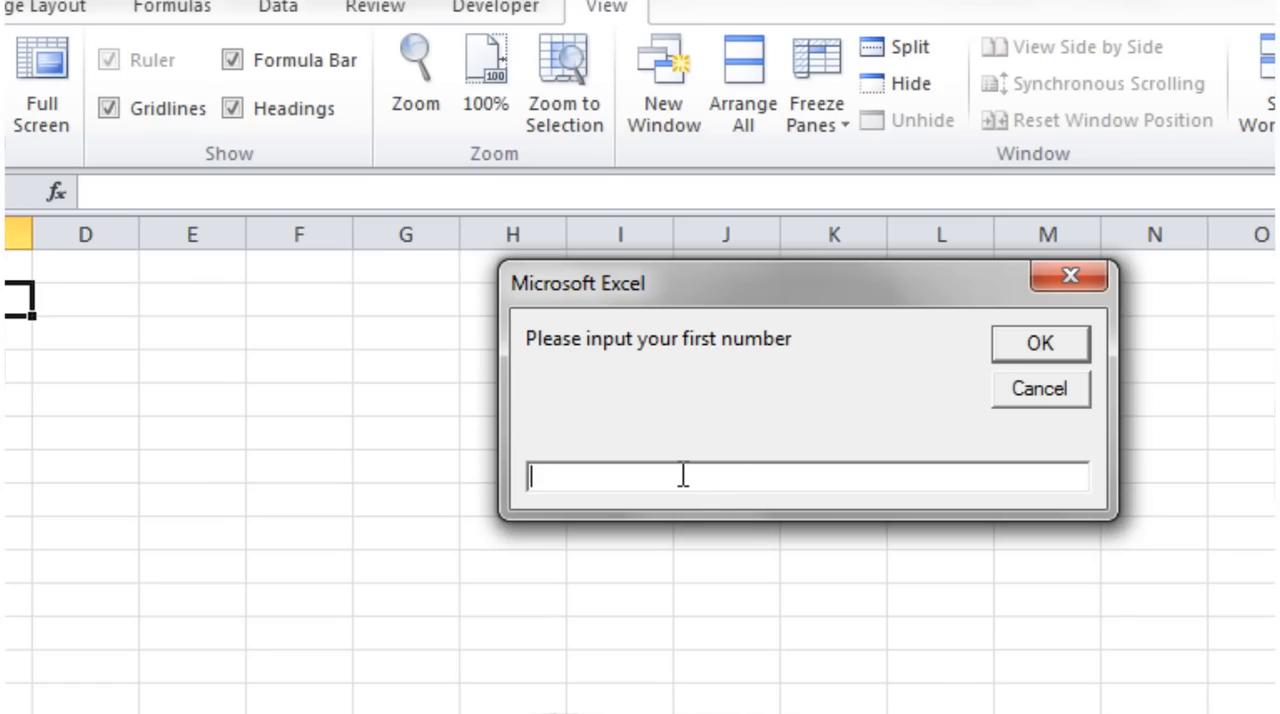
Step: Enter 50 and 25 in the prompts, then dismiss the message showing 75
text(50)
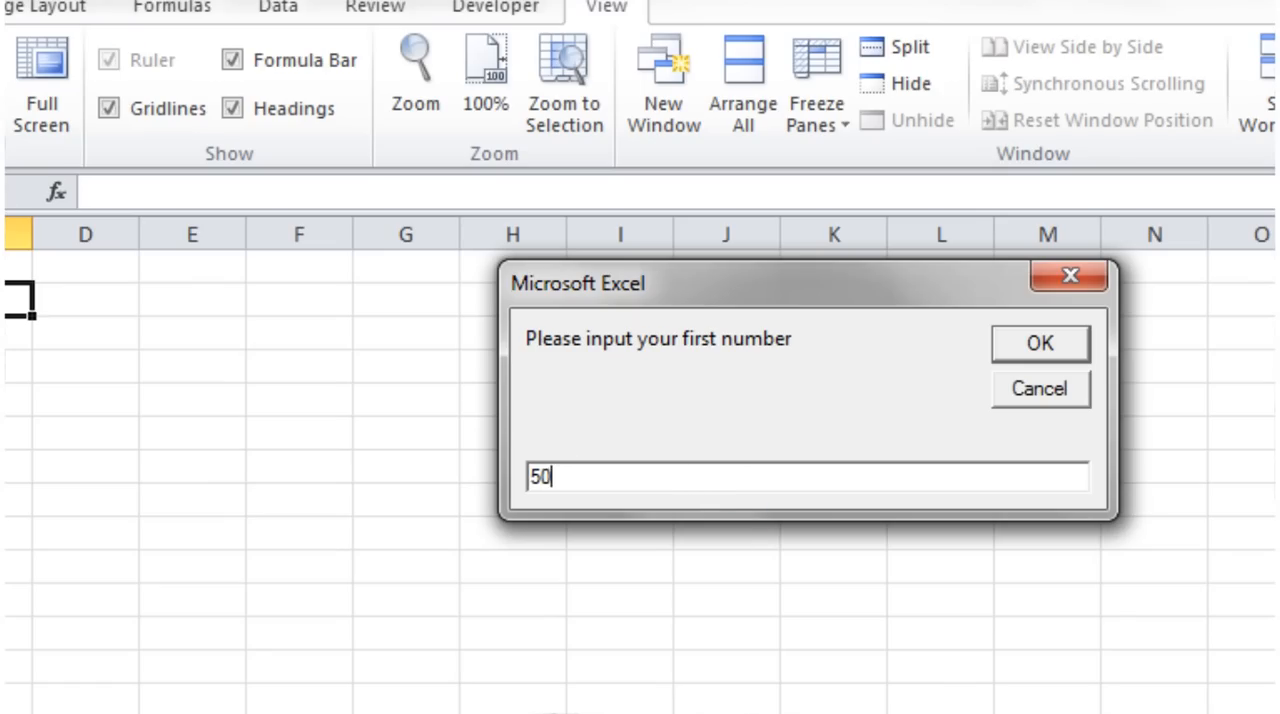
mouse_move(1057, 355)
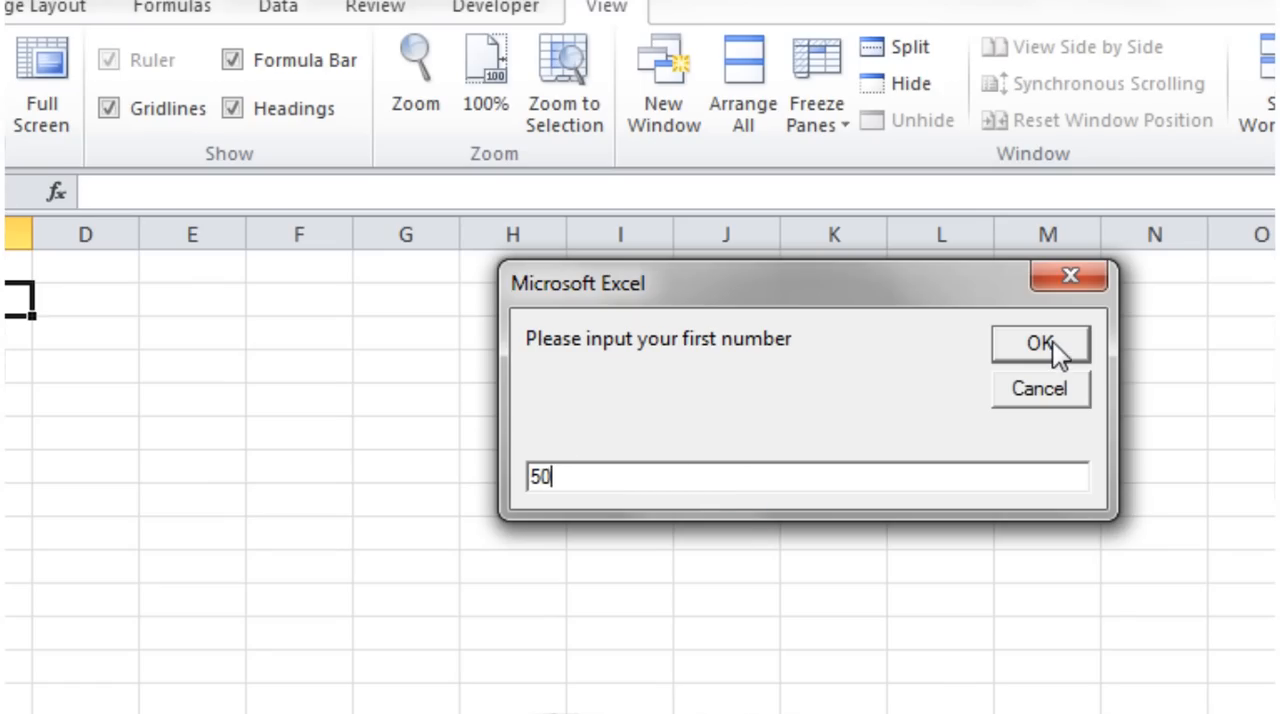
click(1039, 343)
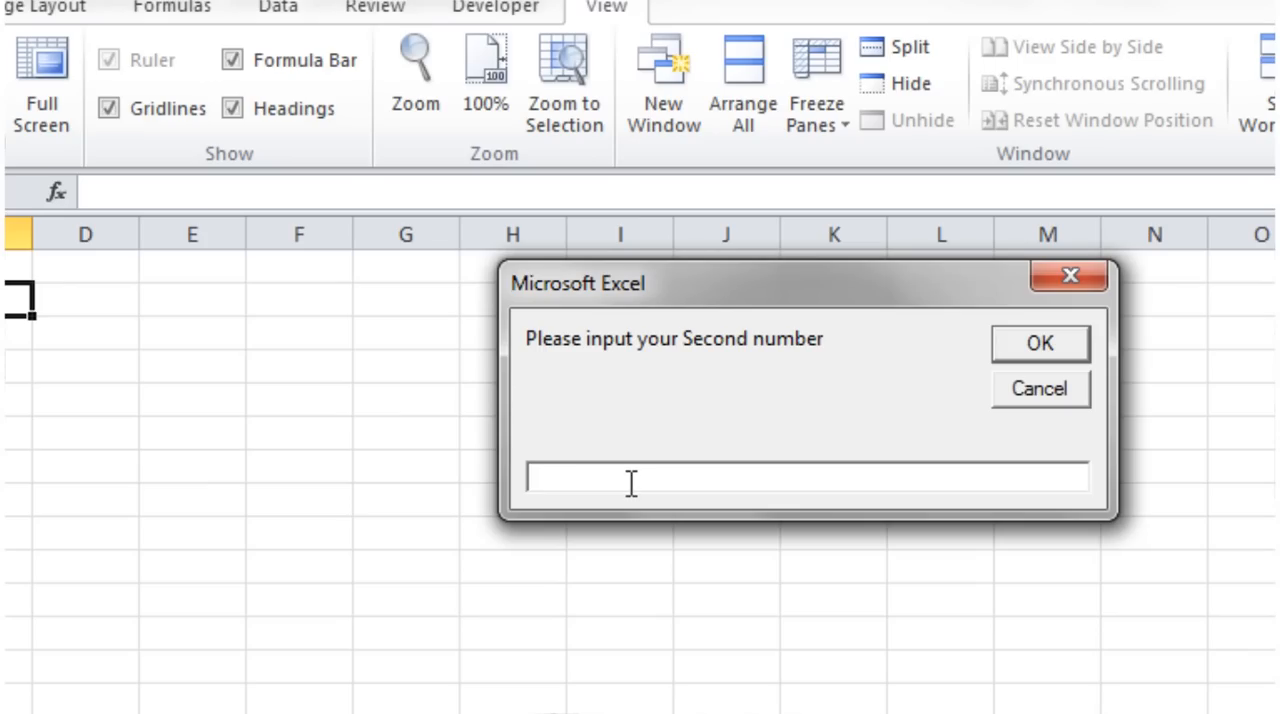
text(25)
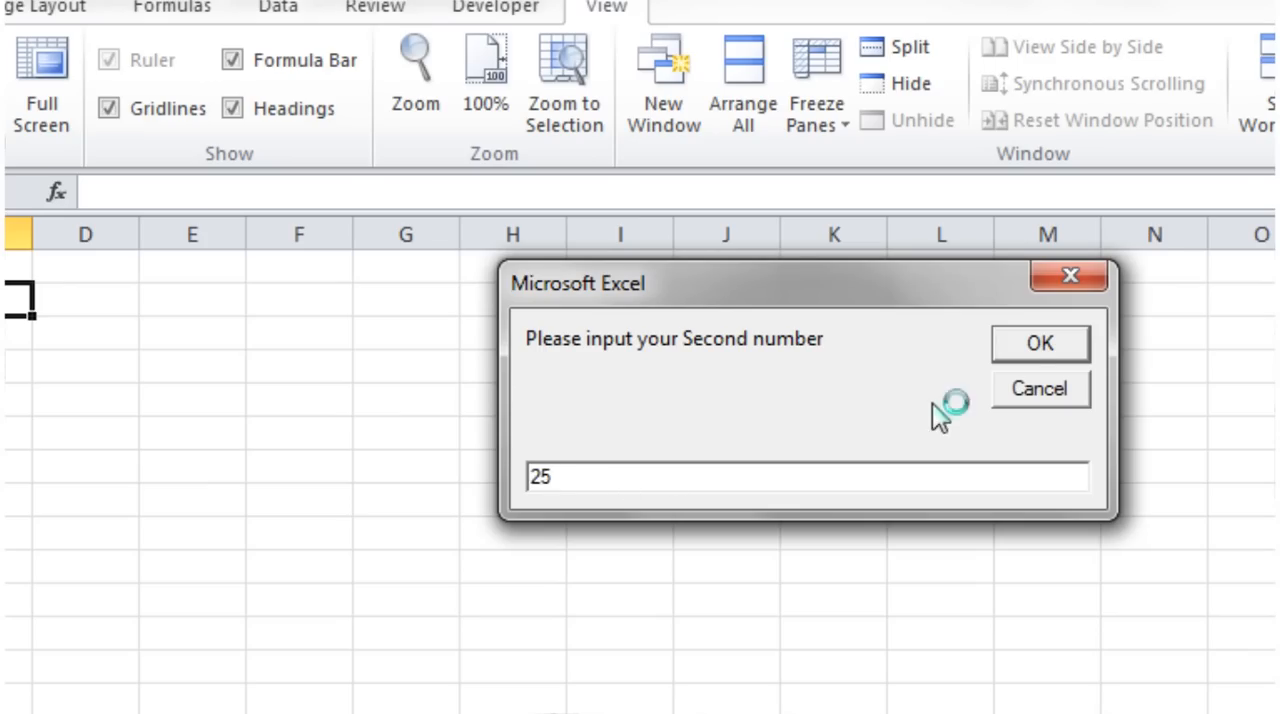
click(1038, 343)
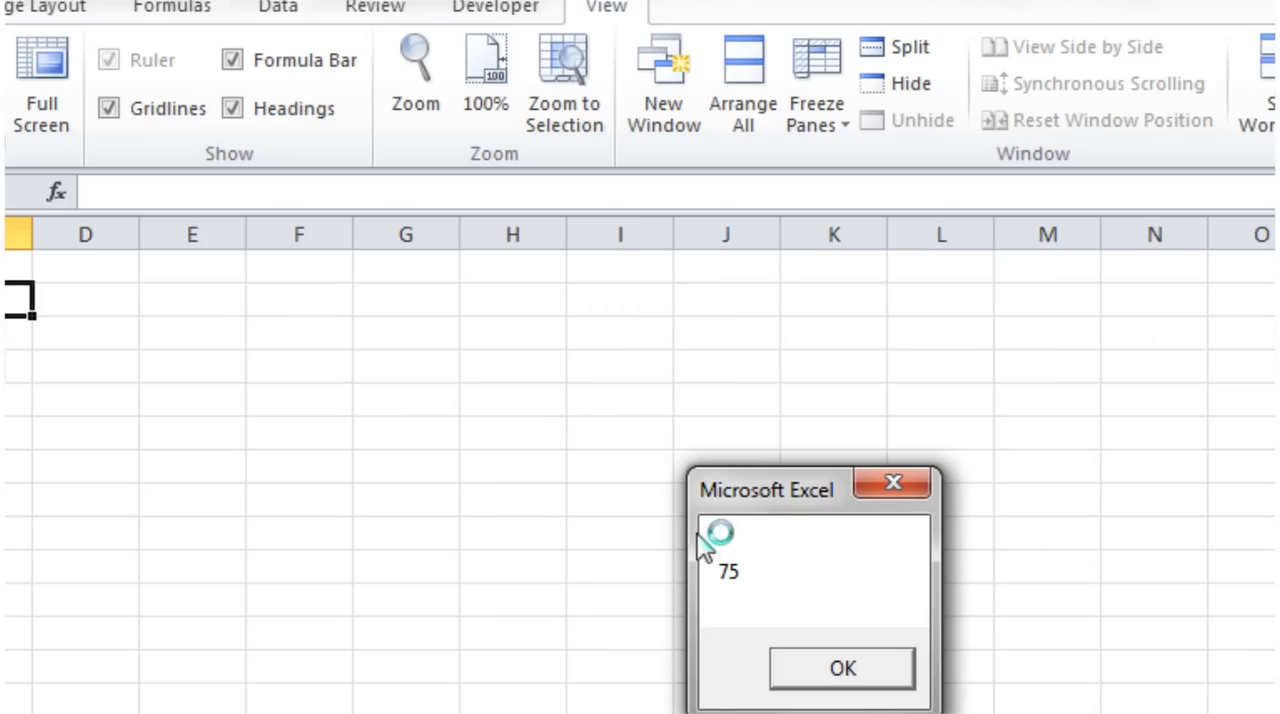
click(841, 668)
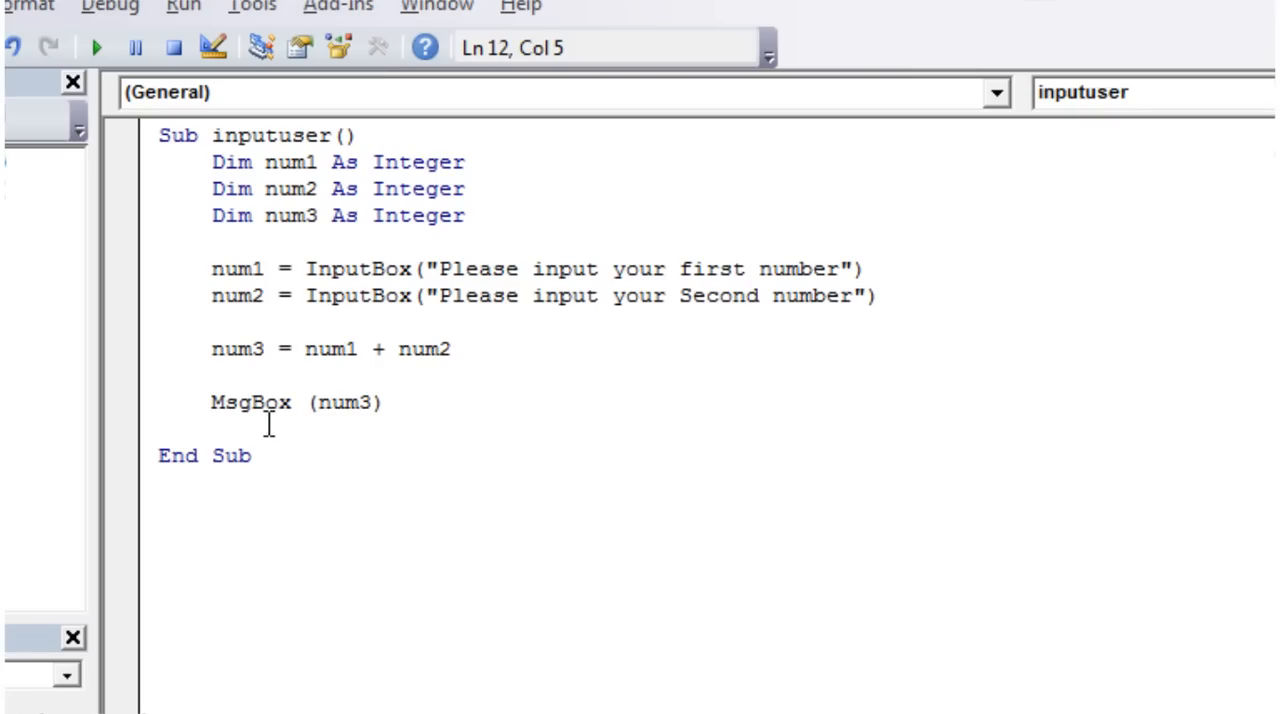
Step: Add 'MsgBox (num1 - num2)' and delete the old MsgBox (num3) line
click(211, 375)
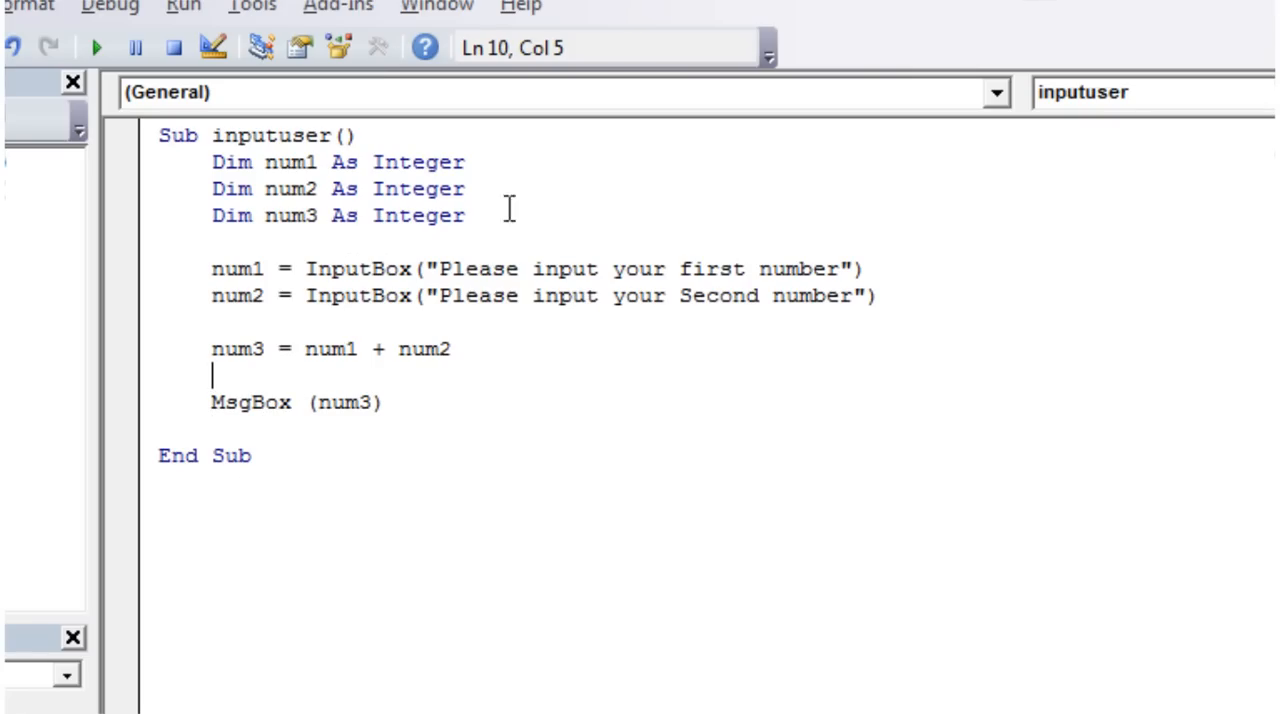
click(465, 215)
text(Msg)
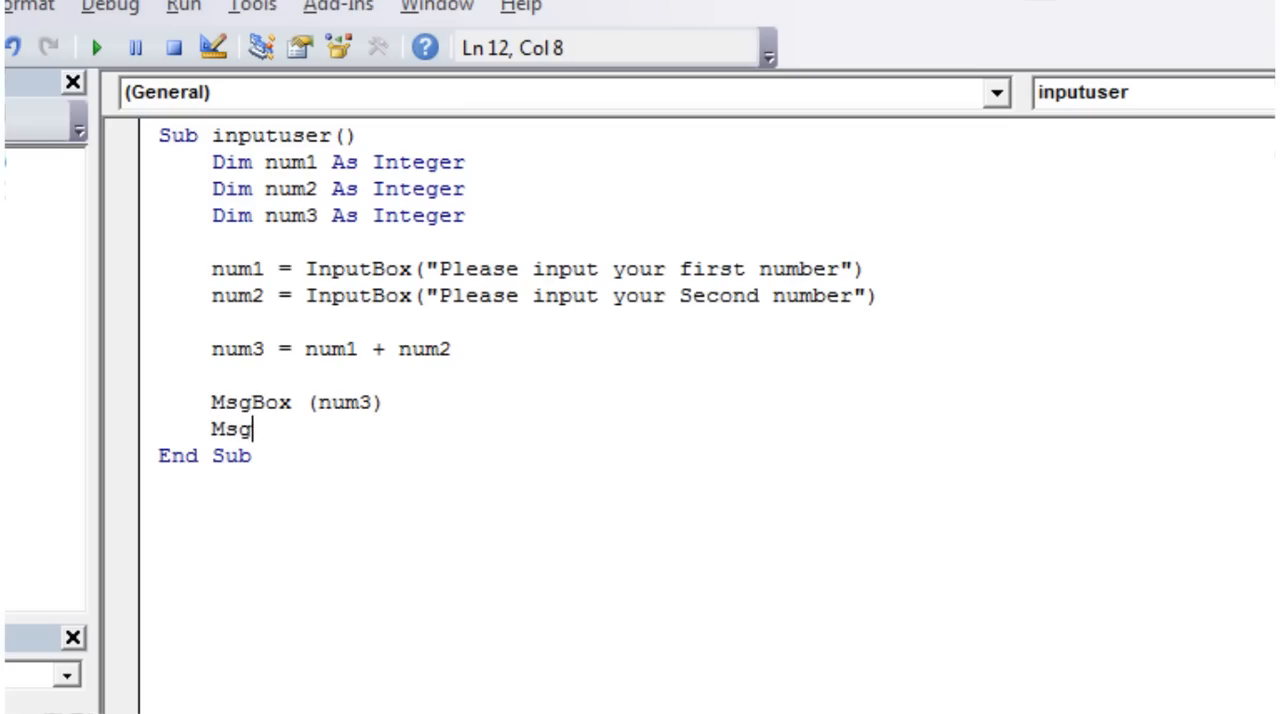
text(box ()
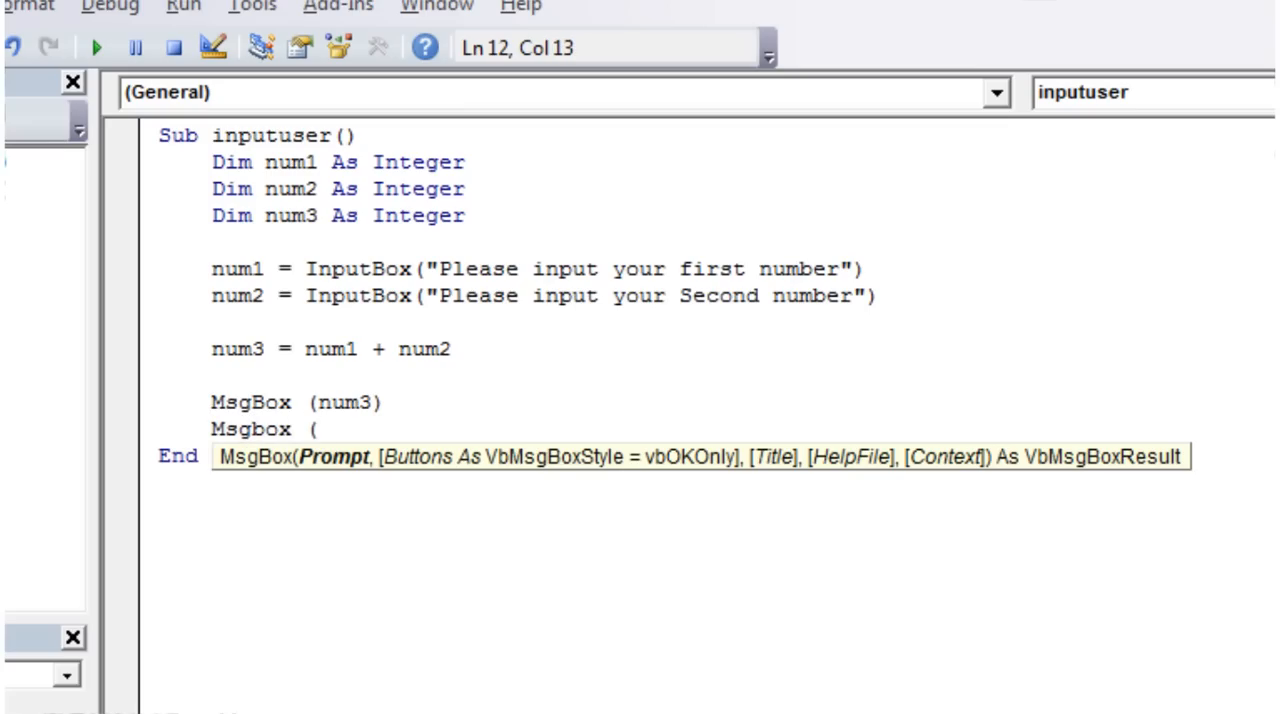
text(num1)
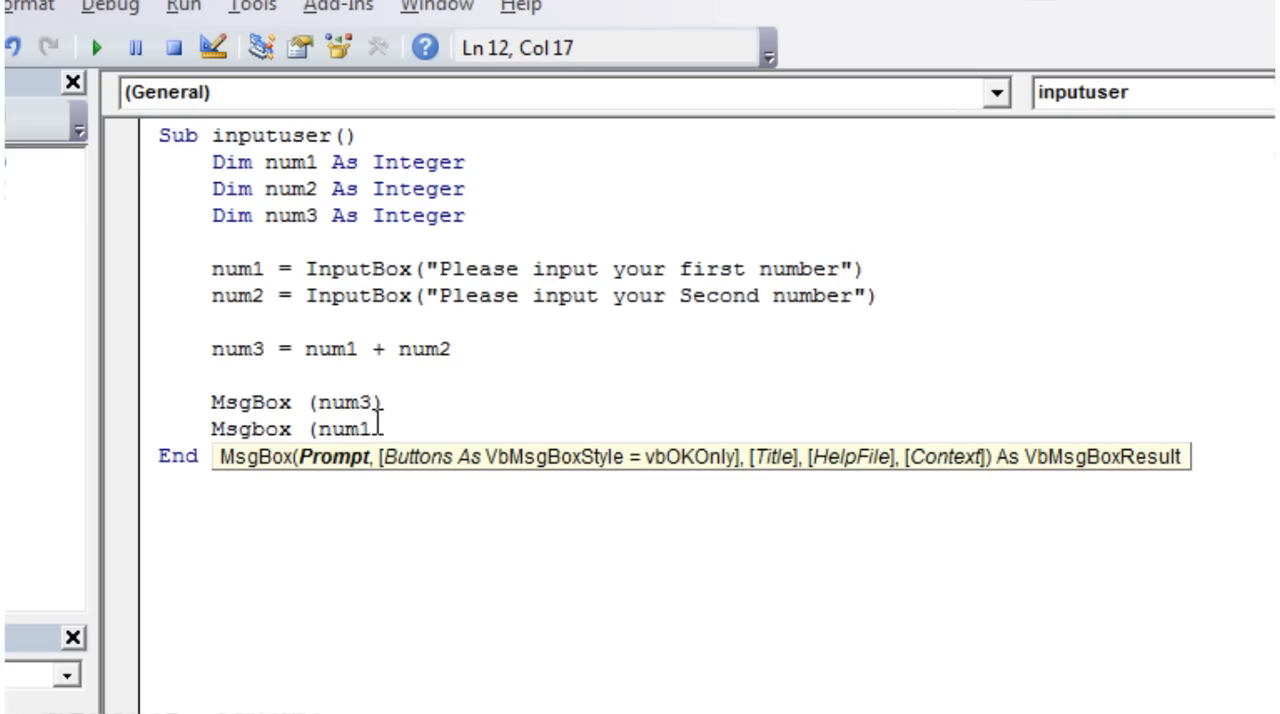
text(-=)
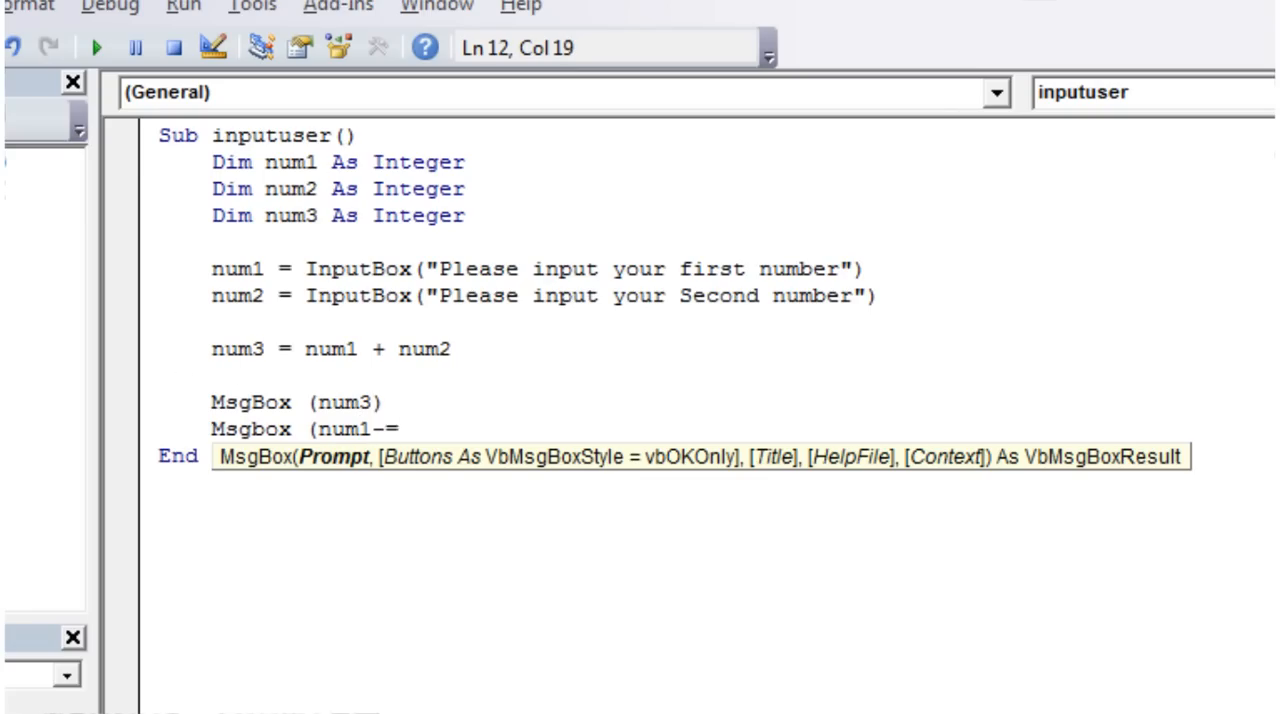
text(num2)
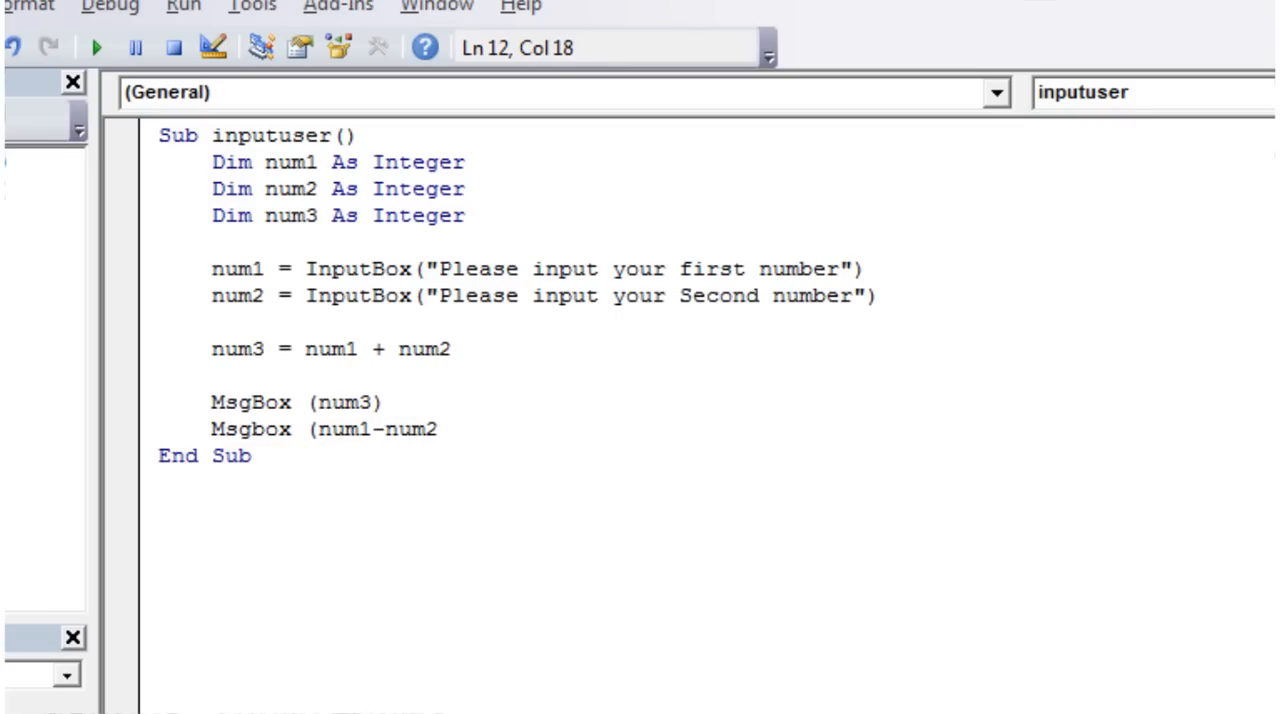
click(97, 47)
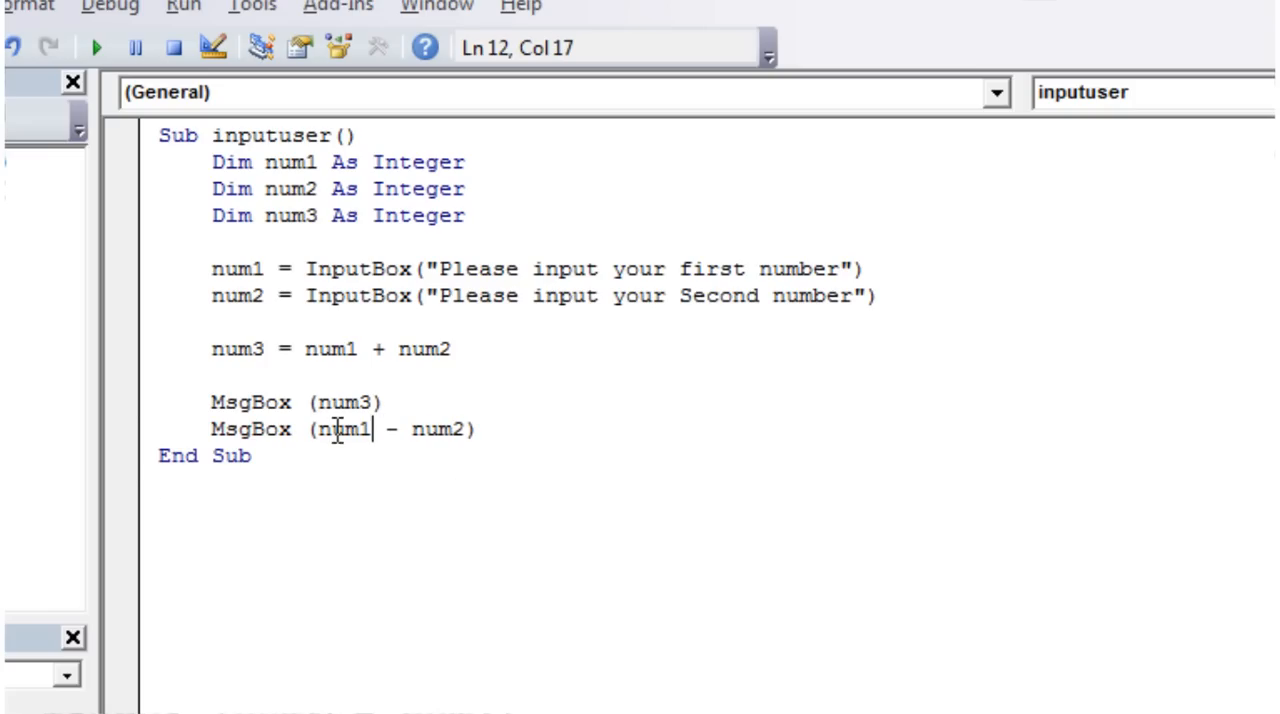
drag(318, 429, 460, 429)
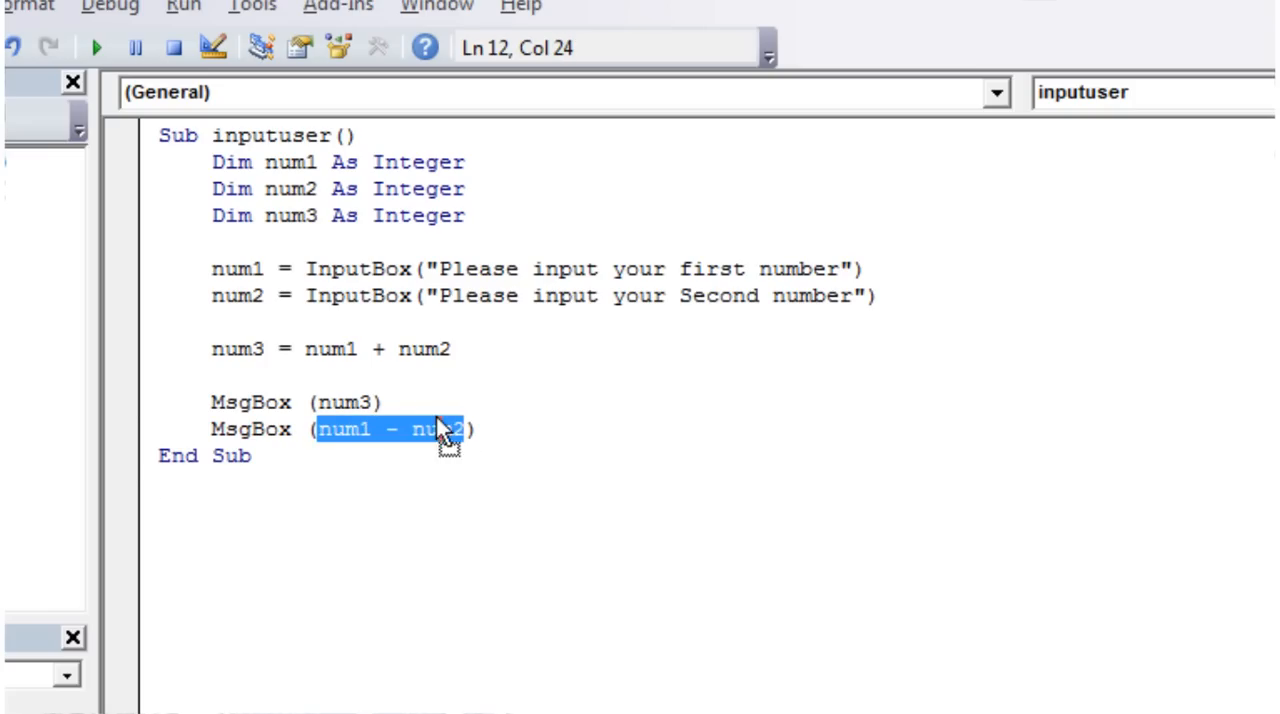
click(450, 429)
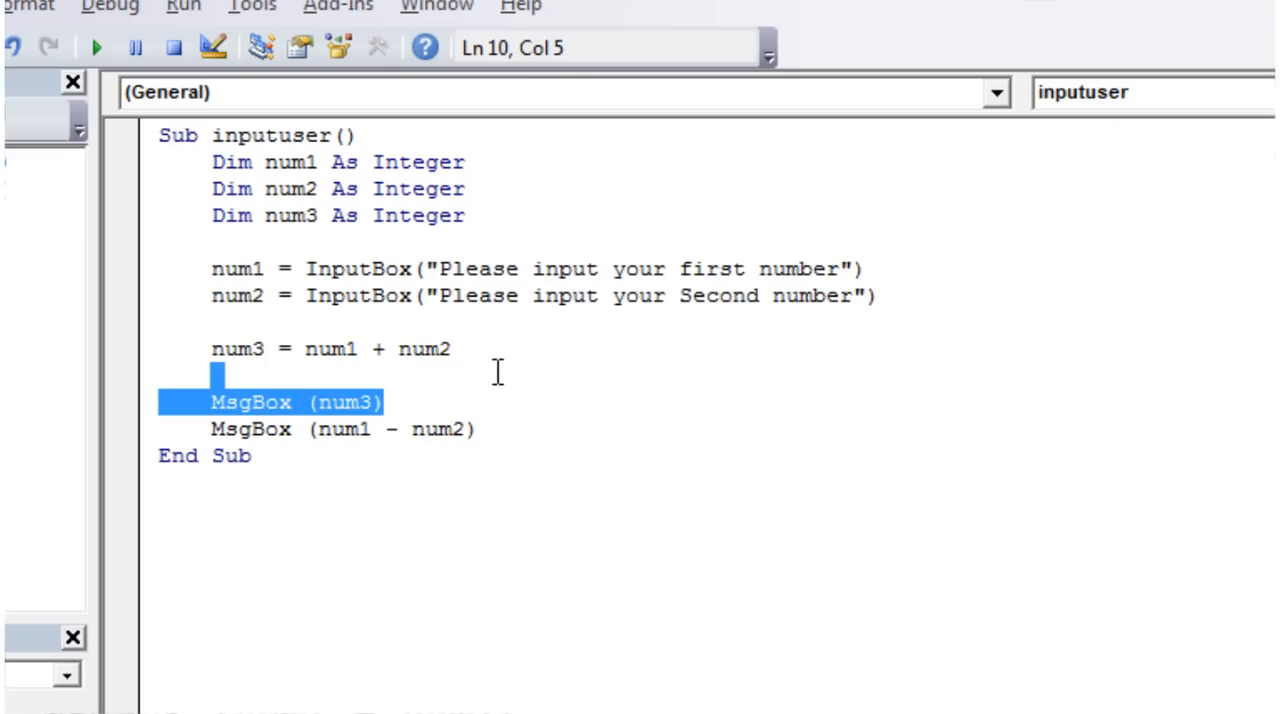
key(Delete)
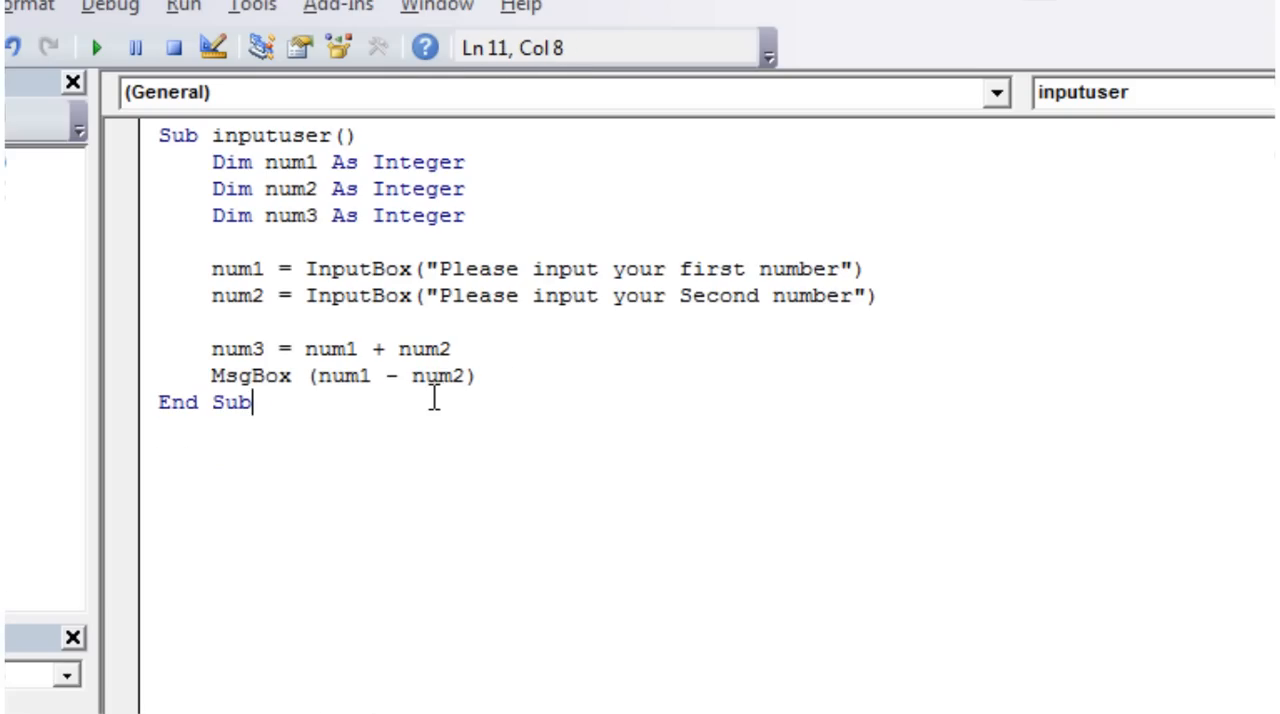
Step: Run the macro, enter 10 as the first number, and dismiss the result 5
click(97, 47)
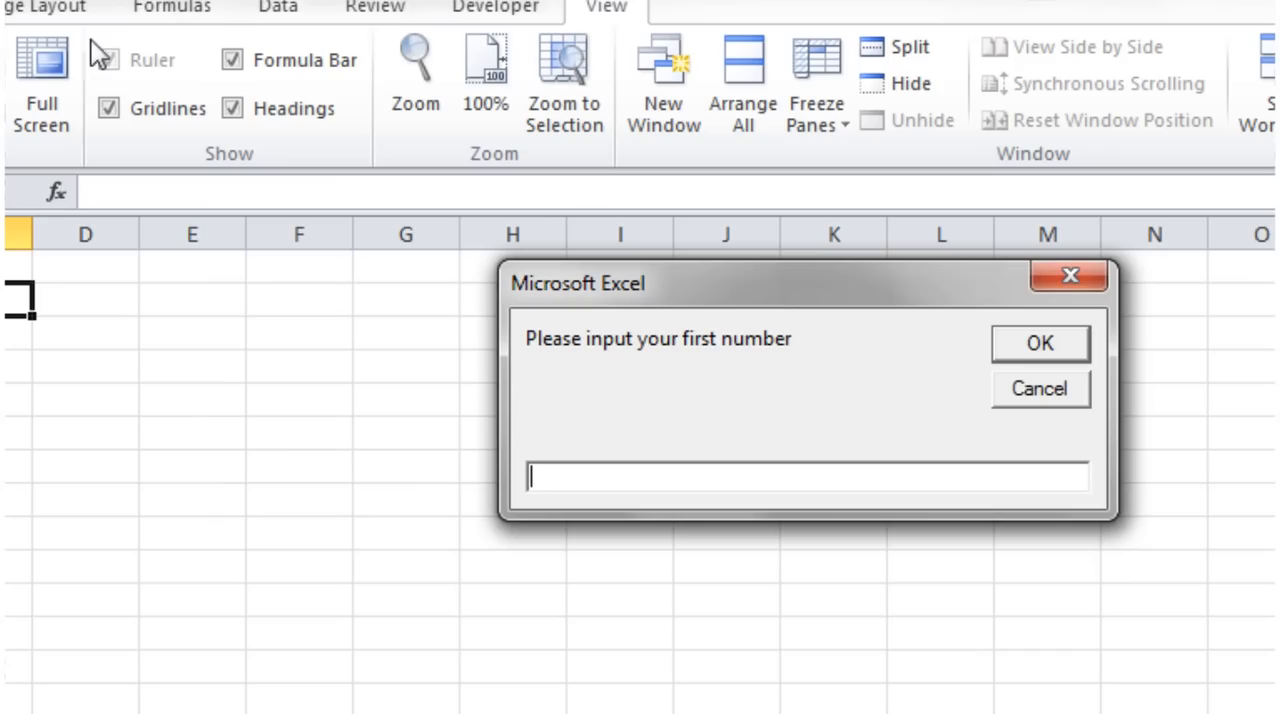
text(10)
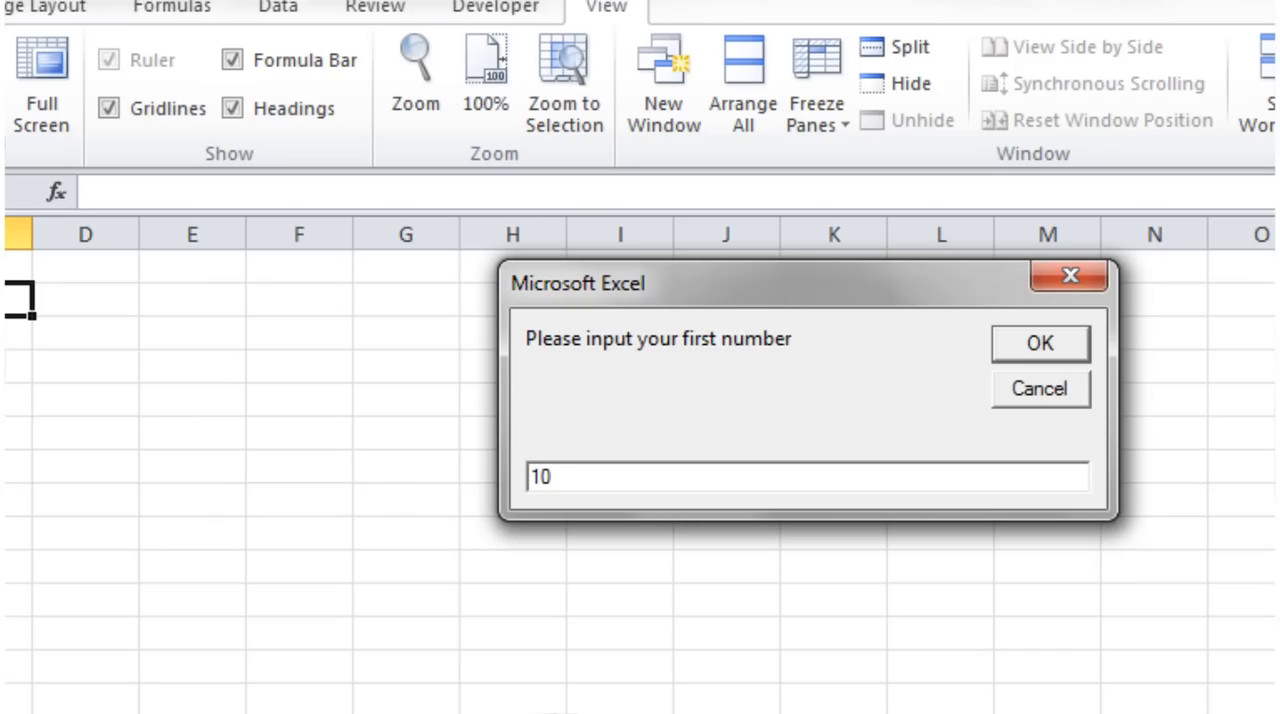
click(1038, 343)
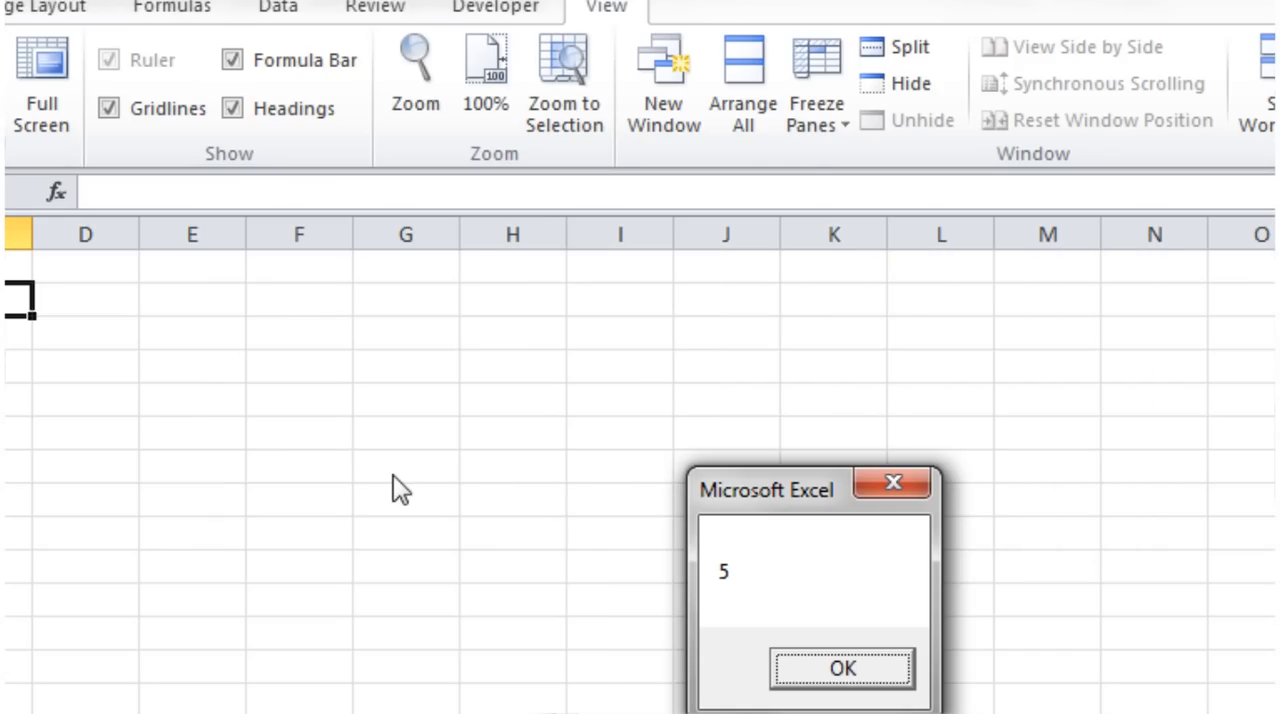
click(842, 668)
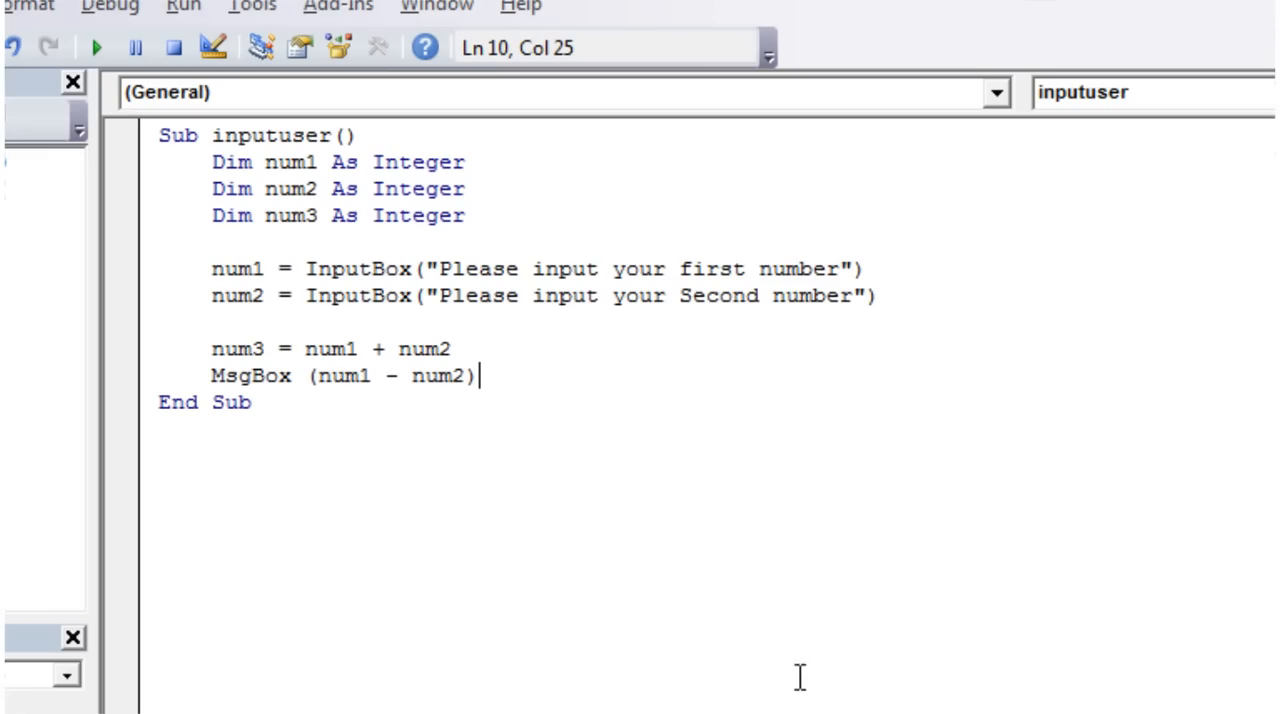
mouse_move(317, 308)
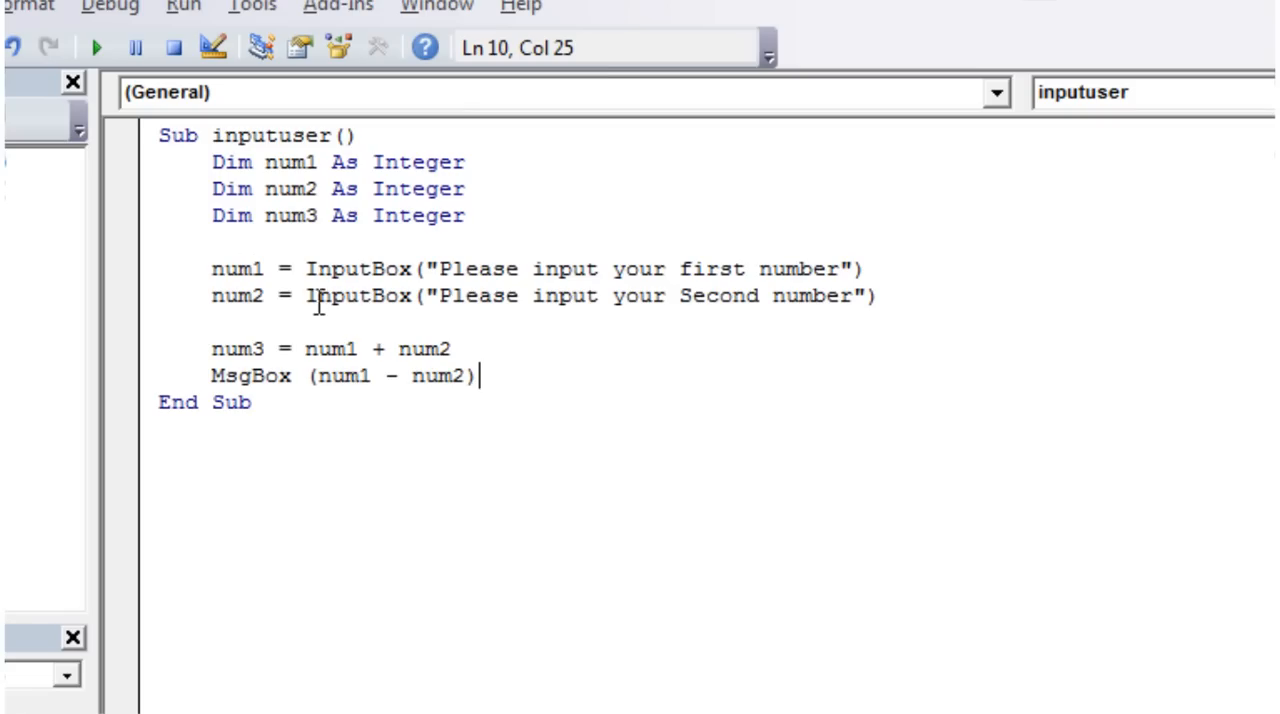
double_click(340, 375)
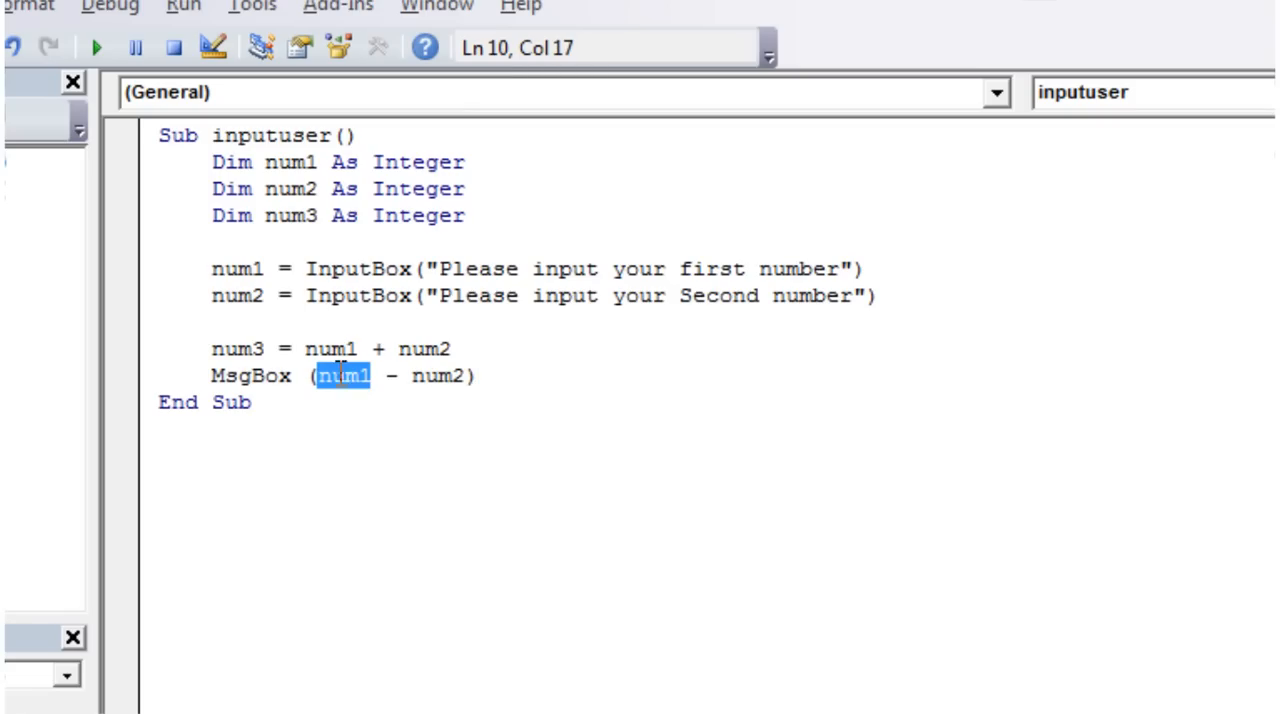
double_click(436, 376)
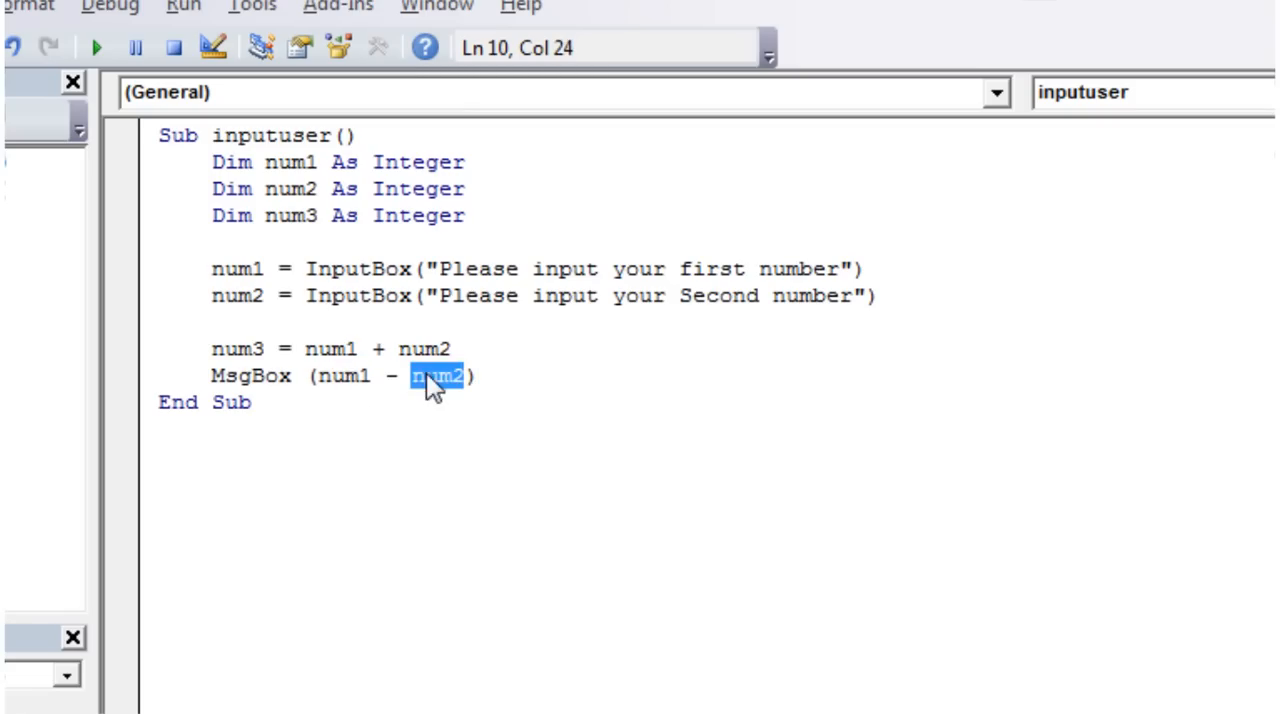
click(252, 375)
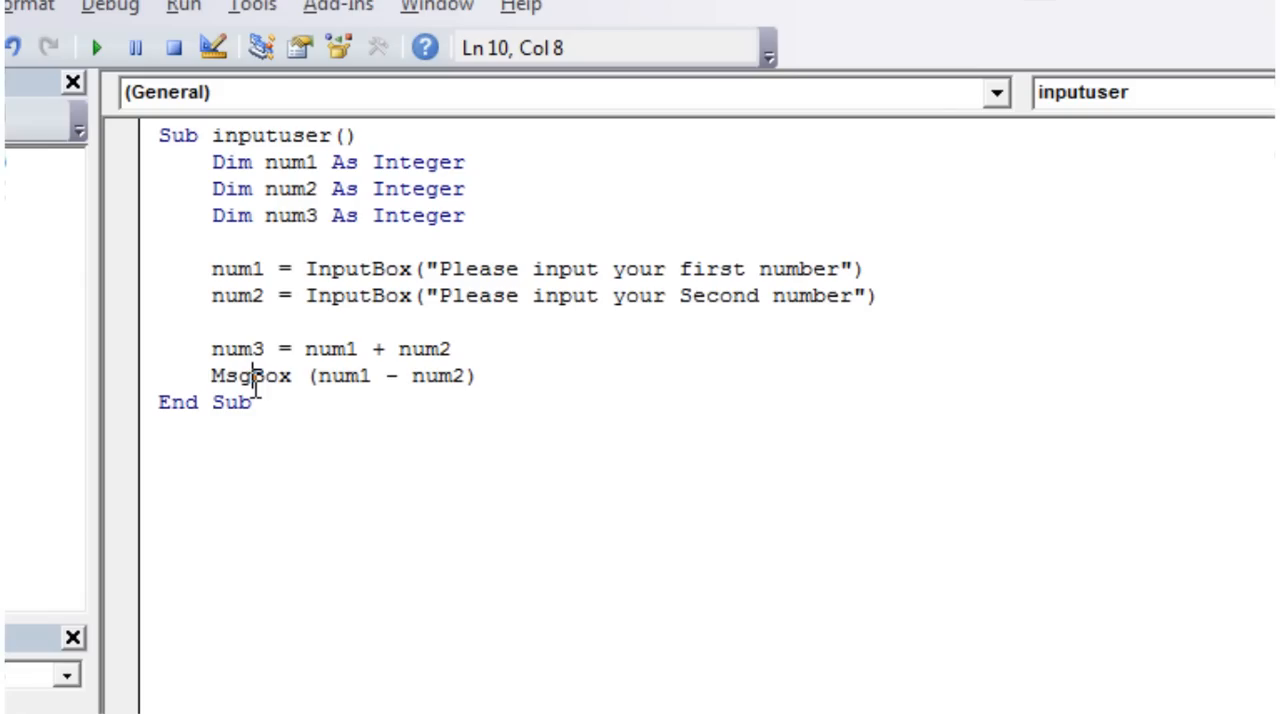
click(478, 375)
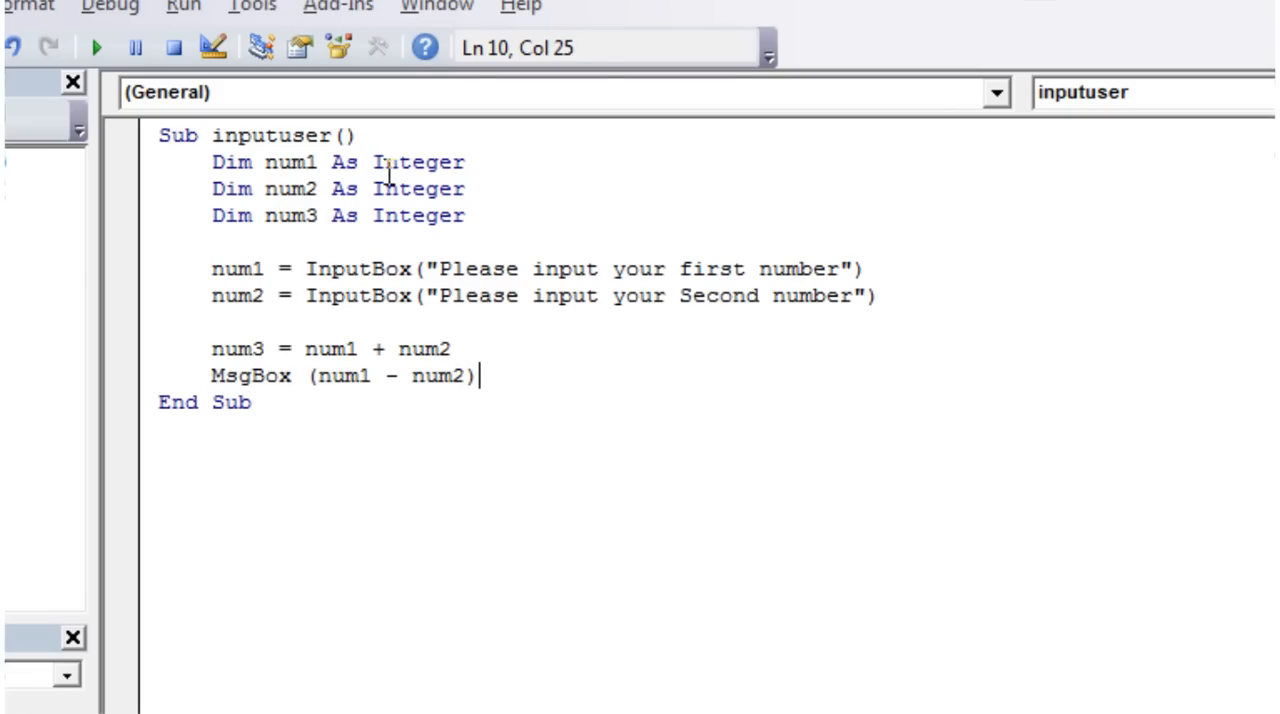
click(320, 375)
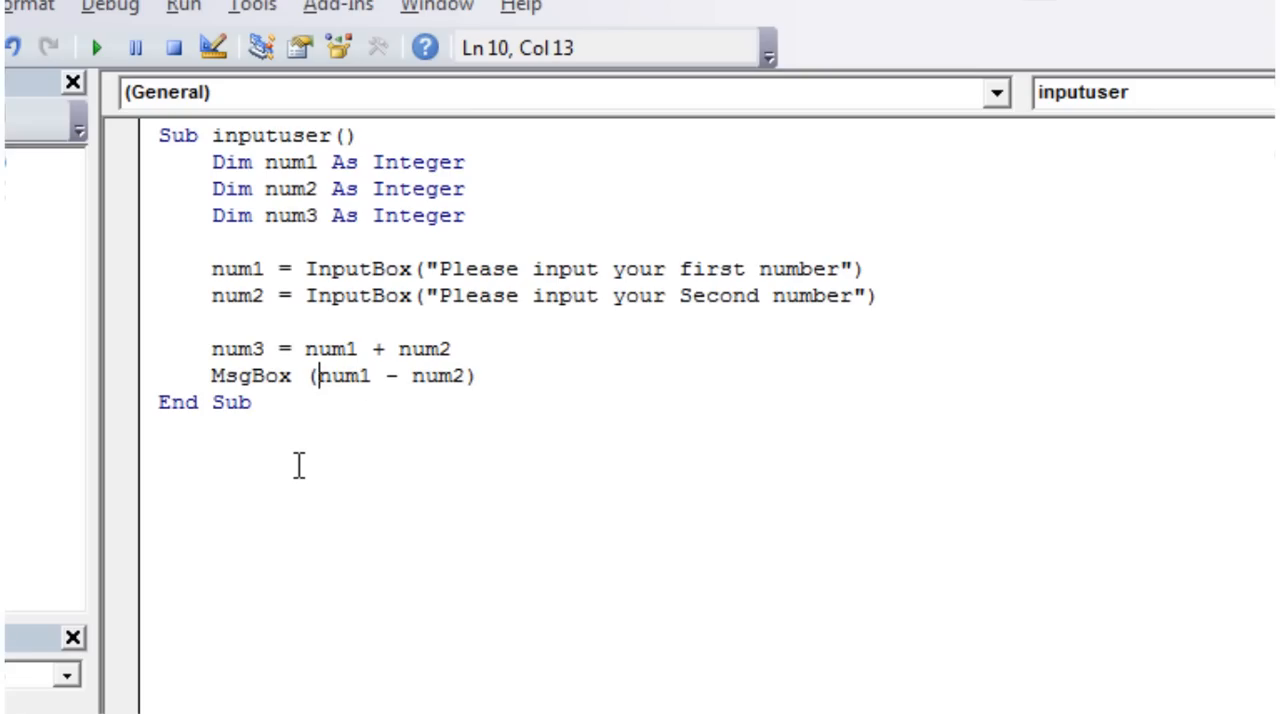
Step: Finish the MsgBox text "The difference betweeen your numbers is " and add the & join
text(The)
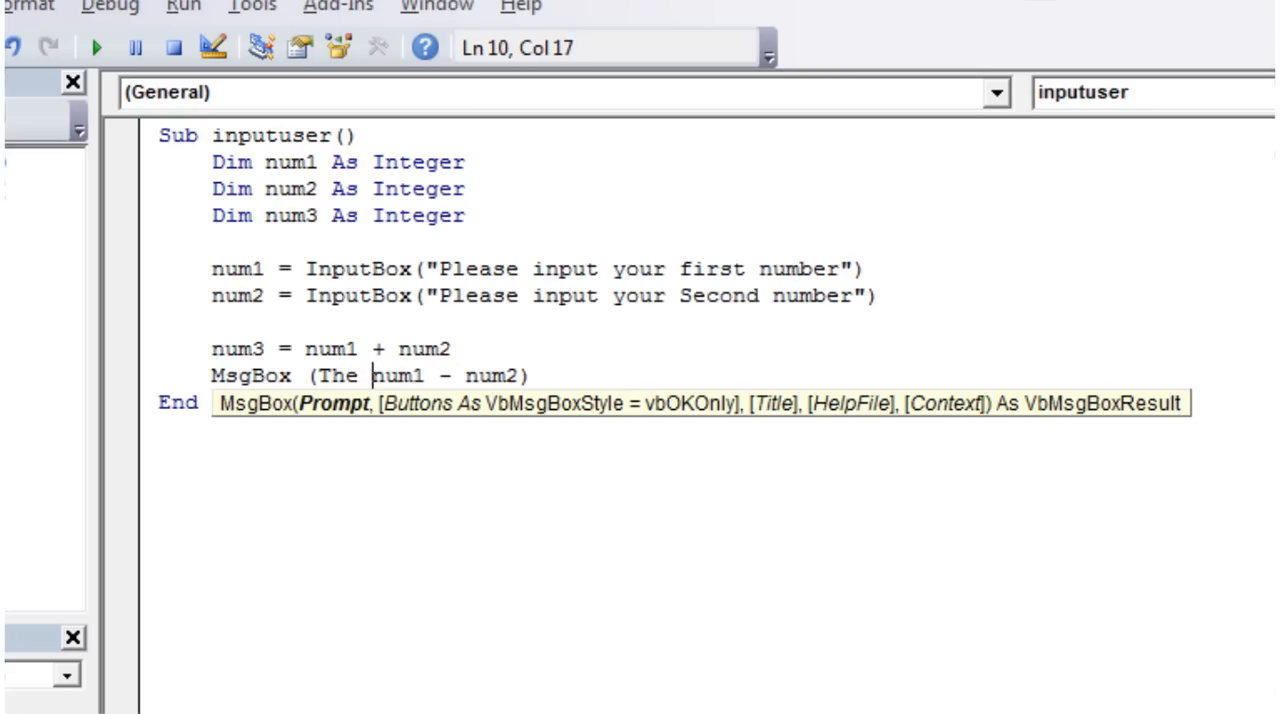
text(differe)
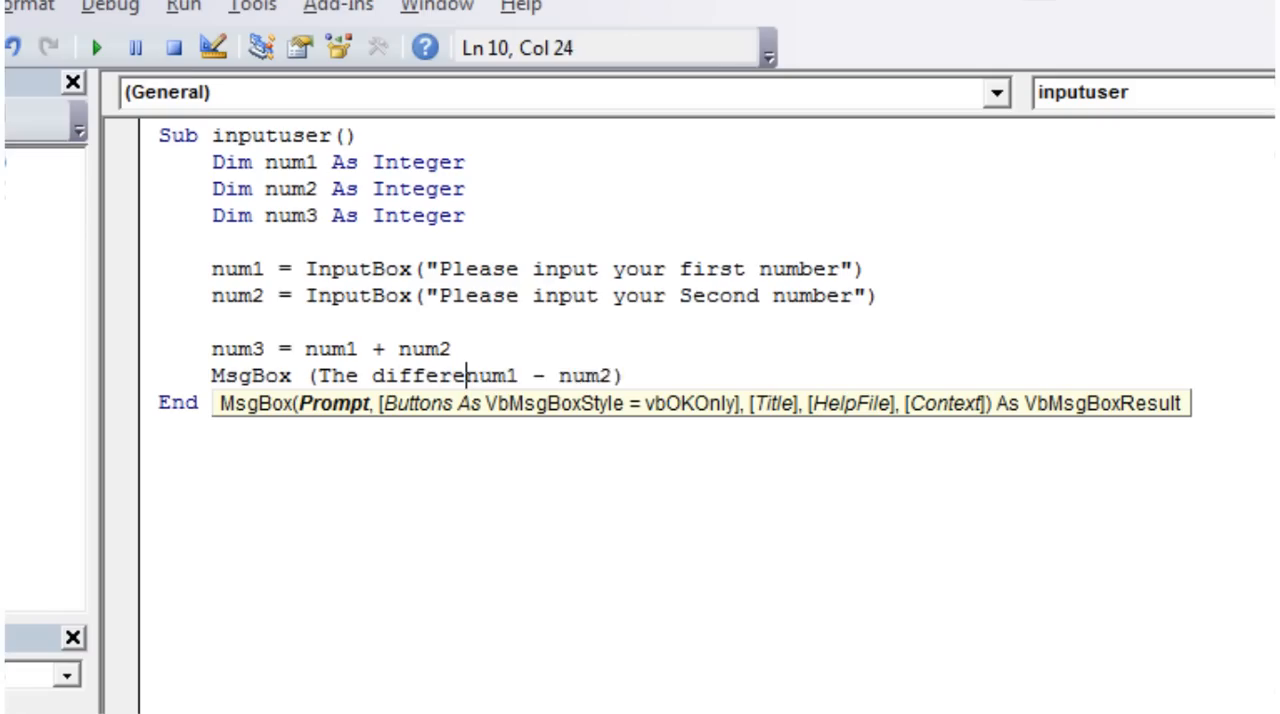
text(nce betwen)
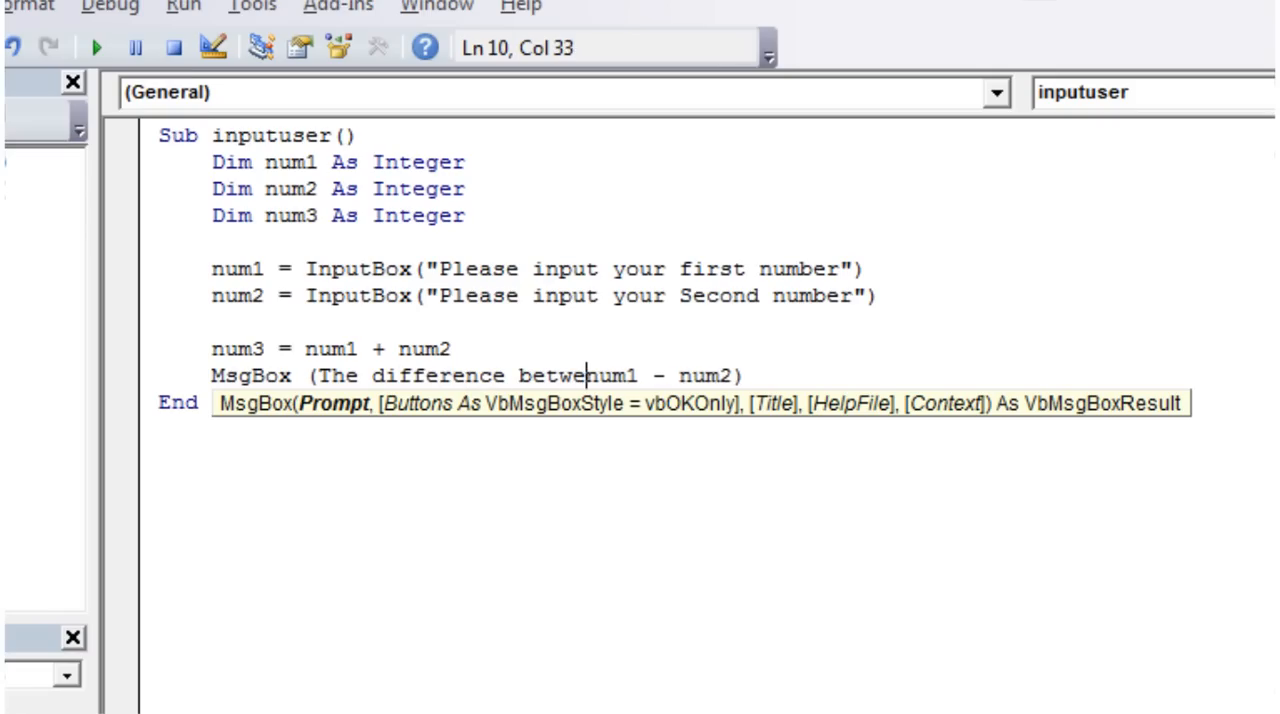
text(en your)
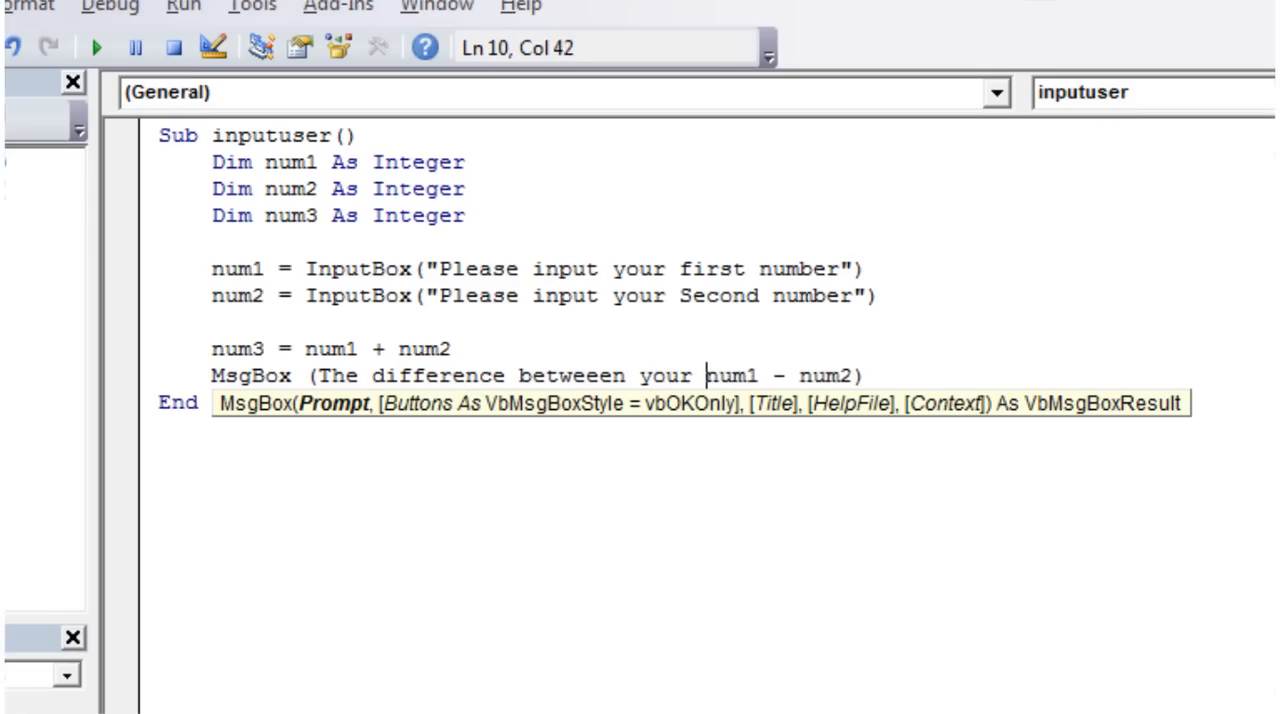
text(numbnum)
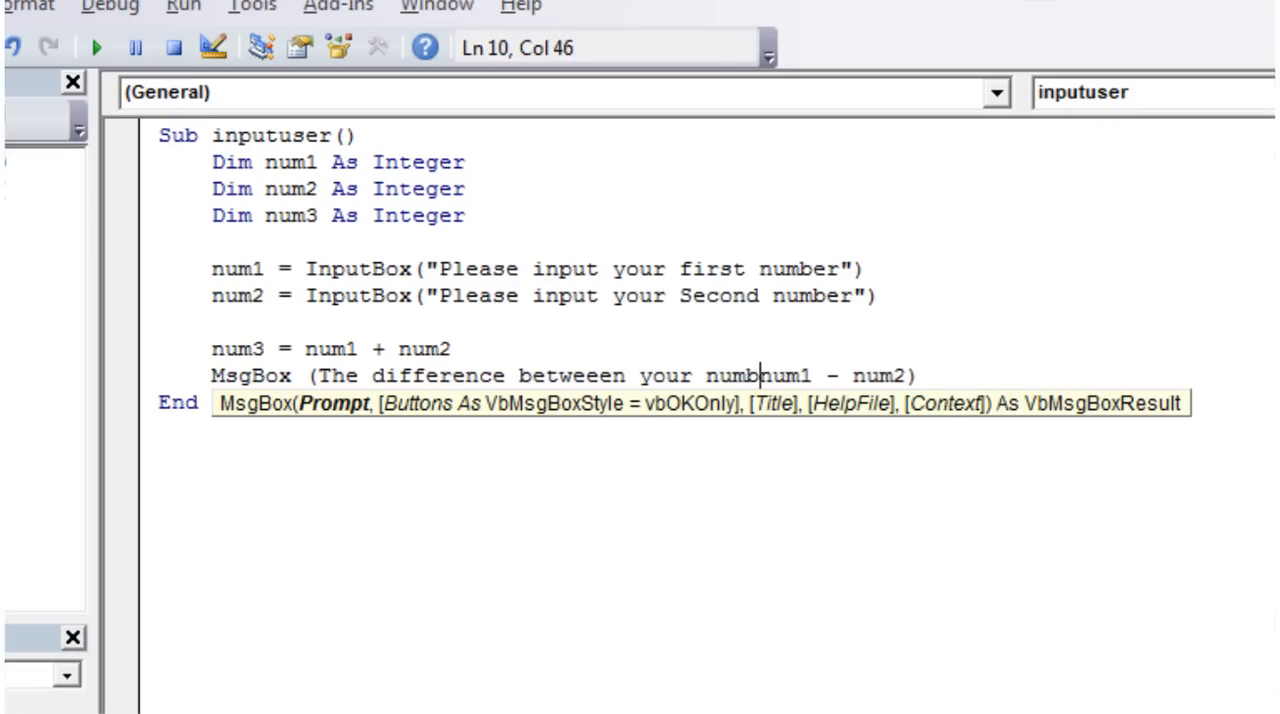
text(ers is")
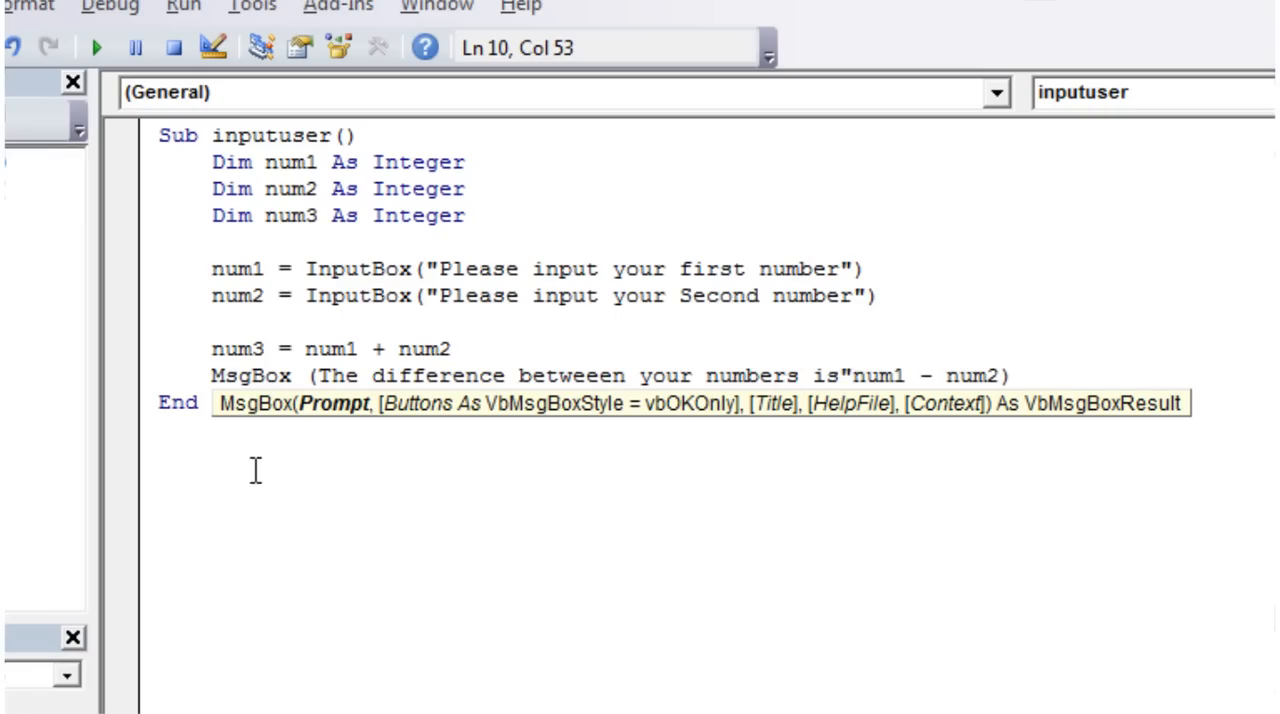
click(323, 376)
text(")
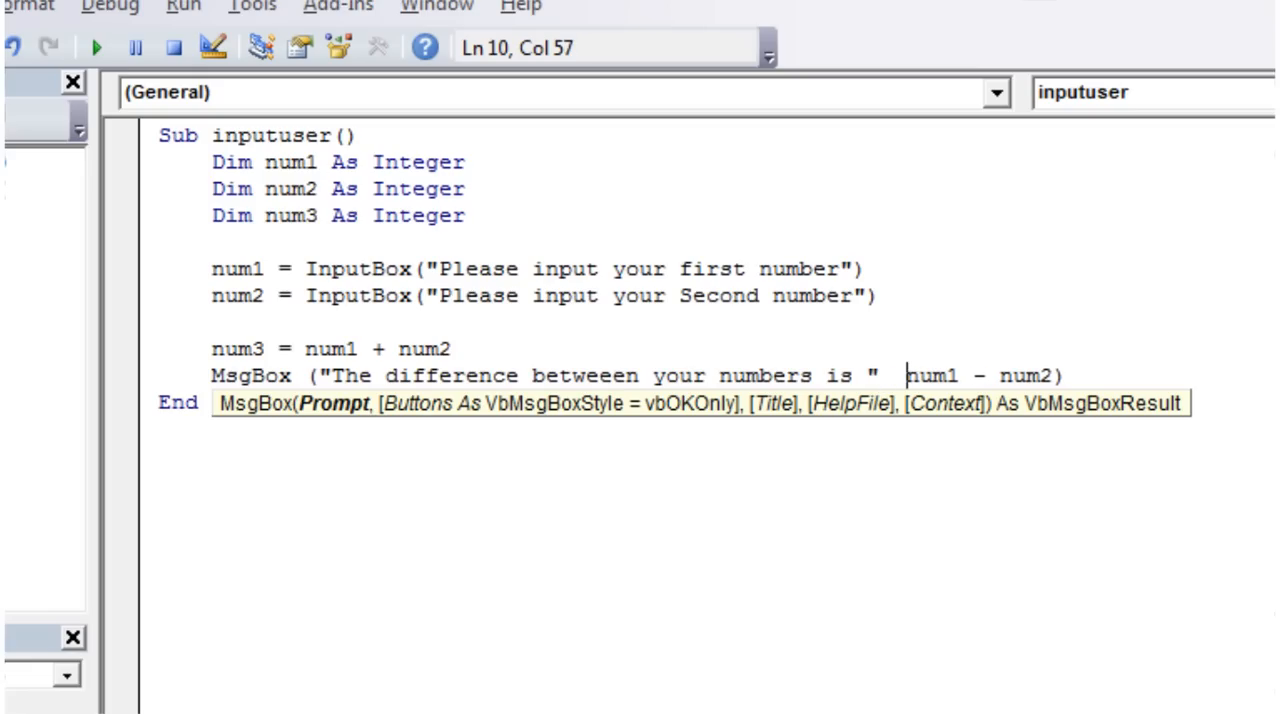
text(&)
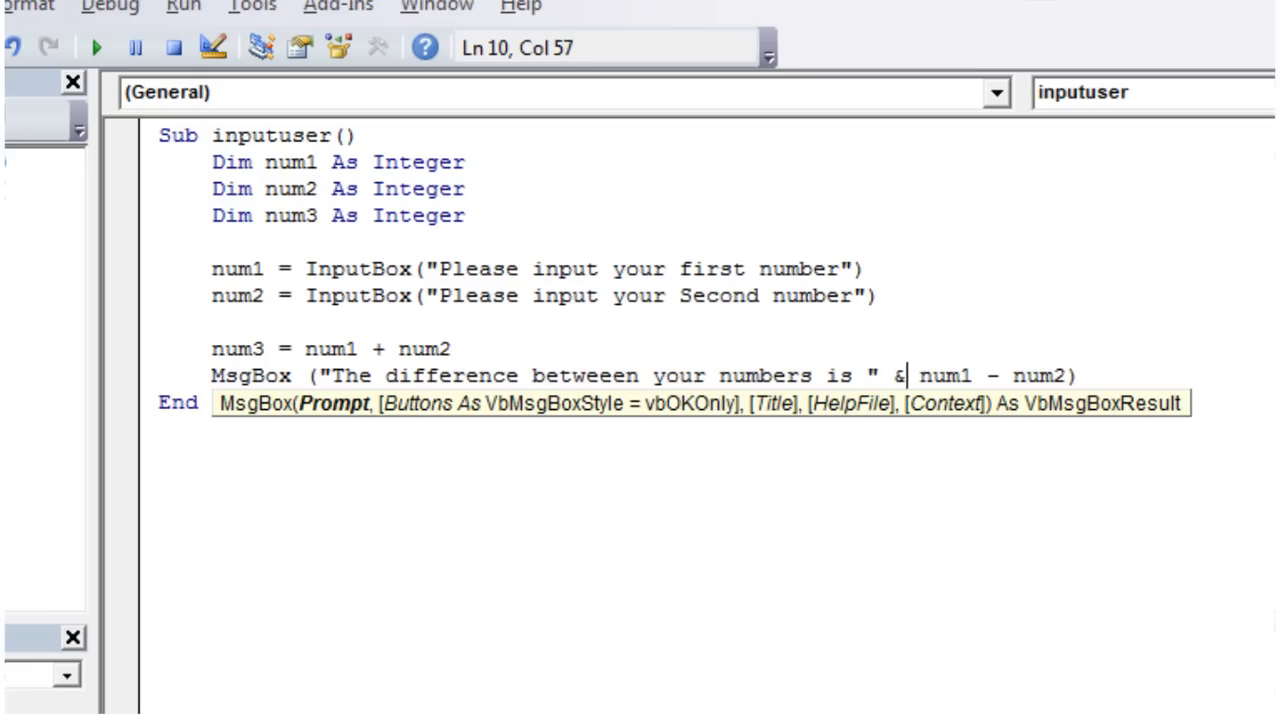
Step: Wrap num1 - num2 in parentheses on the MsgBox line
click(951, 376)
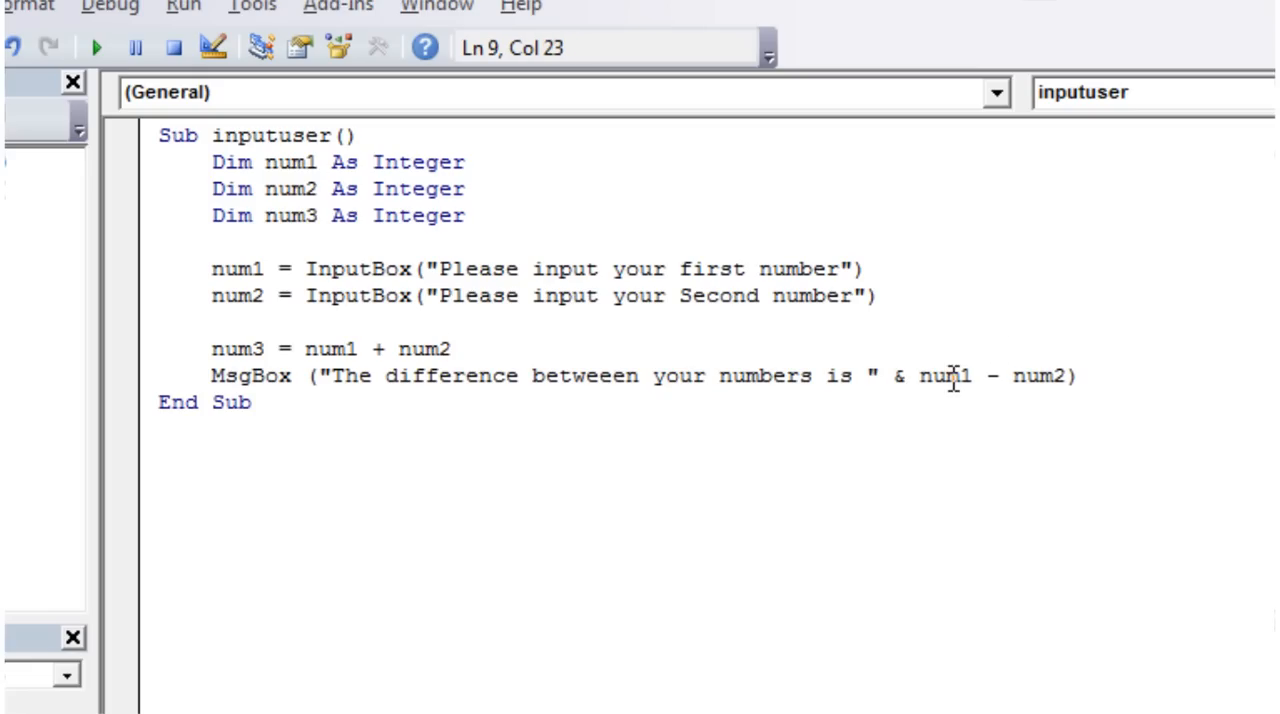
click(916, 376)
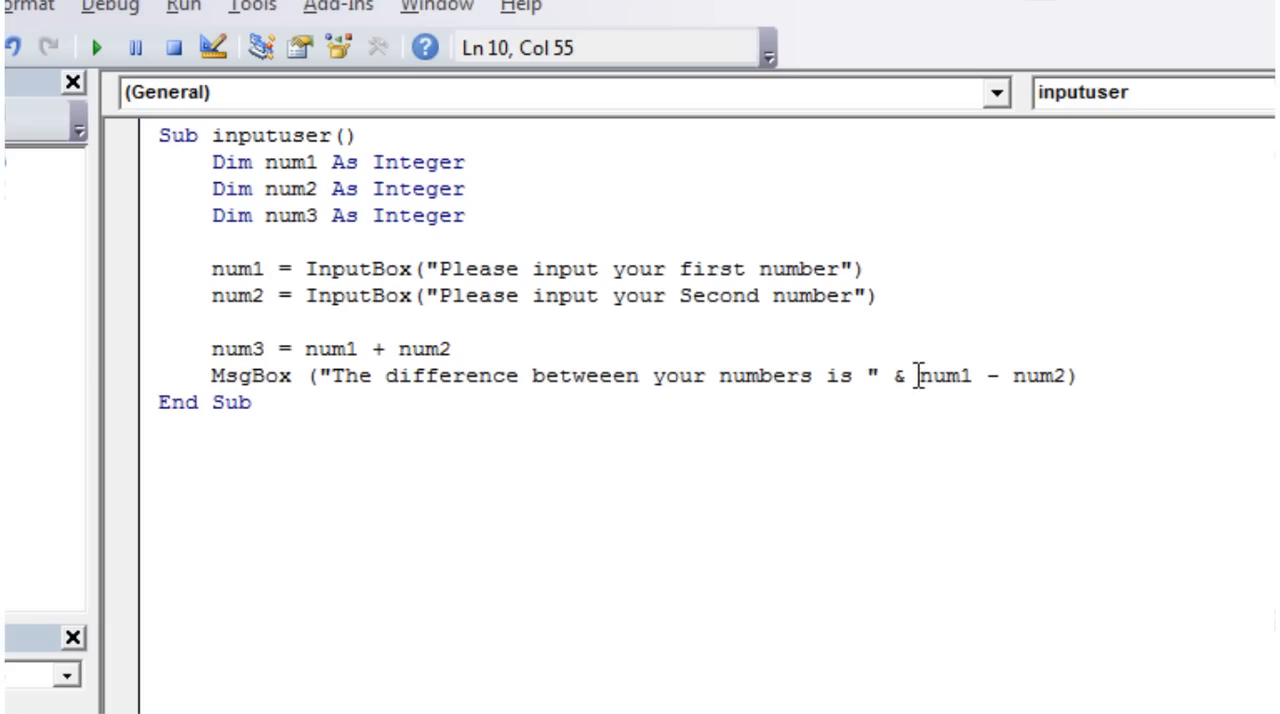
click(968, 376)
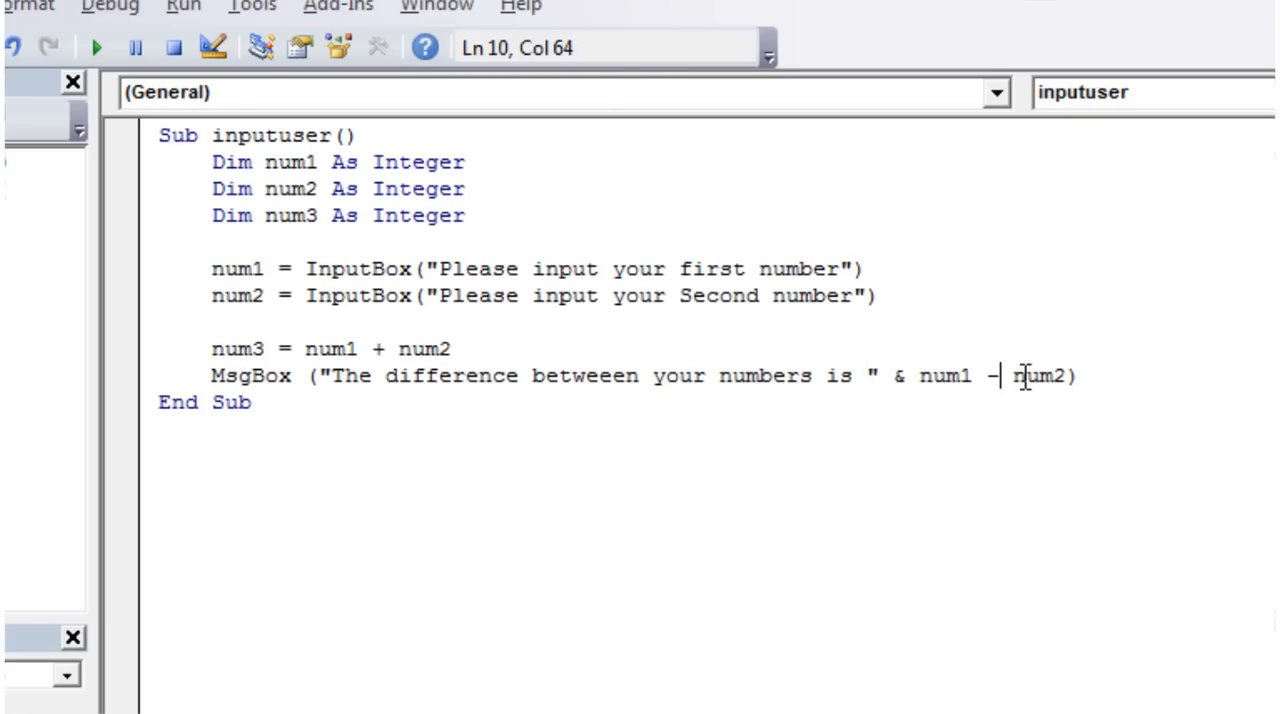
click(915, 375)
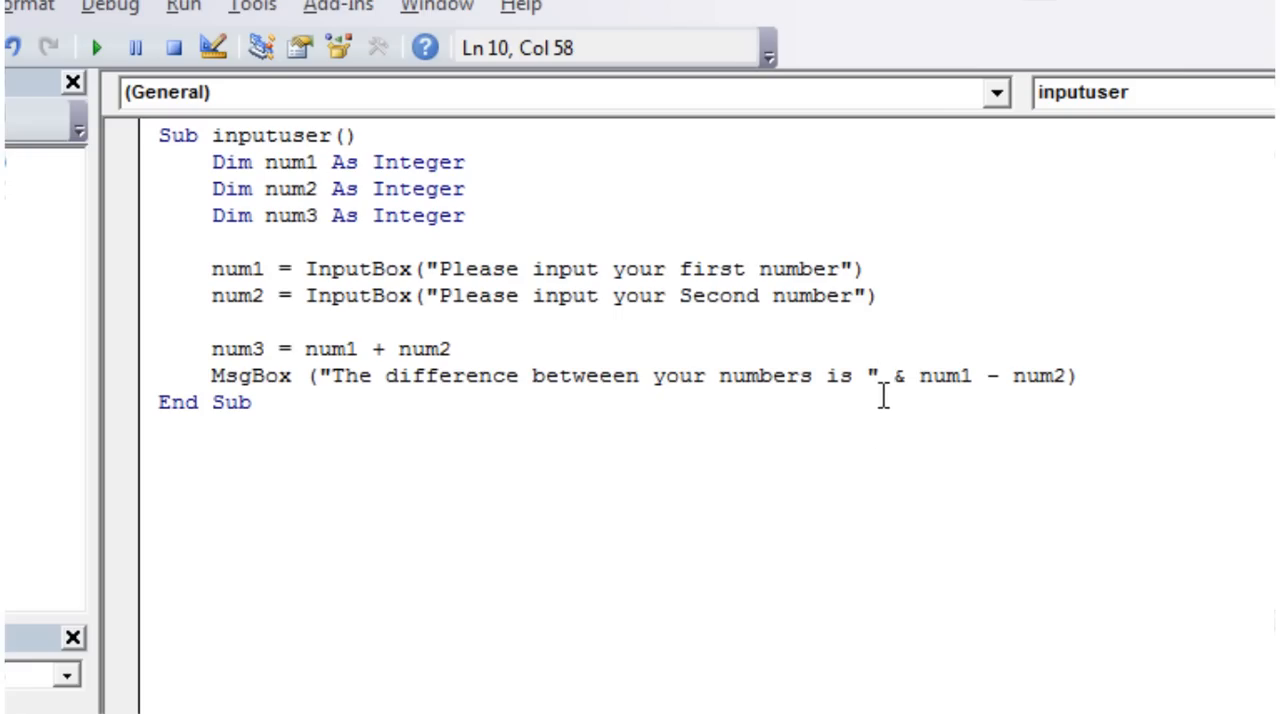
text(()
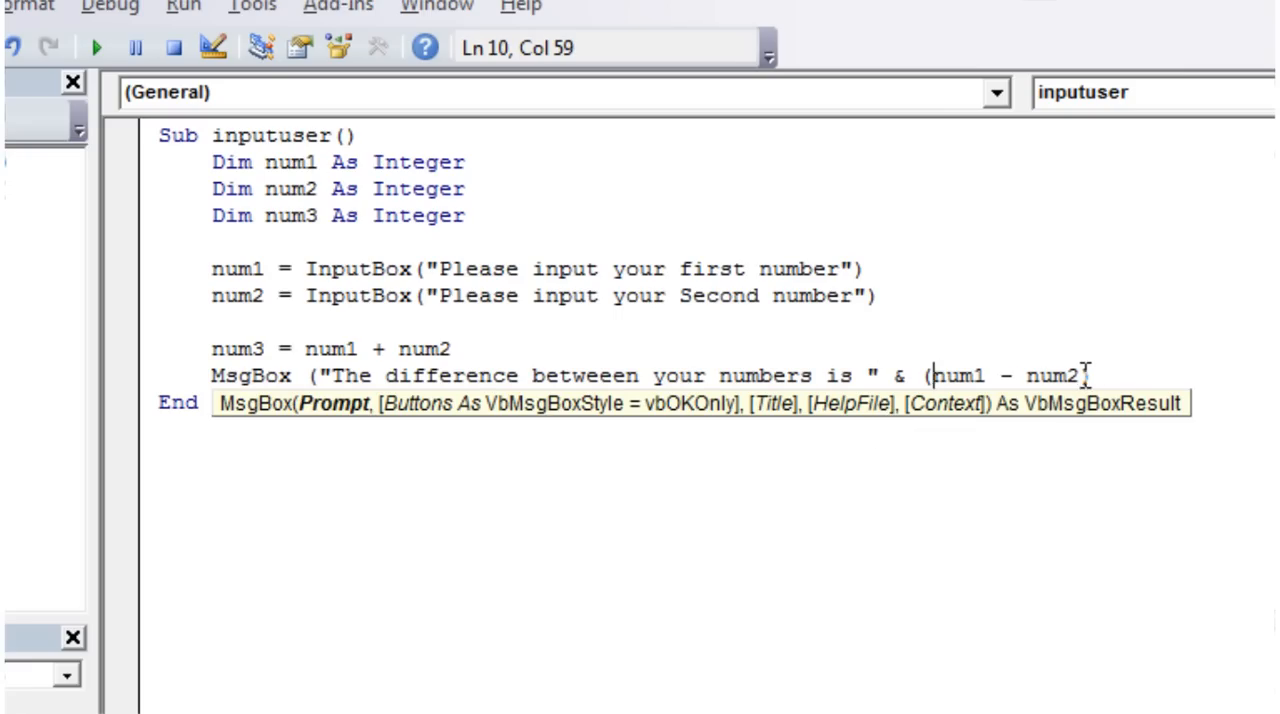
text())
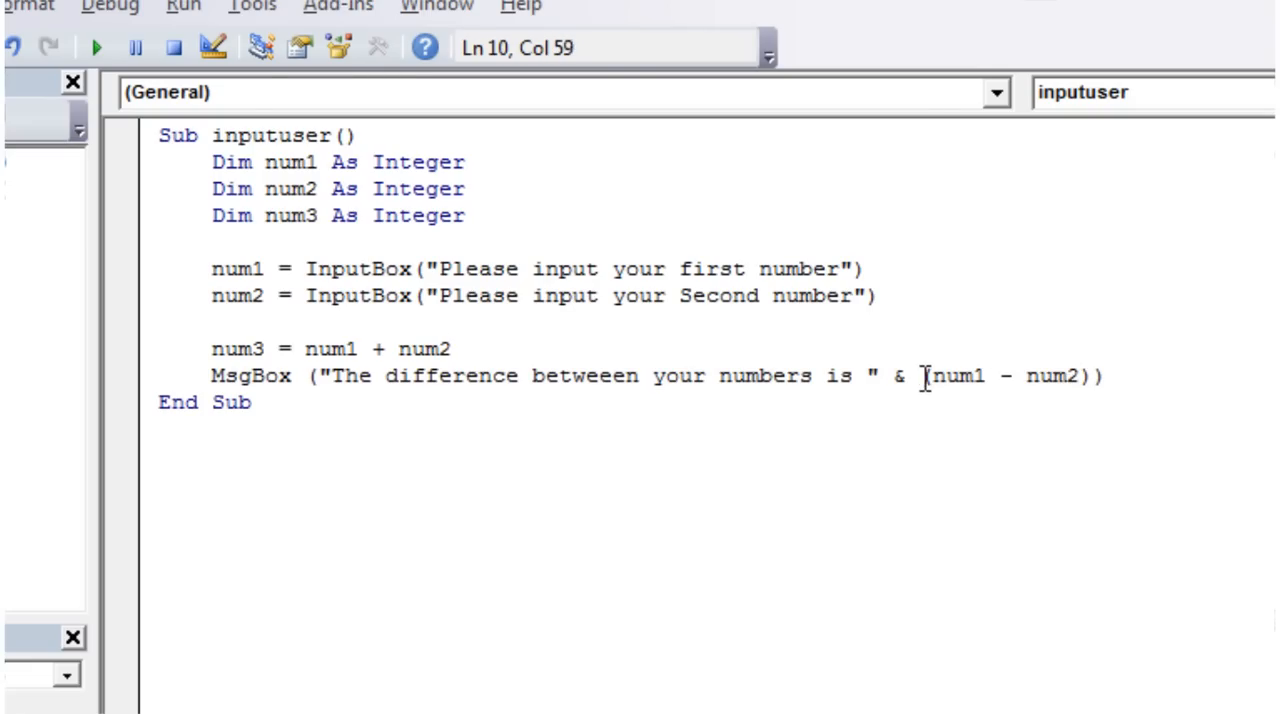
drag(918, 375, 1100, 375)
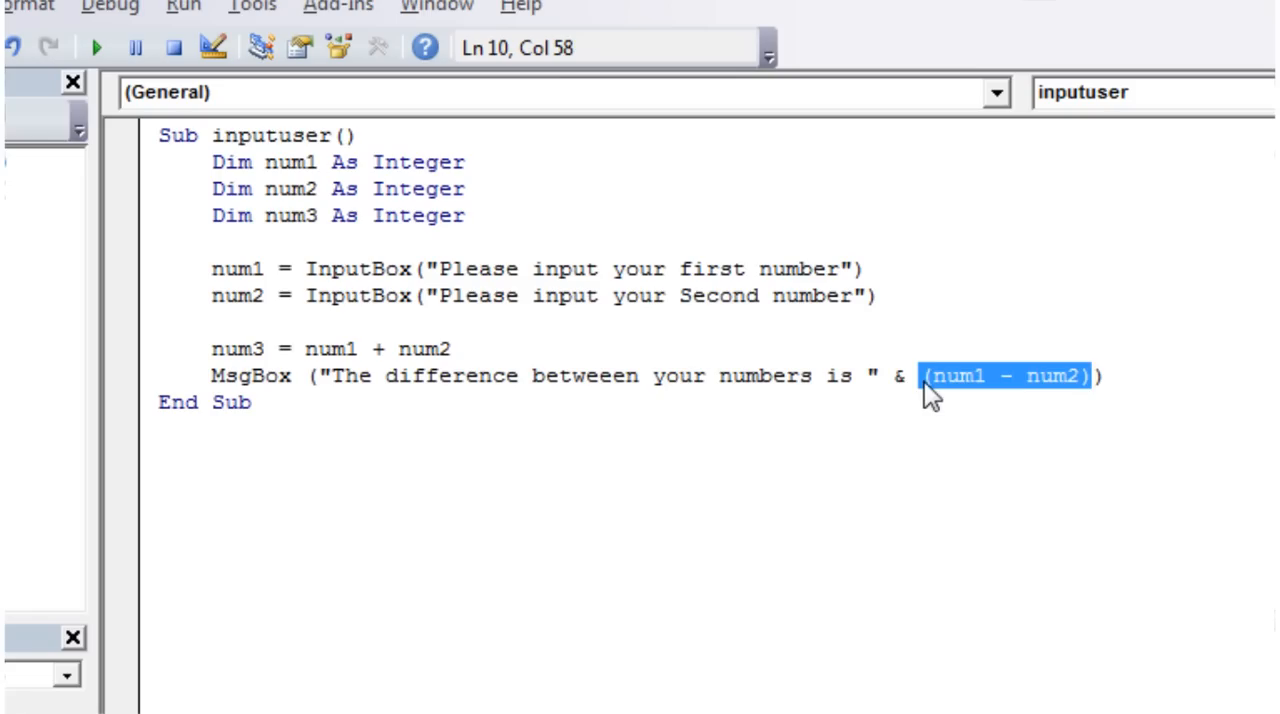
click(851, 376)
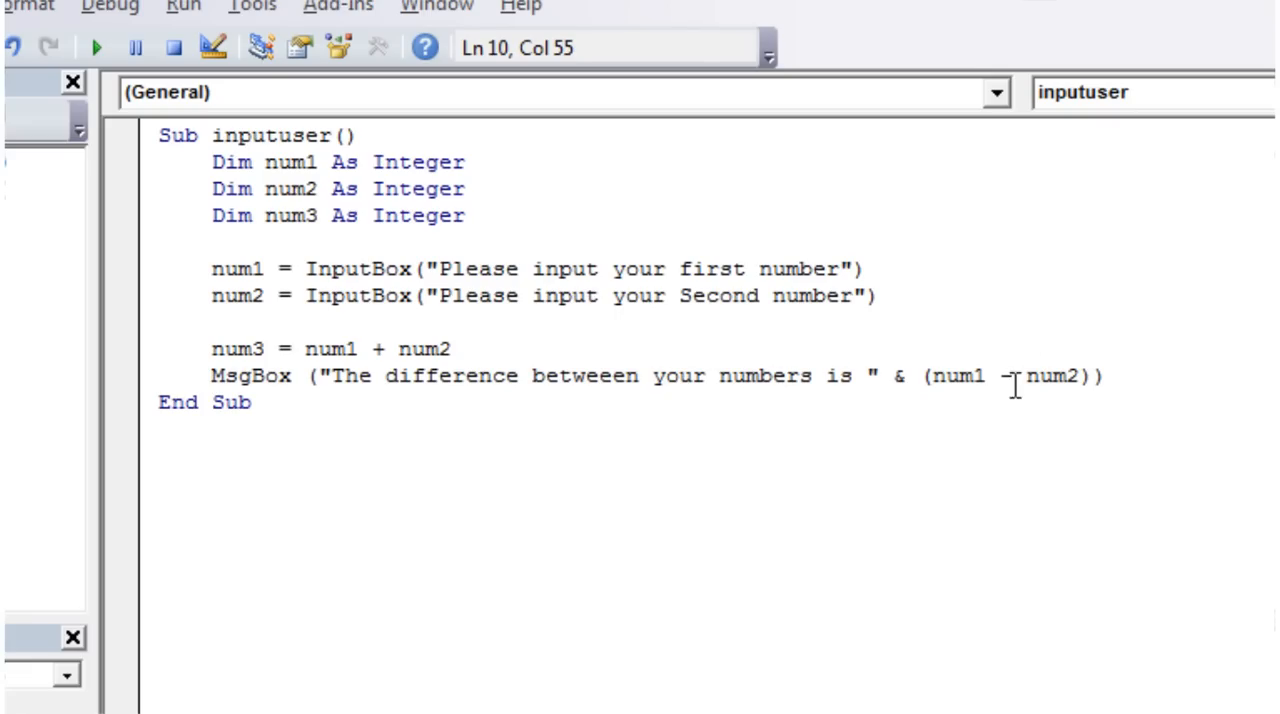
mouse_move(1021, 453)
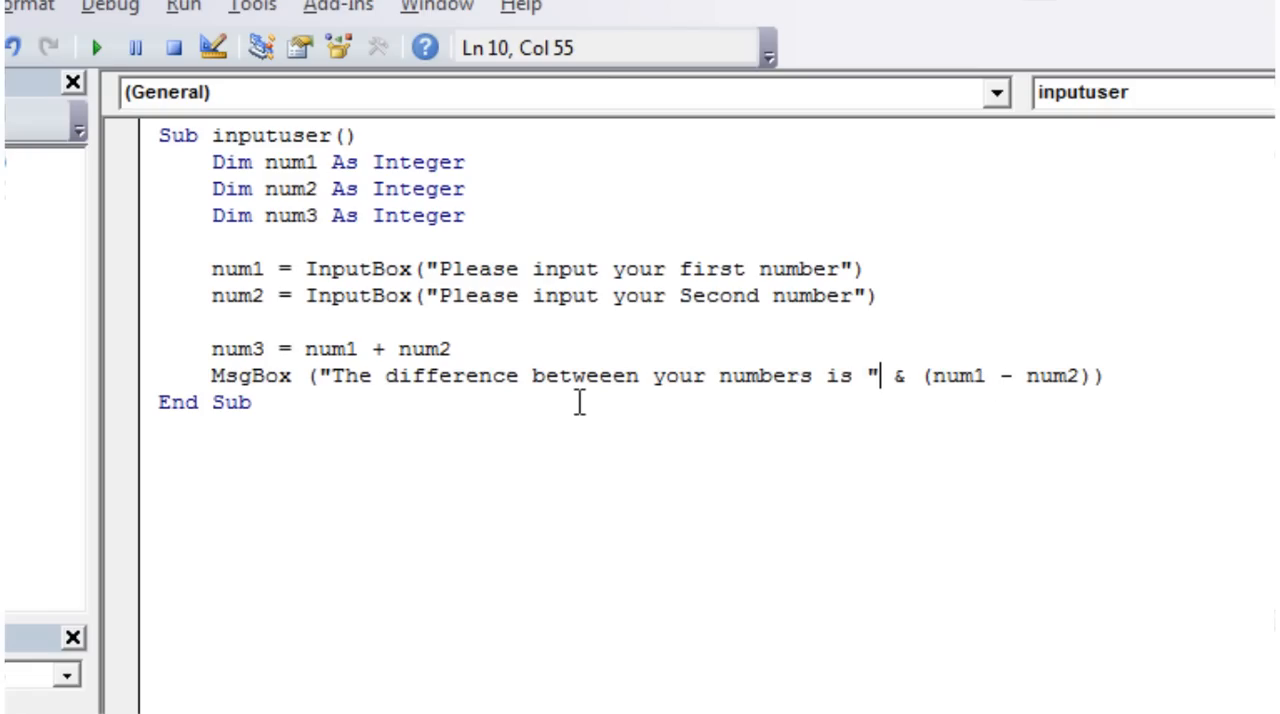
mouse_move(890, 388)
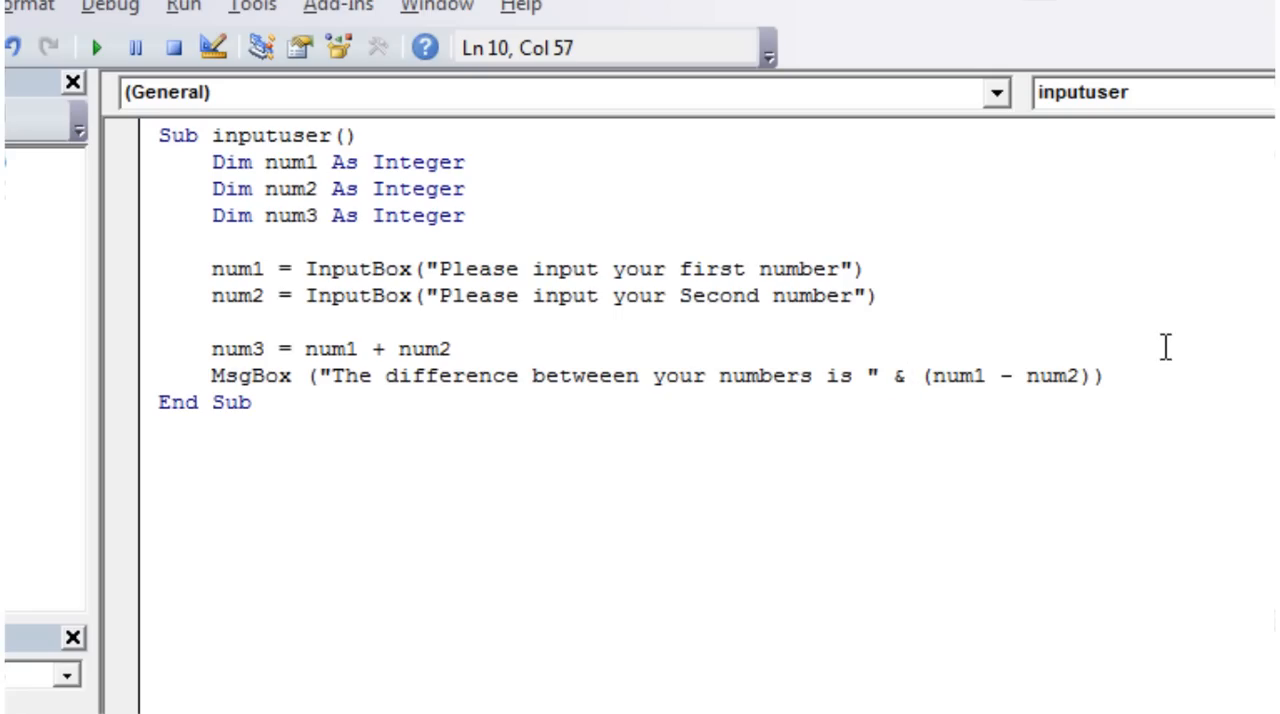
Step: Run inputuser, enter two numbers, and dismiss the message showing a difference of 5
click(453, 348)
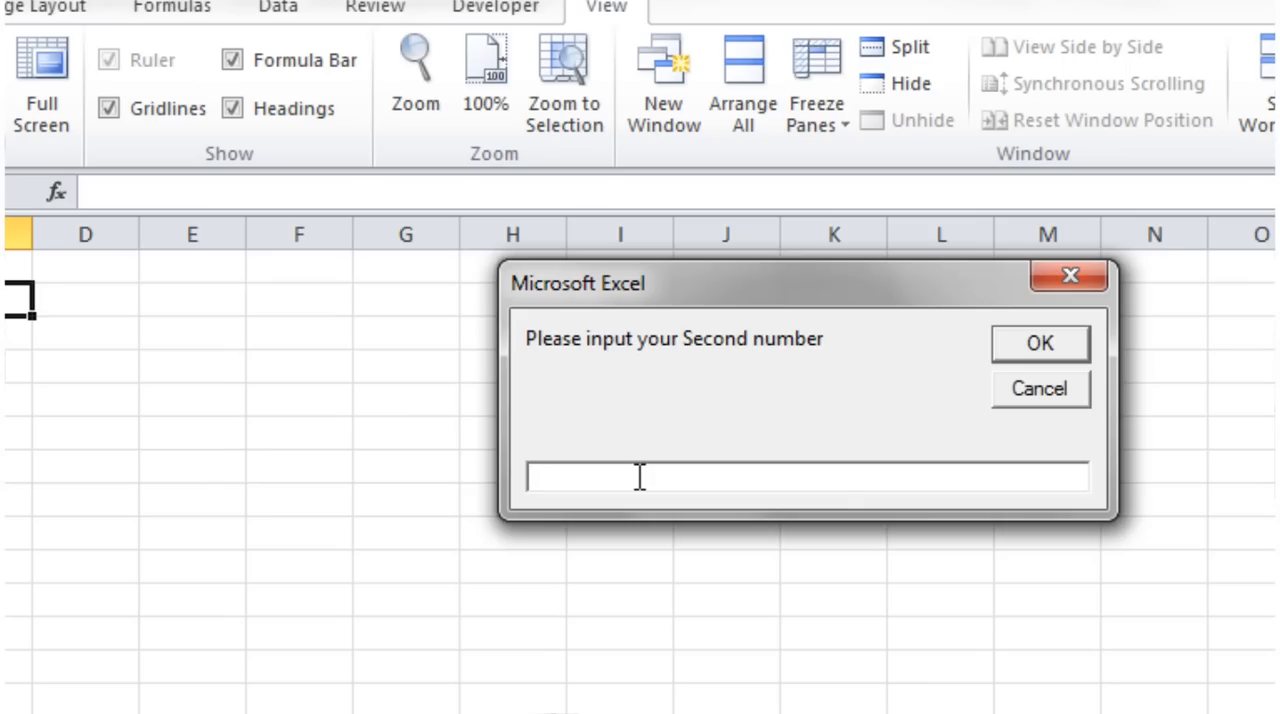
click(1038, 343)
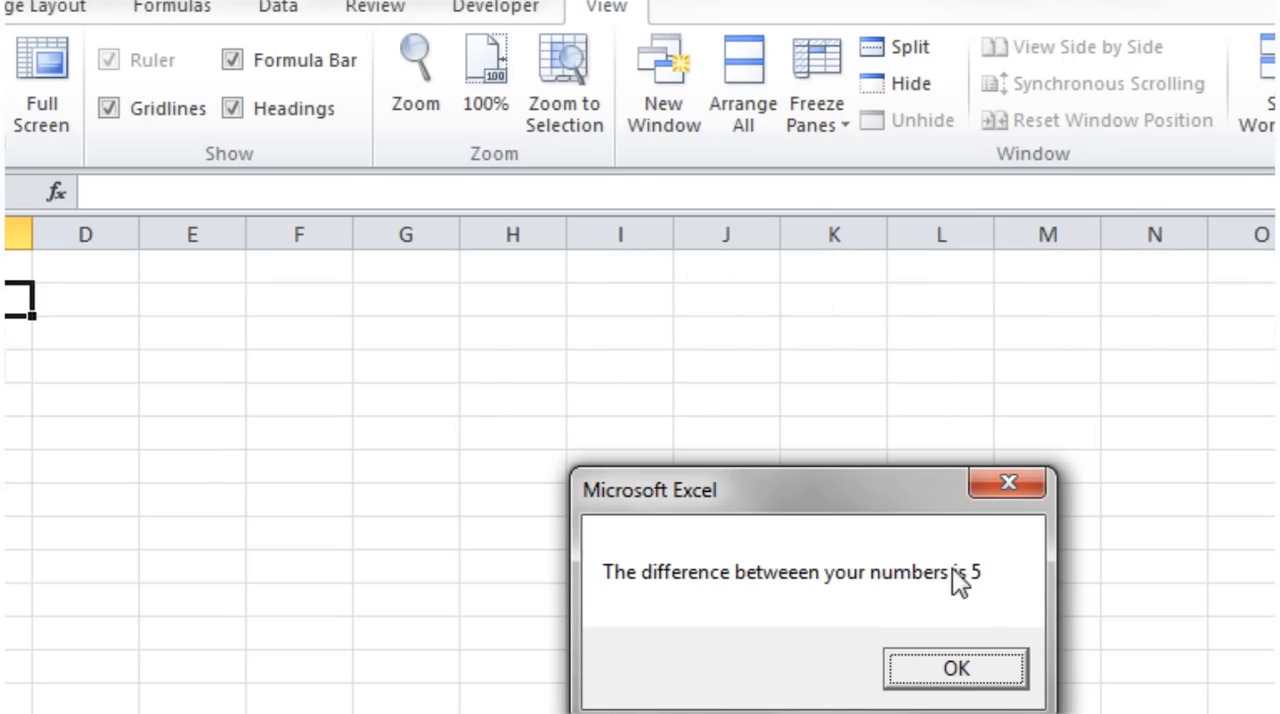
click(954, 668)
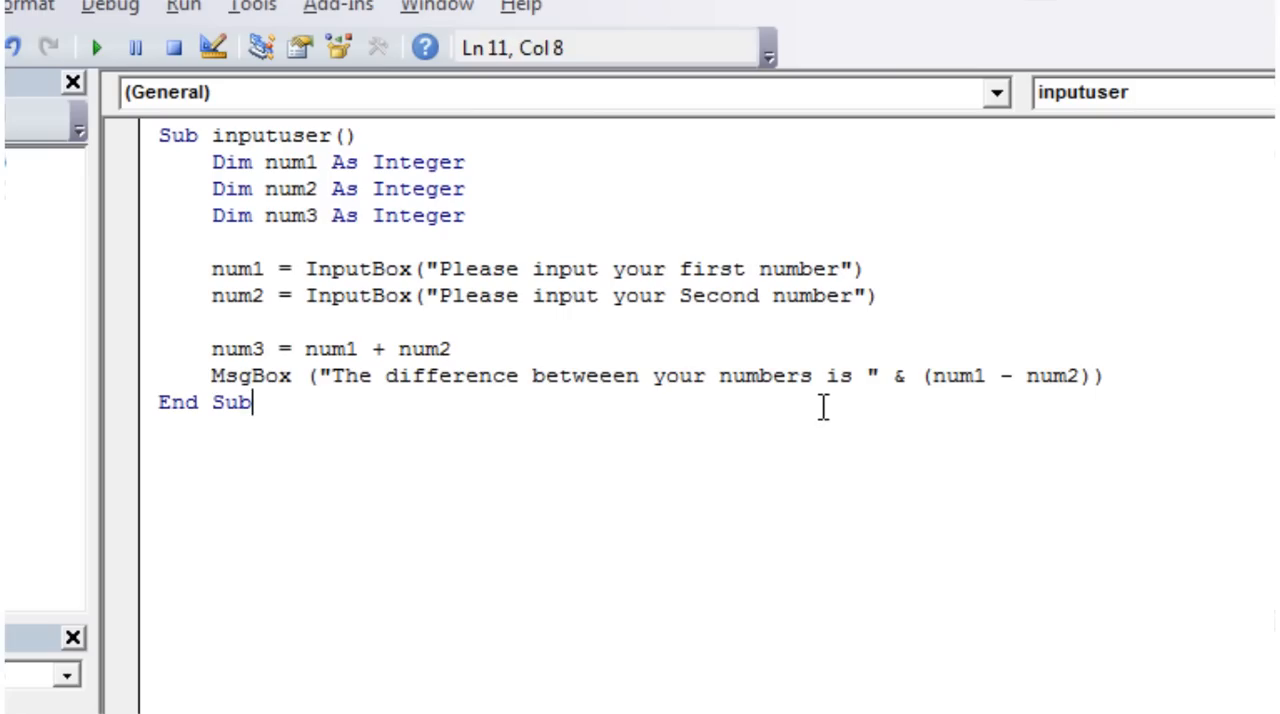
click(362, 376)
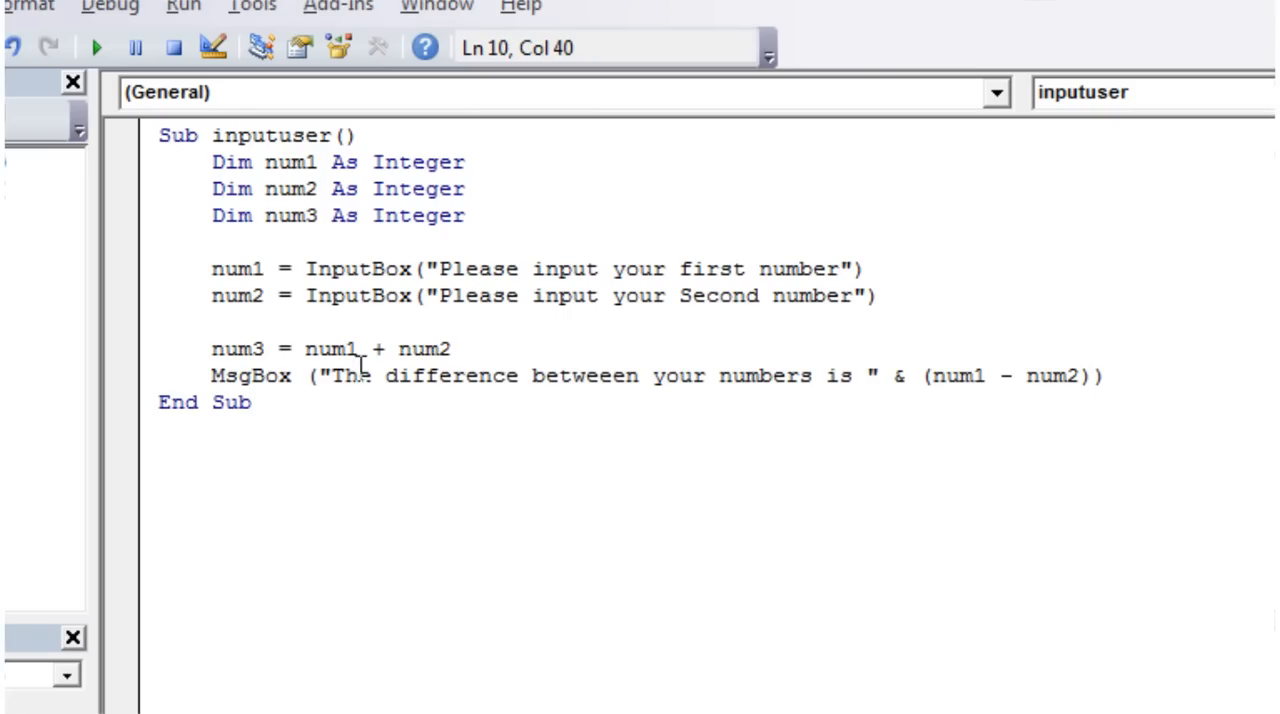
drag(318, 376, 715, 376)
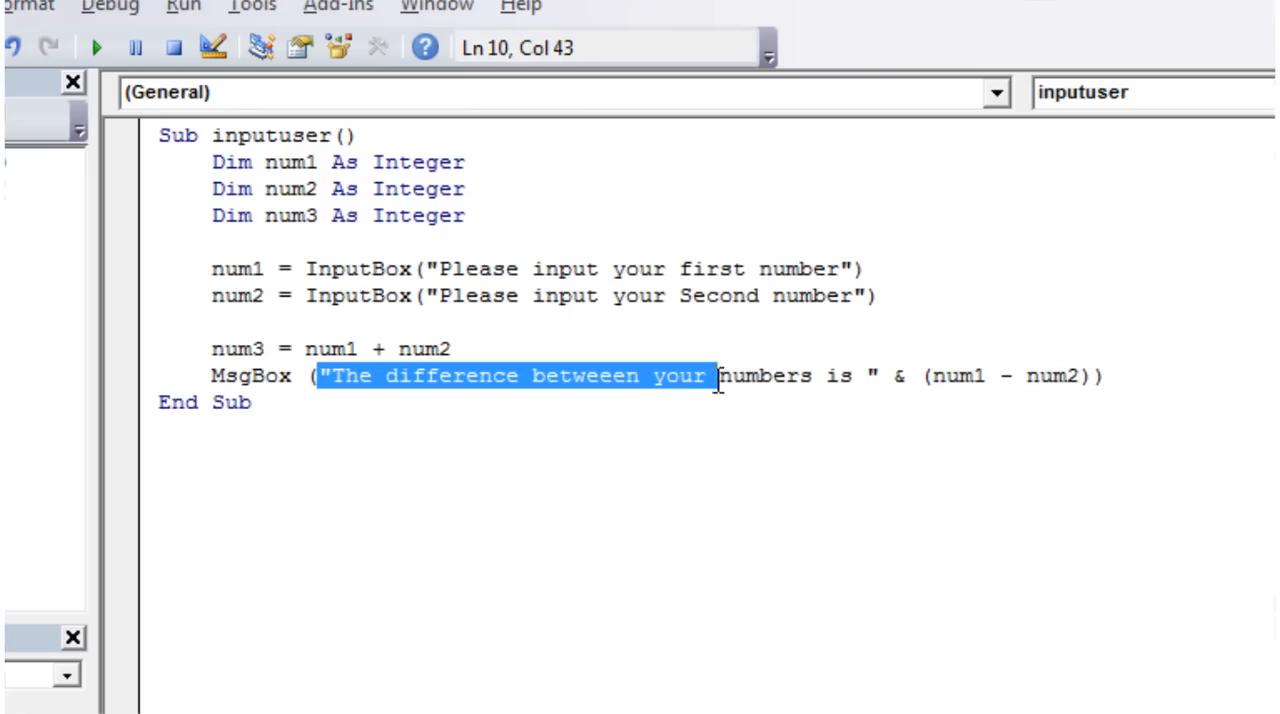
drag(715, 376, 885, 376)
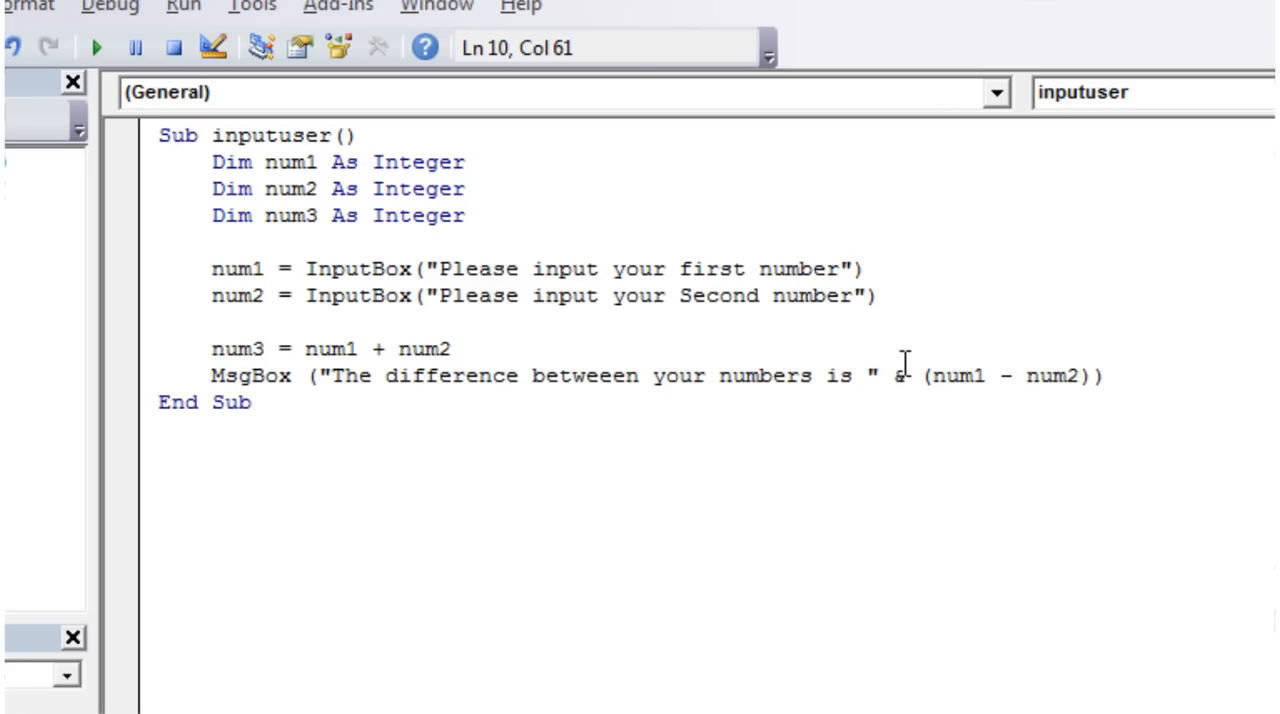
drag(915, 376, 1093, 376)
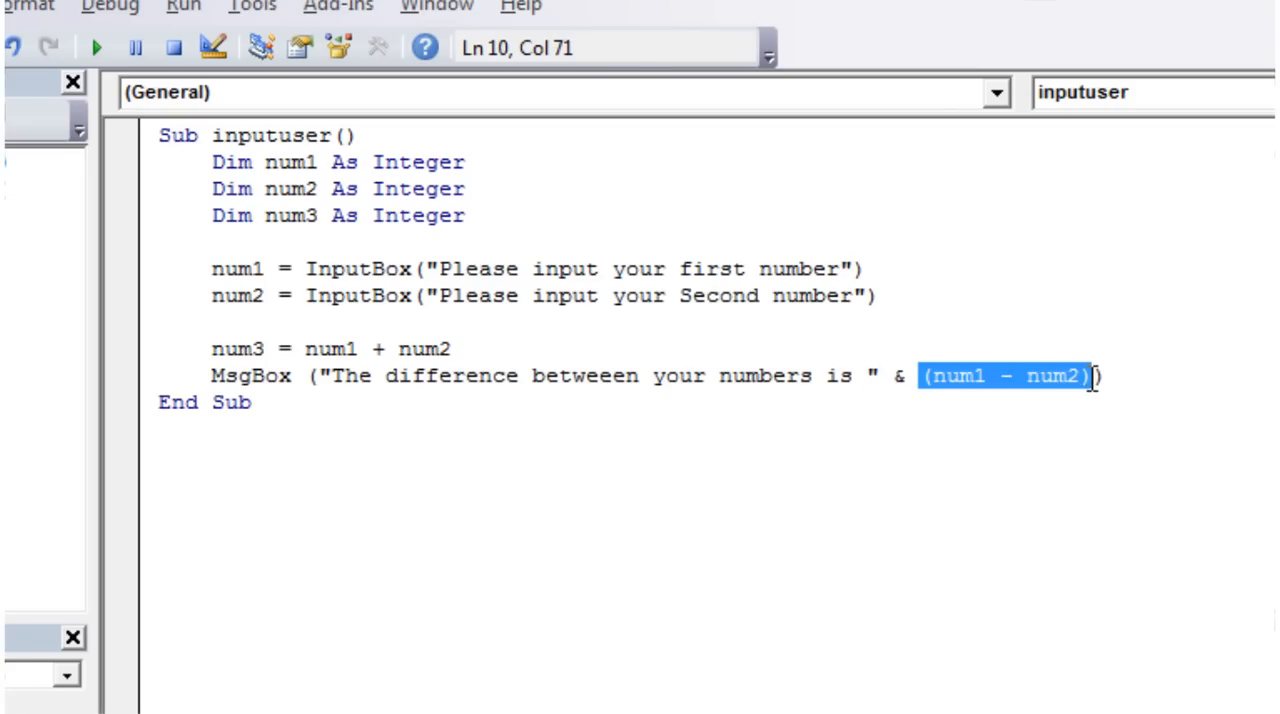
click(213, 322)
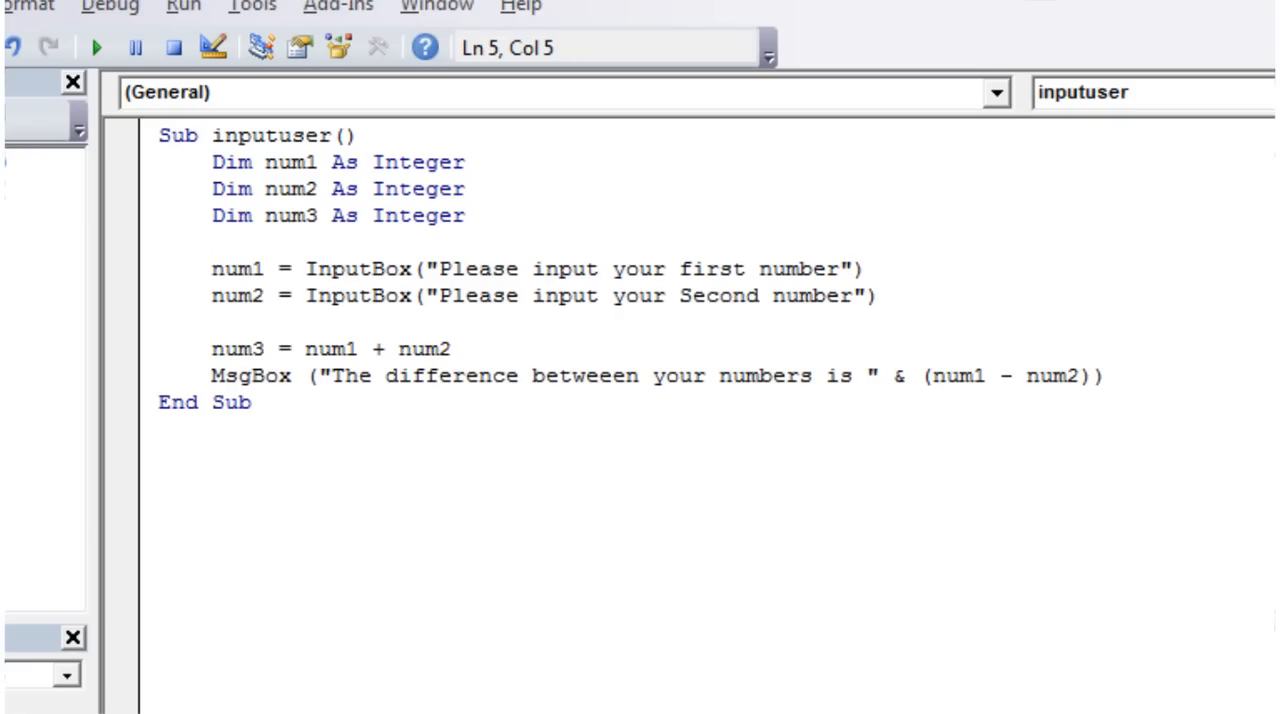
click(214, 322)
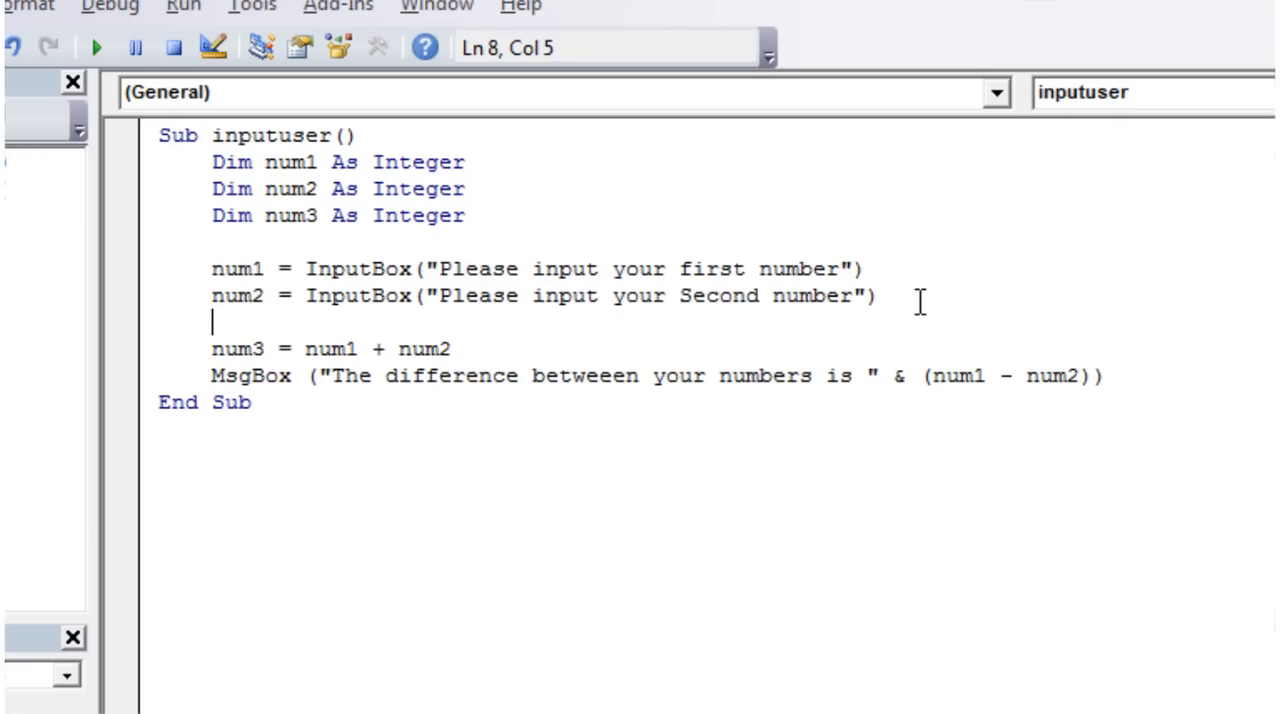
click(463, 189)
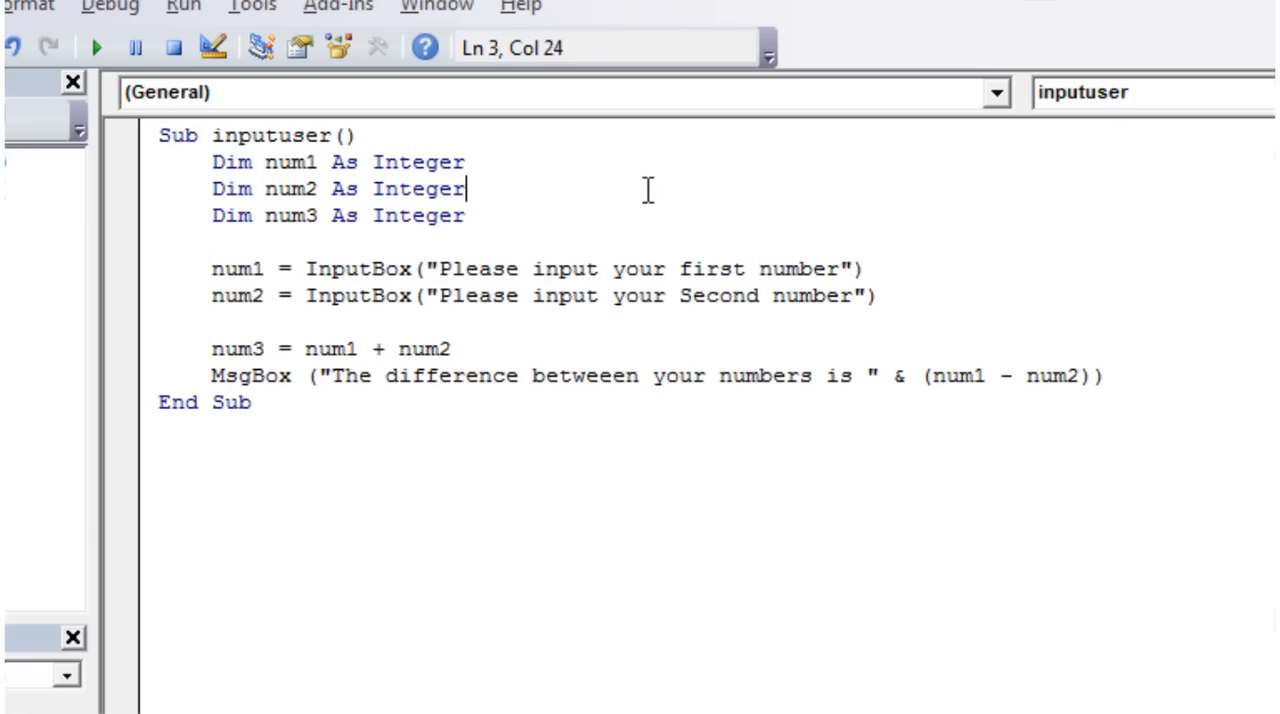
drag(465, 162, 465, 188)
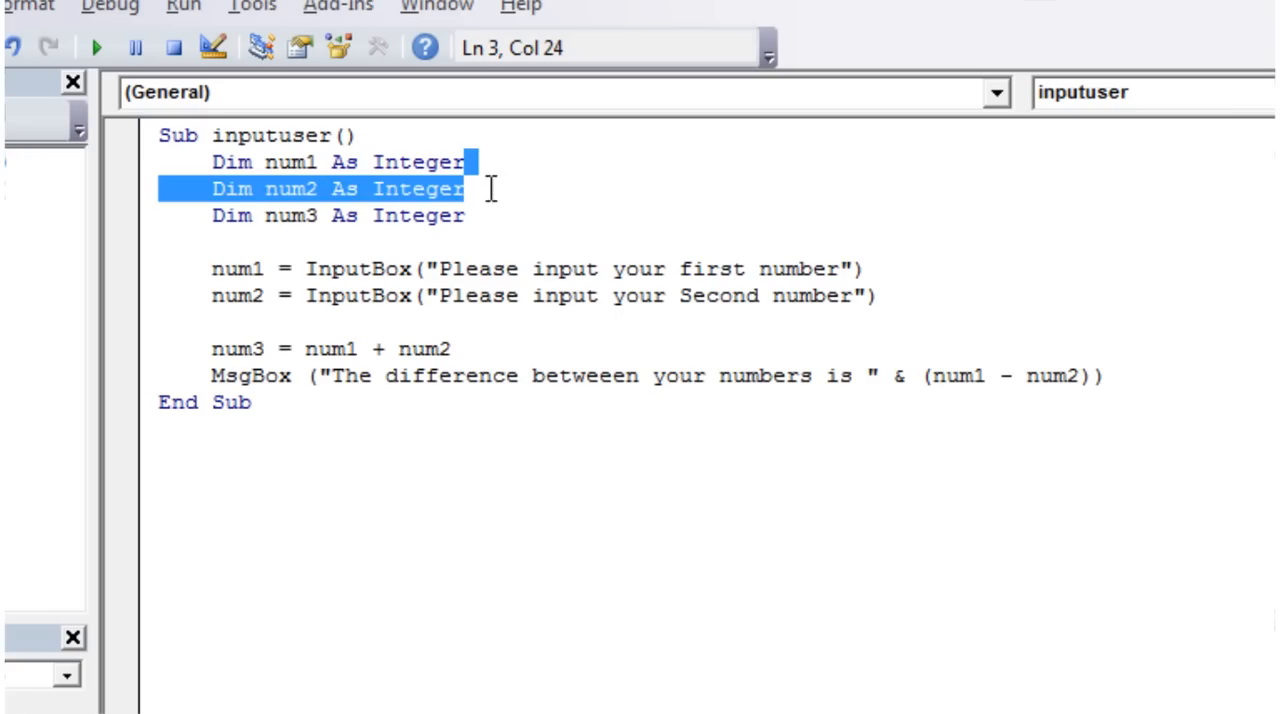